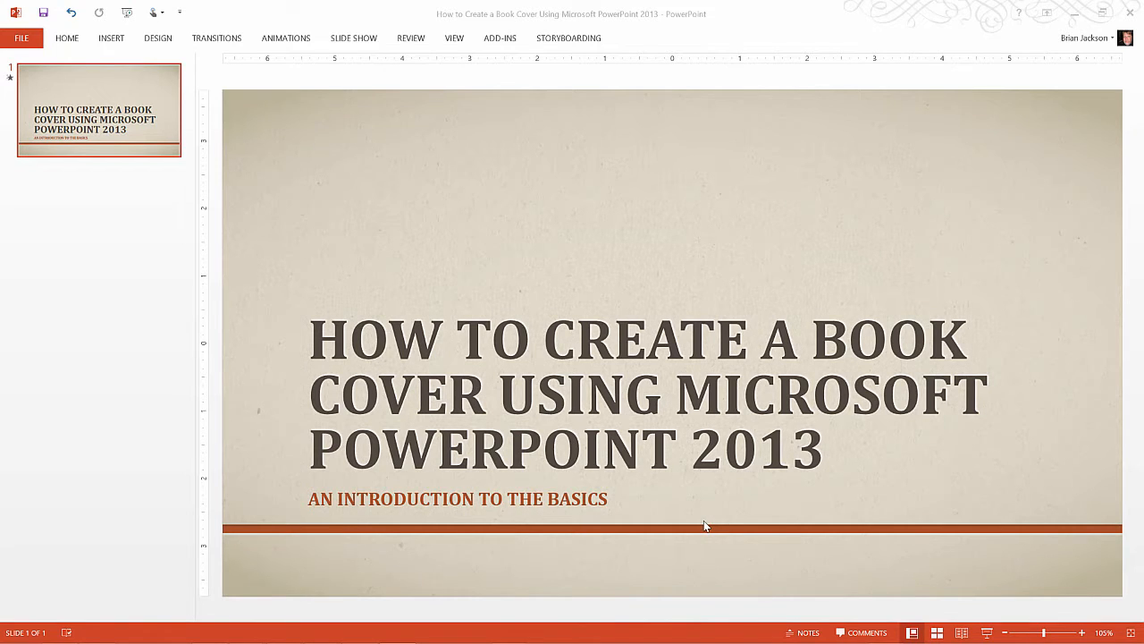
pyautogui.moveTo(666, 510)
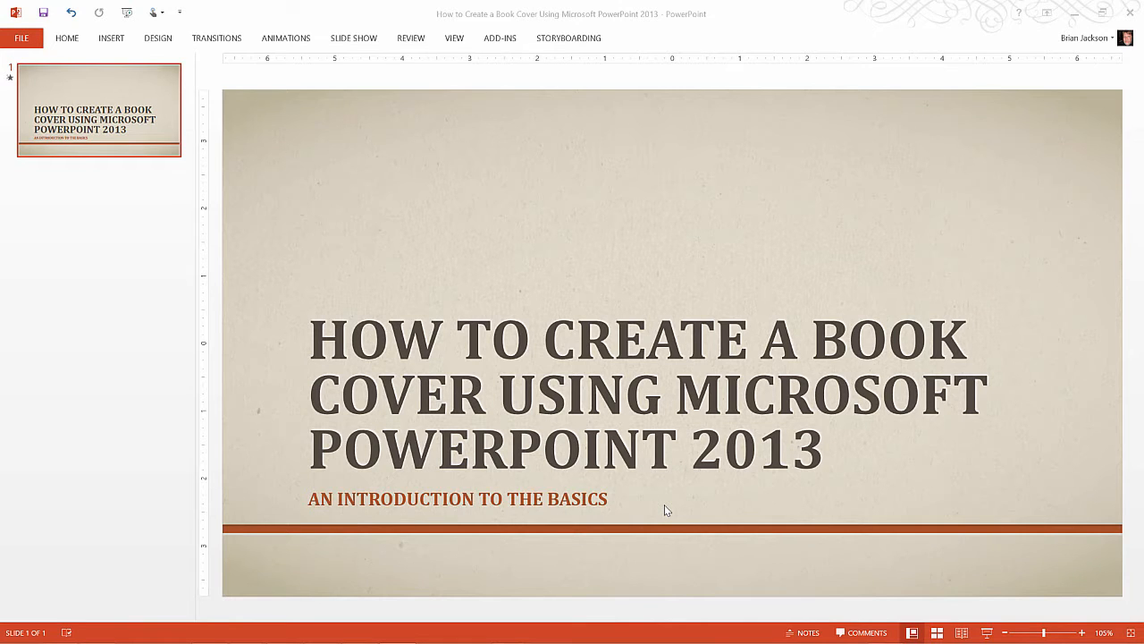
pyautogui.moveTo(650, 504)
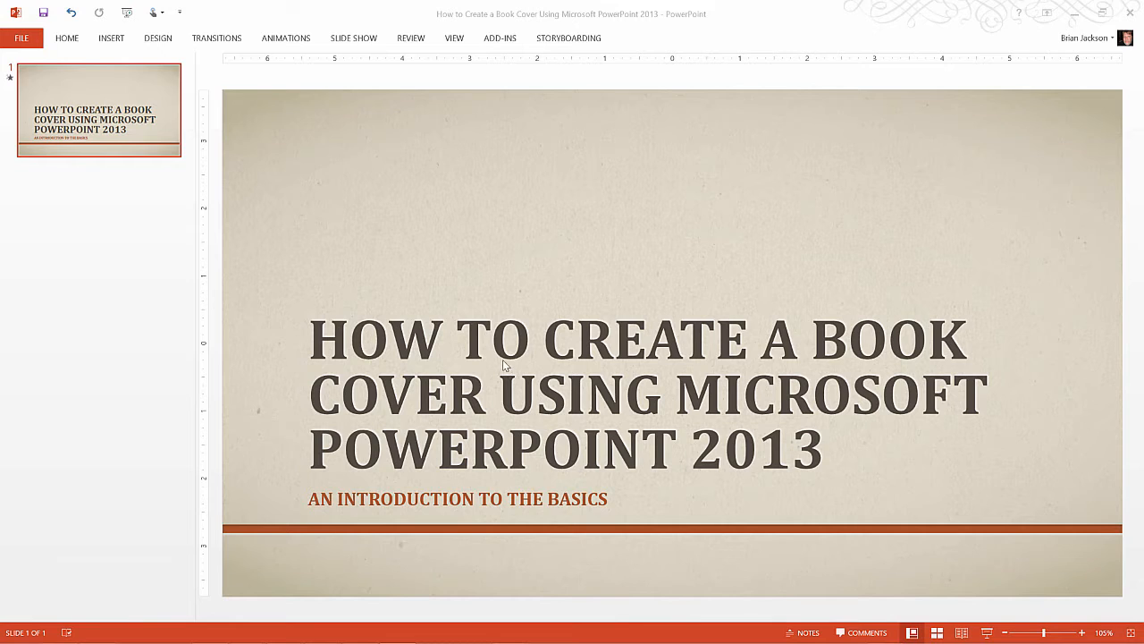
pyautogui.moveTo(402, 315)
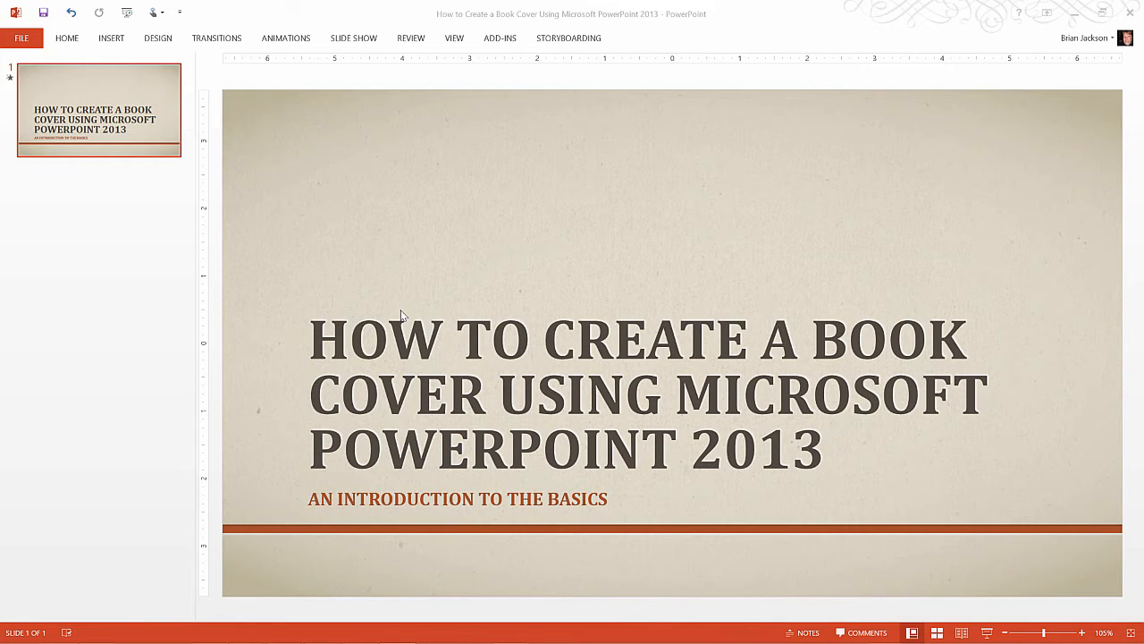
pyautogui.moveTo(363, 311)
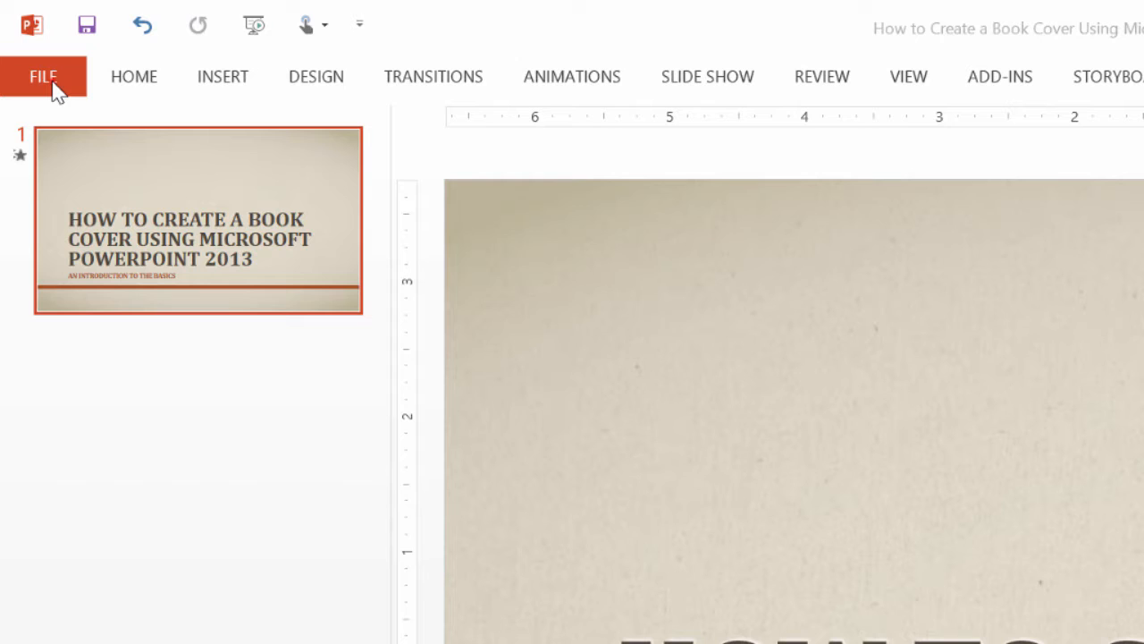
# Open the File menu's New gallery of blank and themed presentations.
pyautogui.click(42, 76)
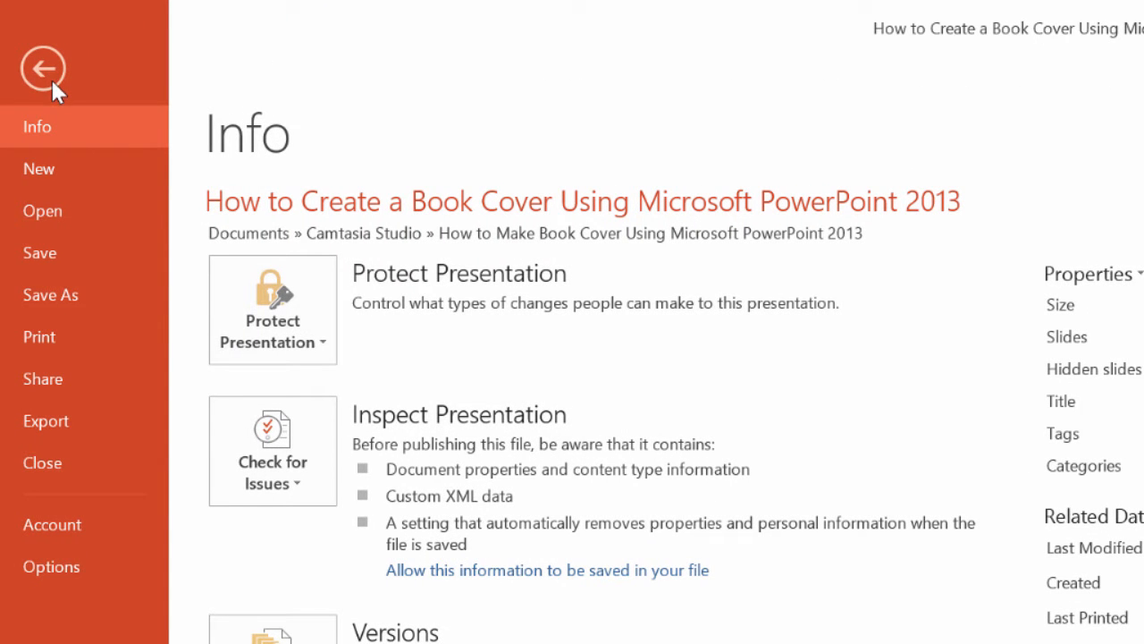
pyautogui.moveTo(58, 169)
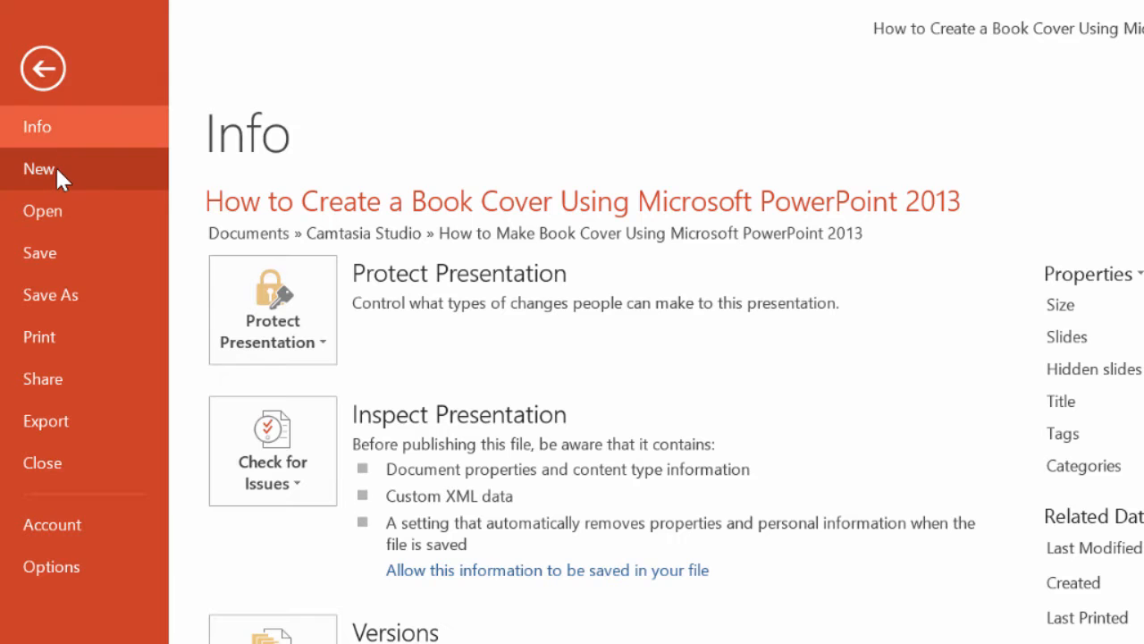
pyautogui.click(40, 169)
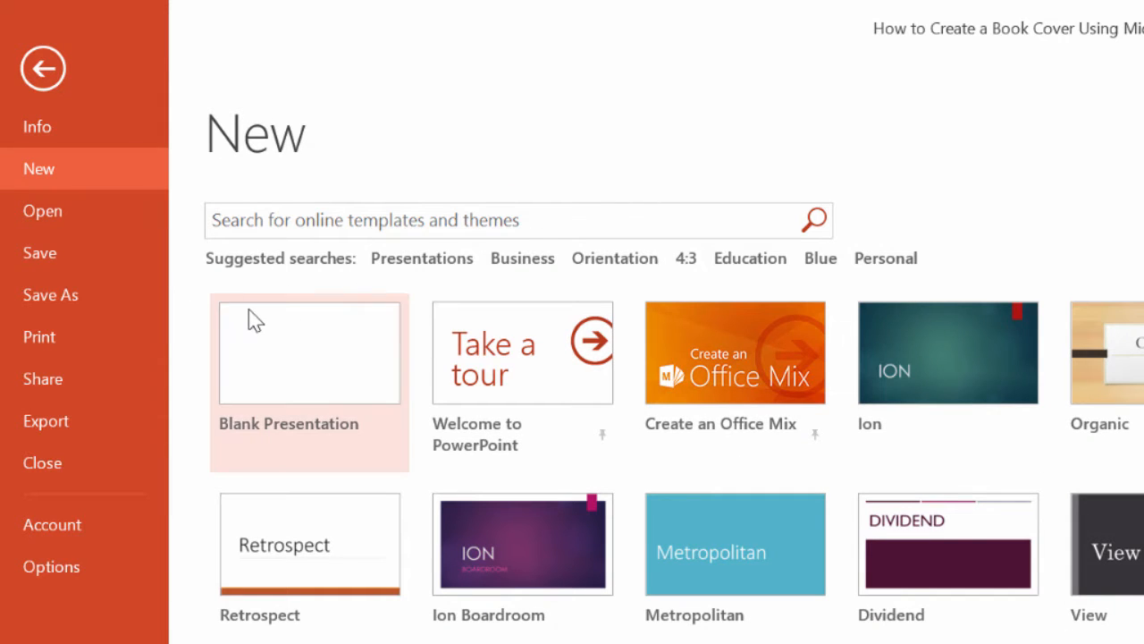
pyautogui.moveTo(255, 319)
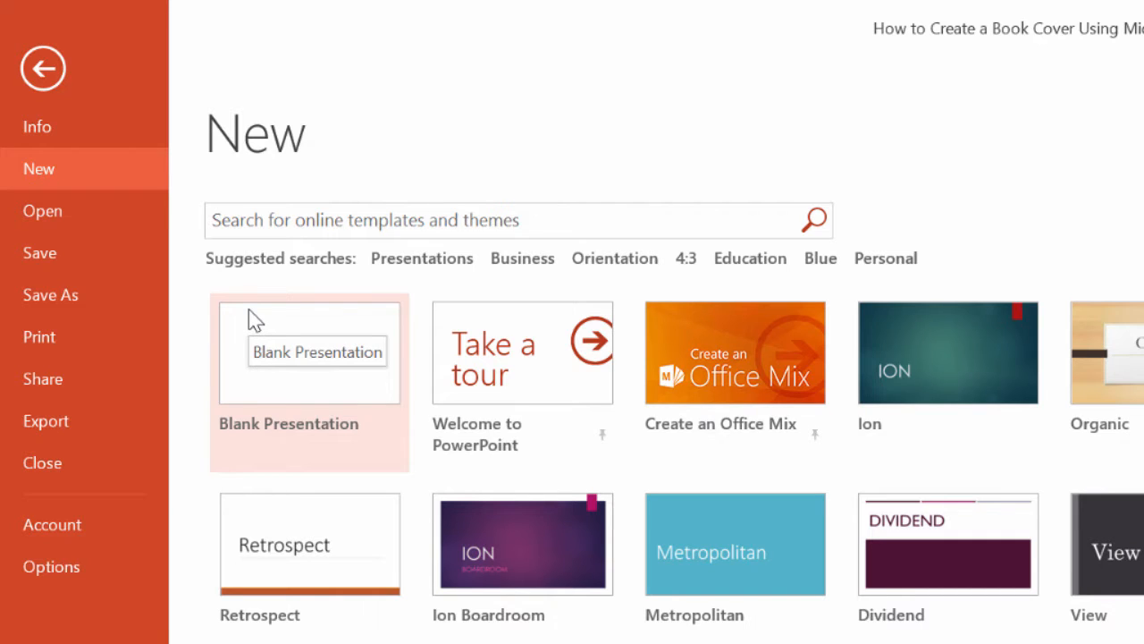
pyautogui.moveTo(324, 373)
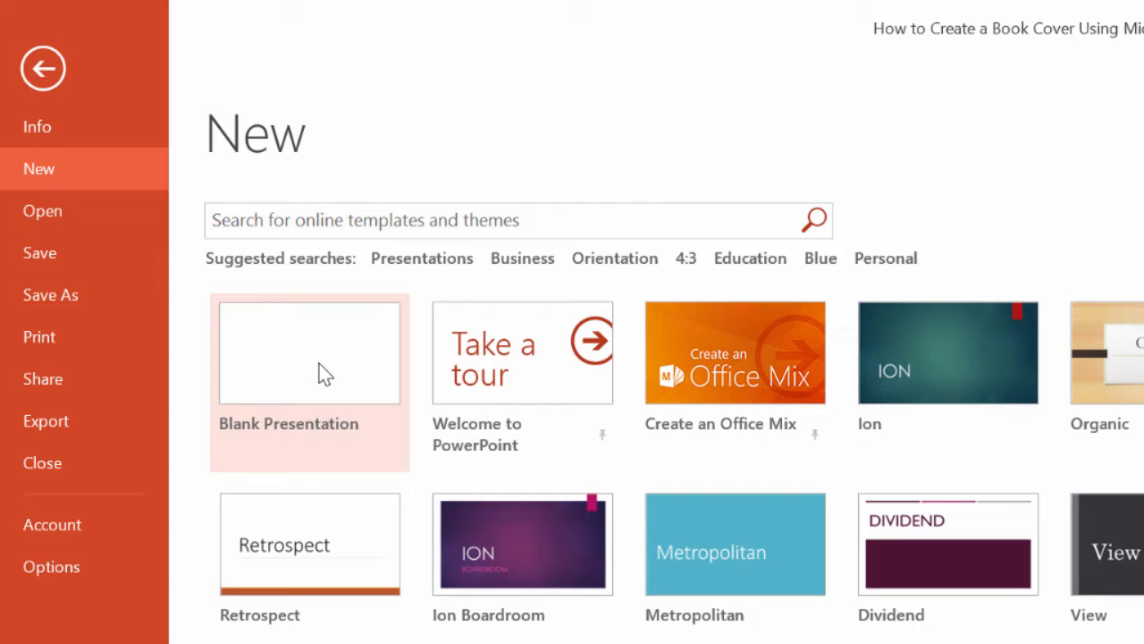
pyautogui.moveTo(322, 380)
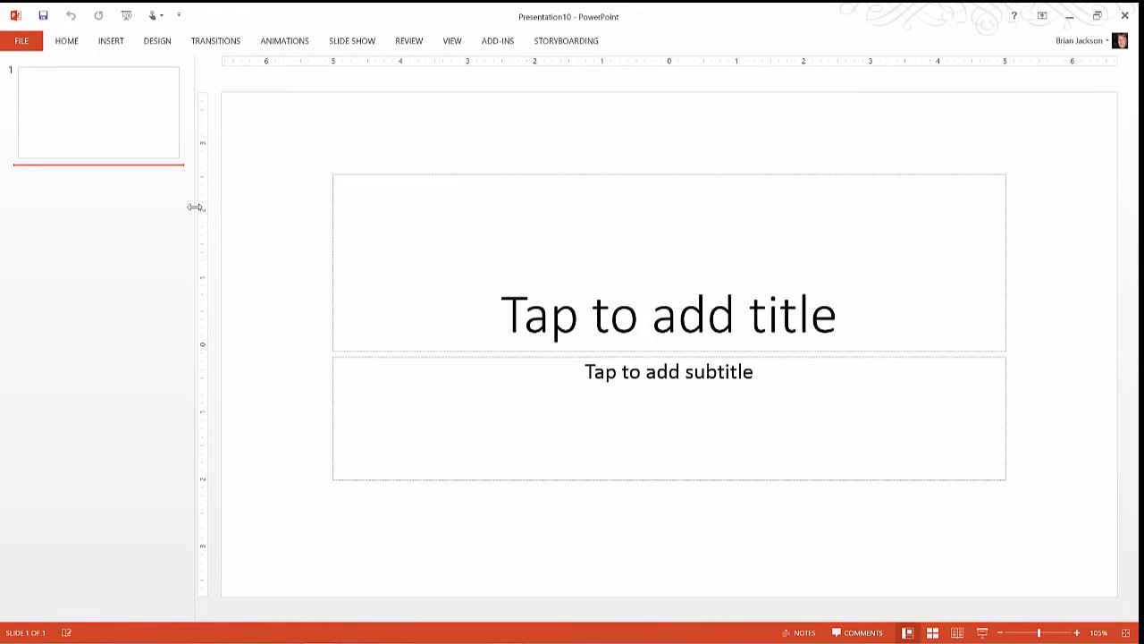
pyautogui.moveTo(402, 320)
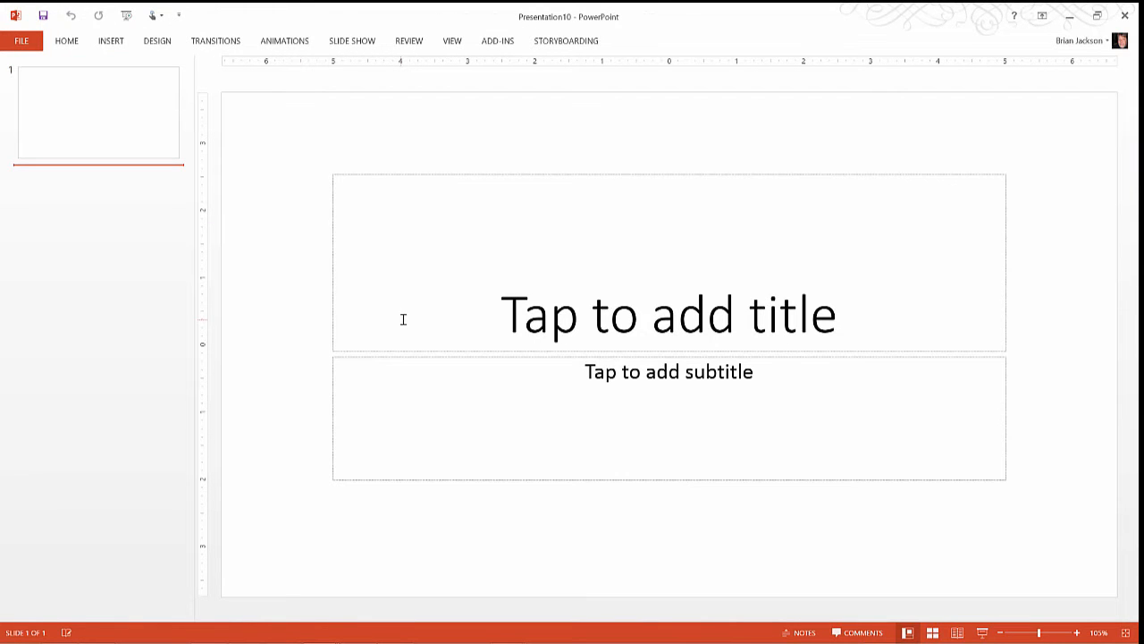
pyautogui.moveTo(435, 312)
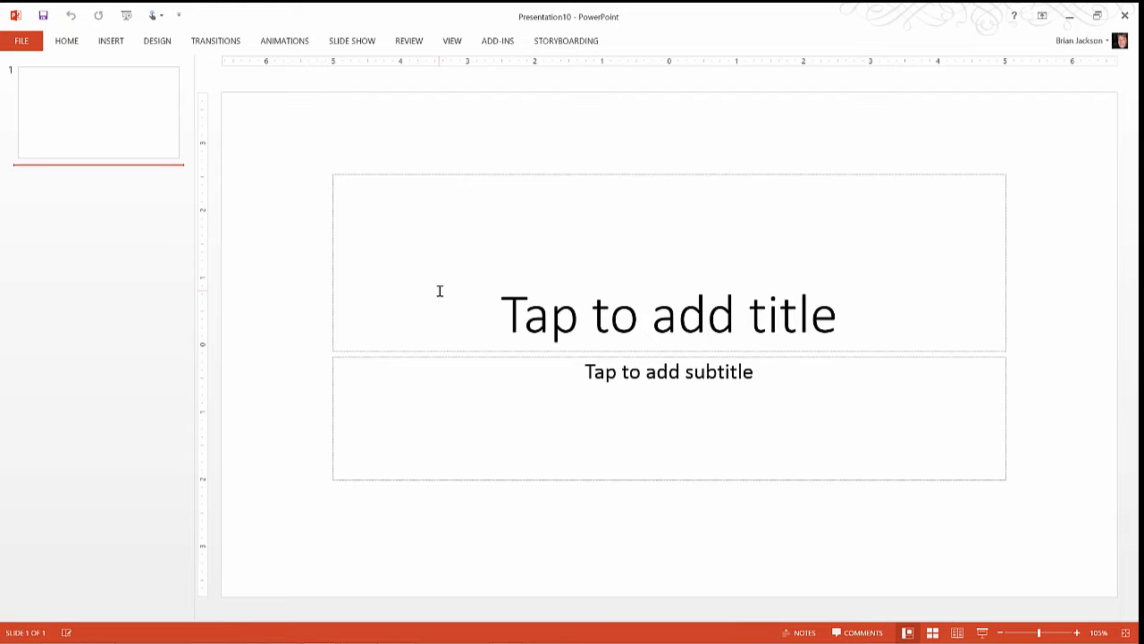
pyautogui.moveTo(257, 267)
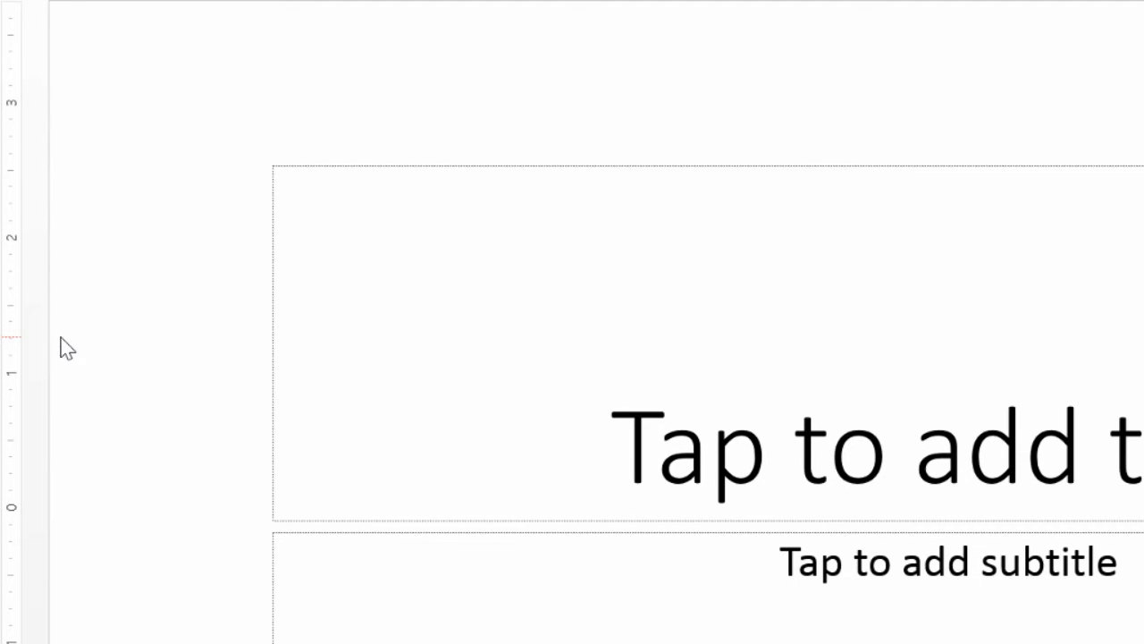
pyautogui.moveTo(62, 349)
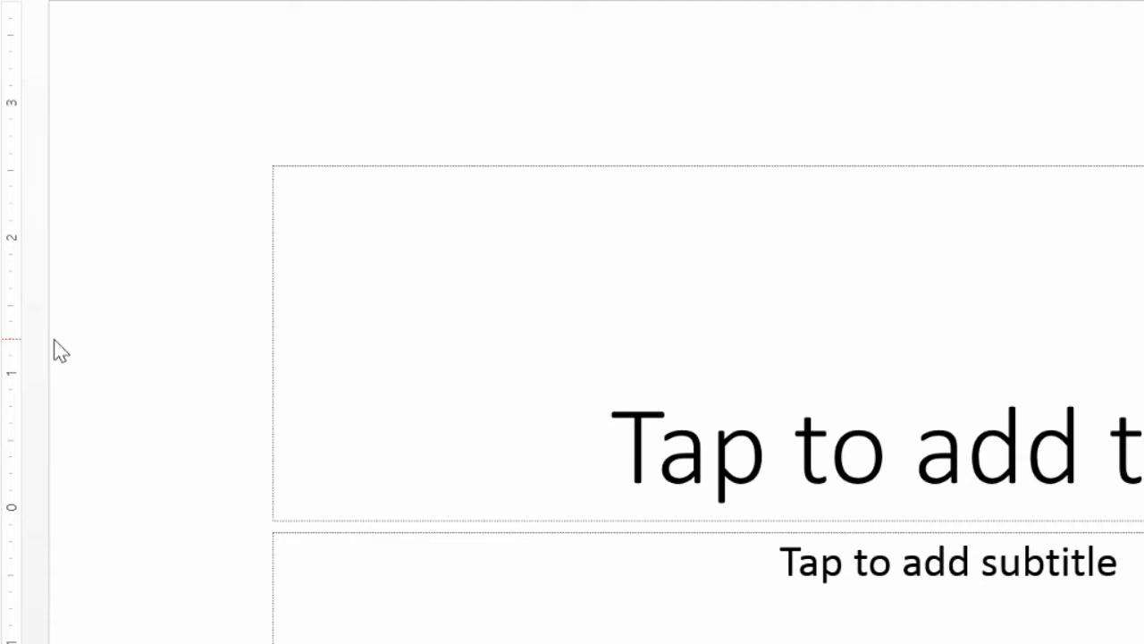
pyautogui.moveTo(92, 355)
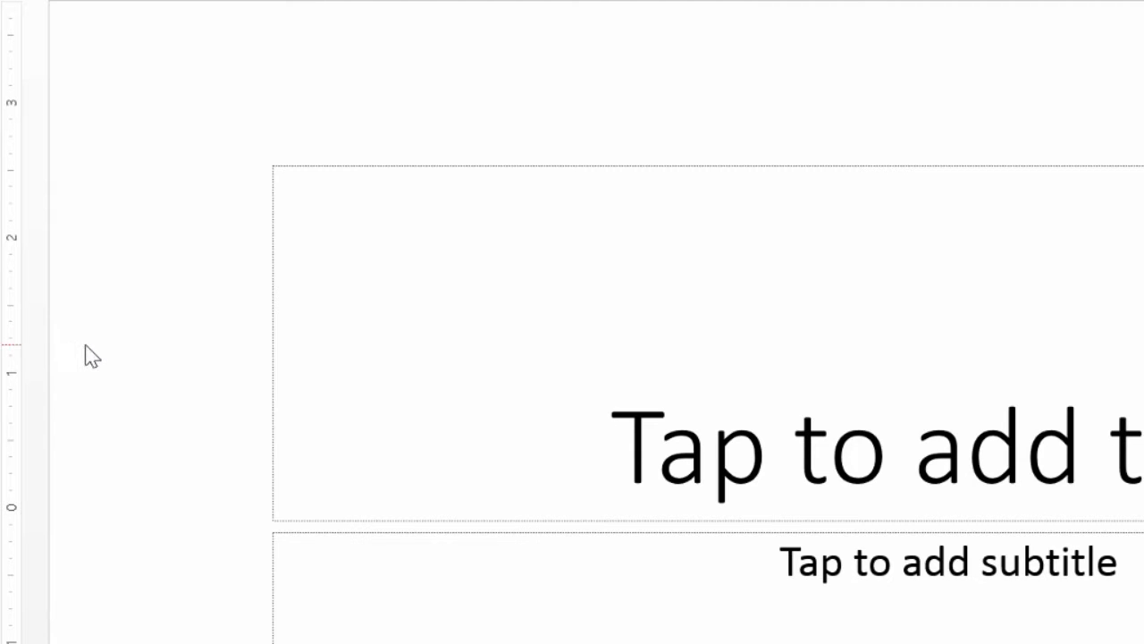
pyautogui.moveTo(133, 356)
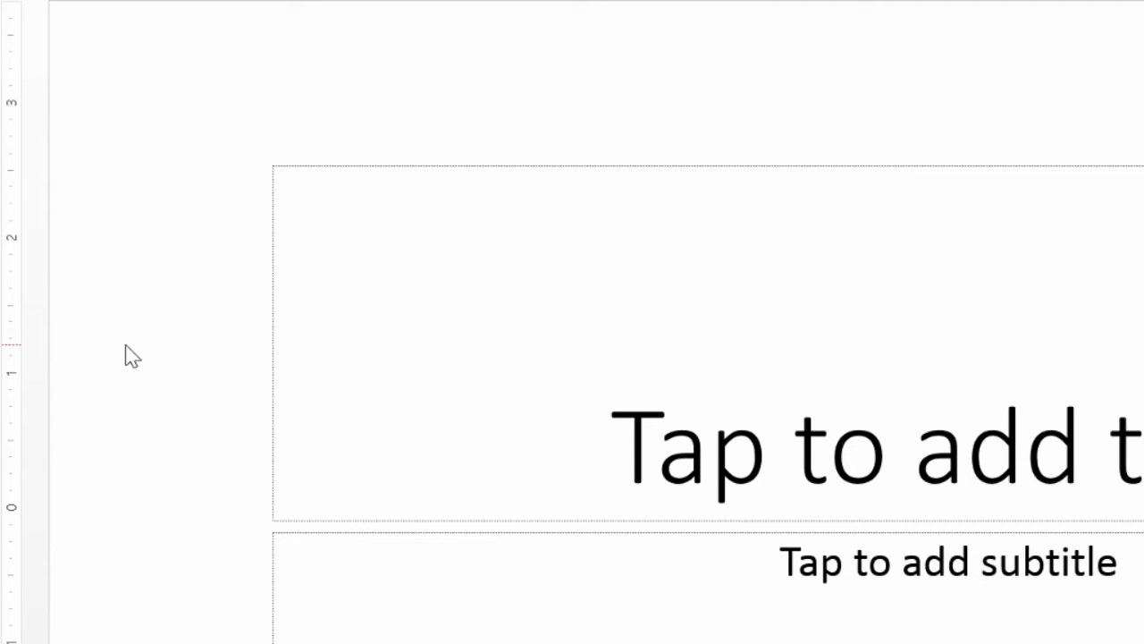
pyautogui.moveTo(146, 358)
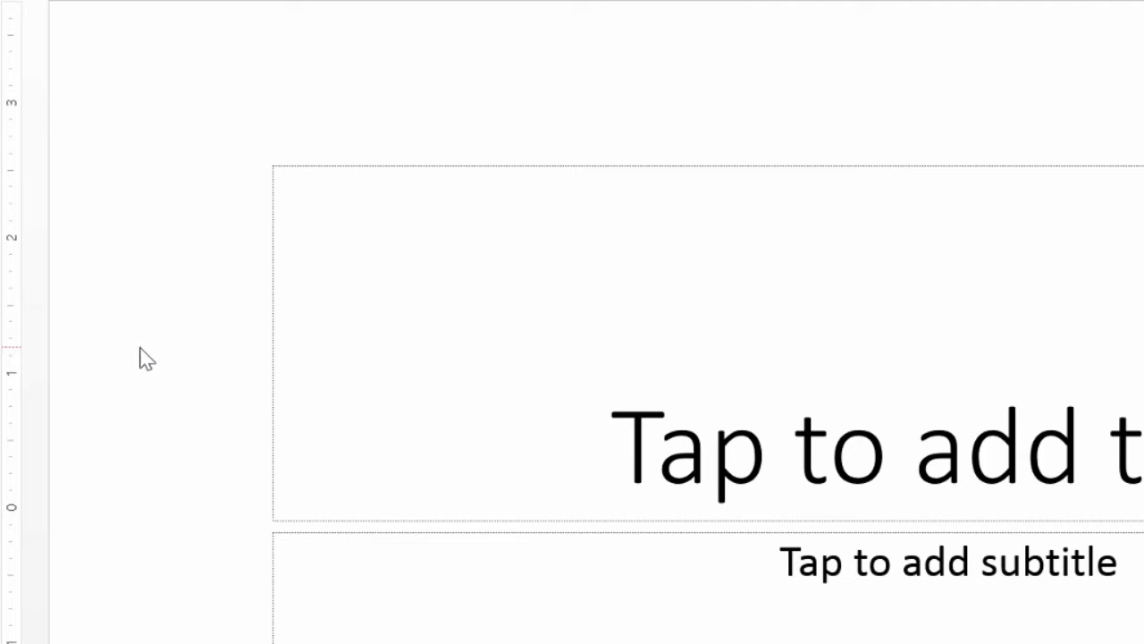
pyautogui.moveTo(182, 366)
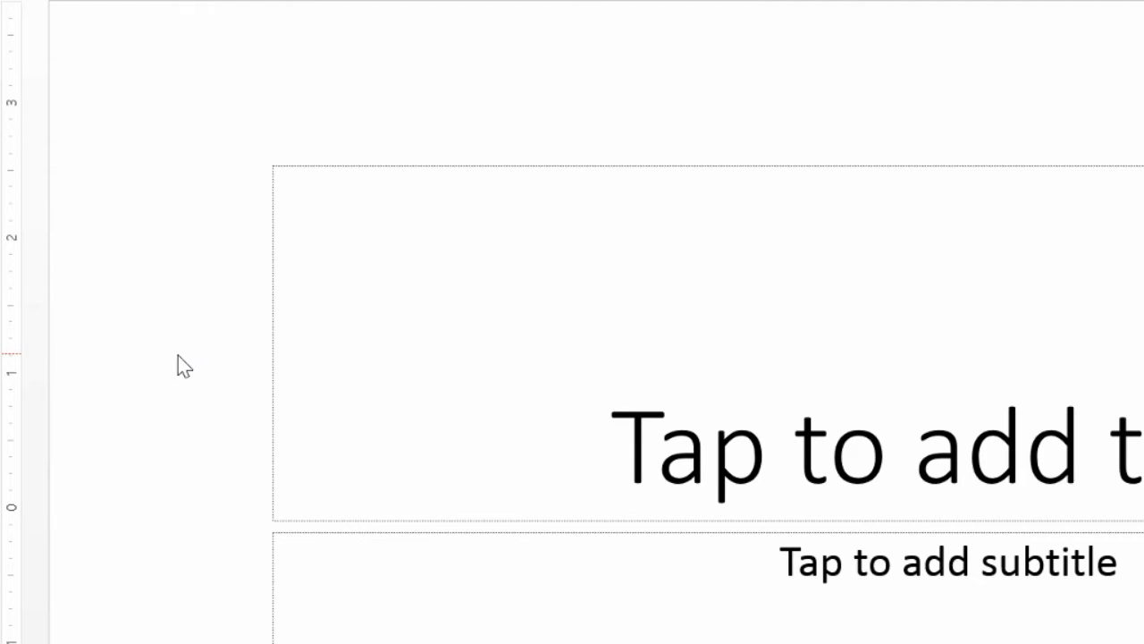
pyautogui.moveTo(267, 373)
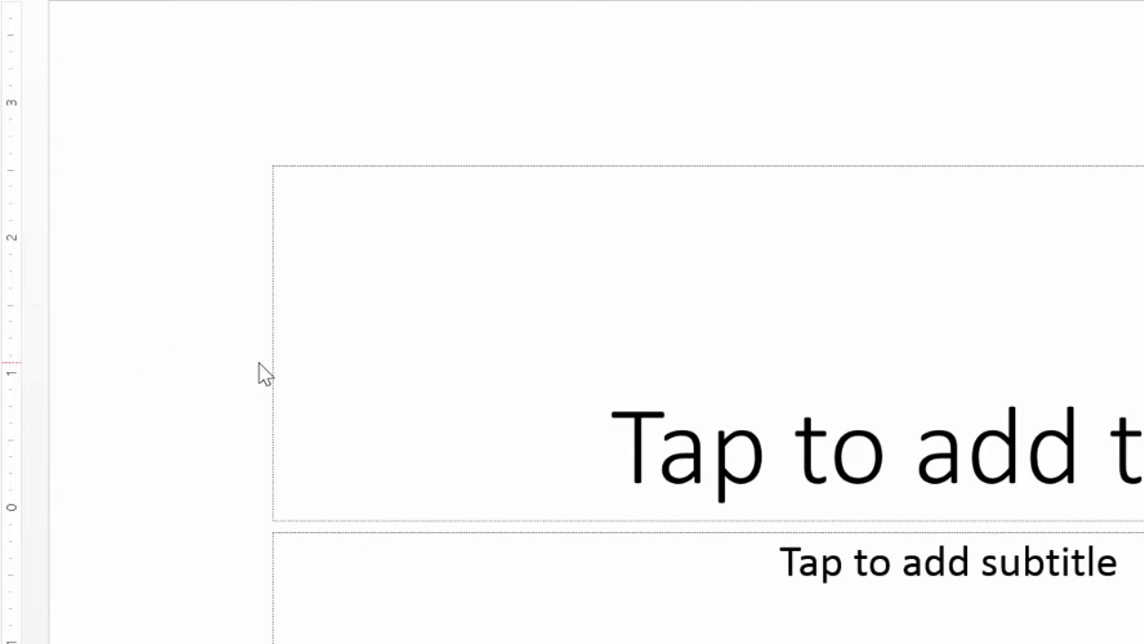
pyautogui.moveTo(268, 367)
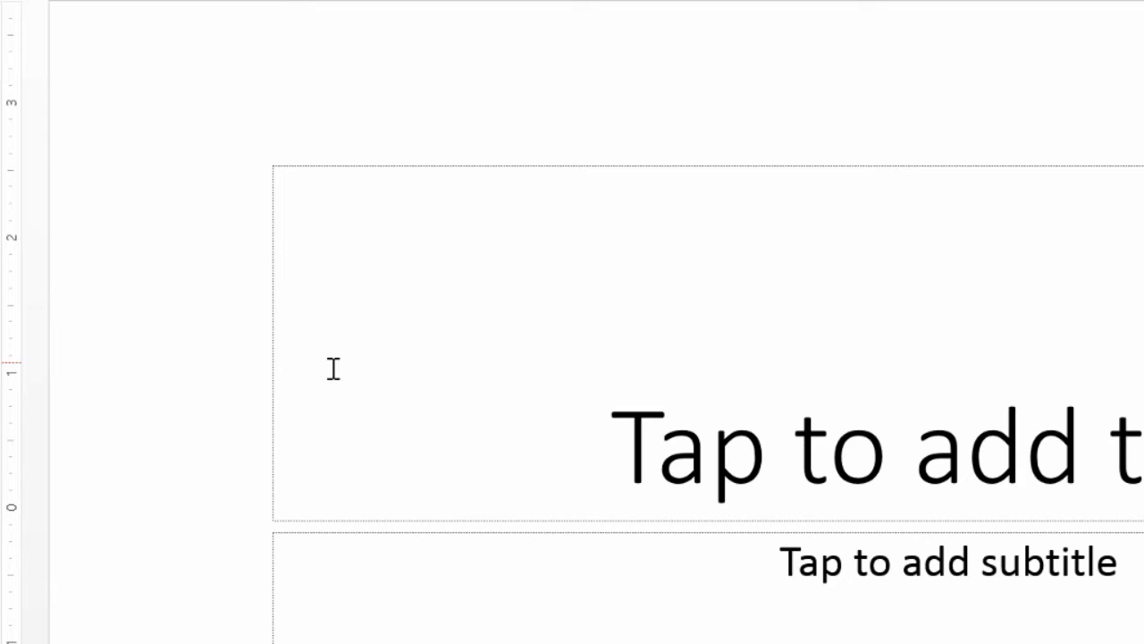
pyautogui.moveTo(454, 397)
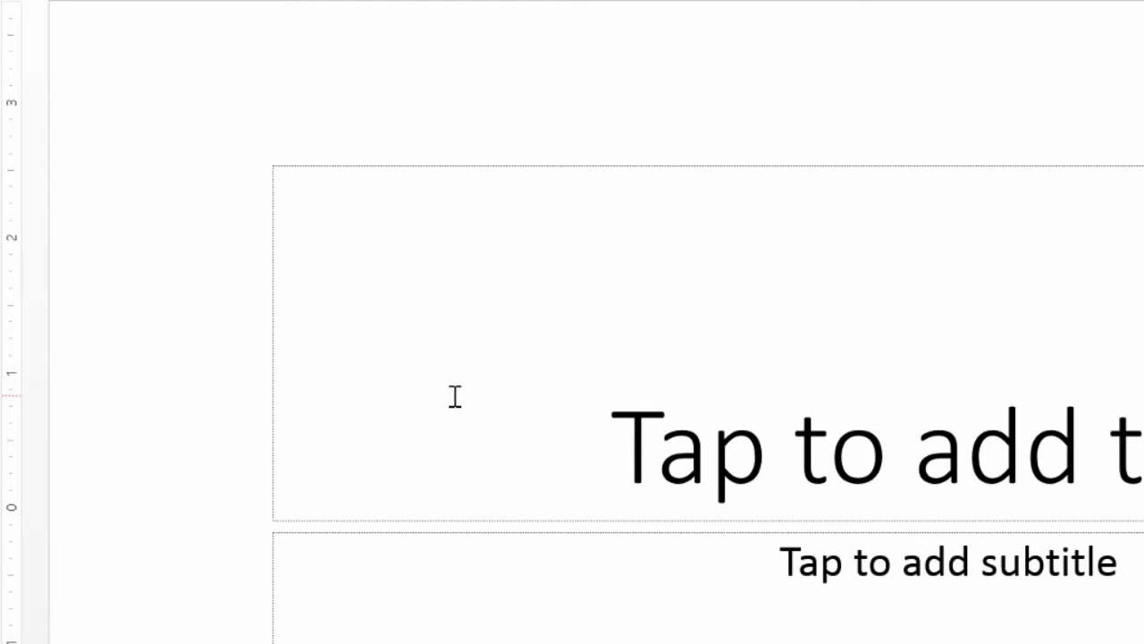
pyautogui.moveTo(560, 426)
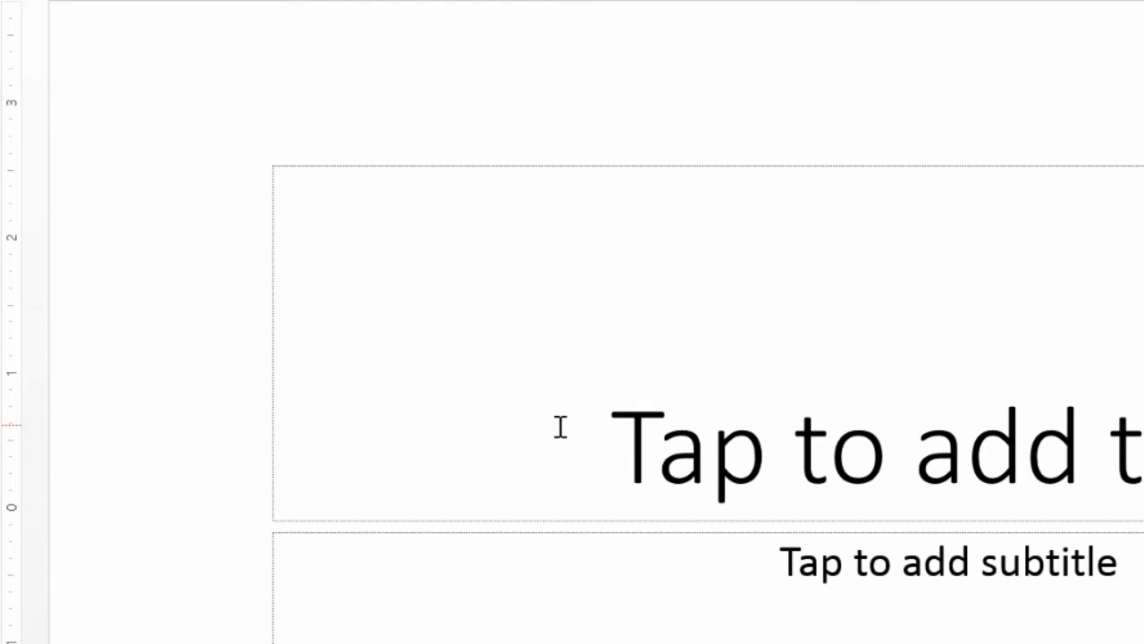
pyautogui.moveTo(594, 436)
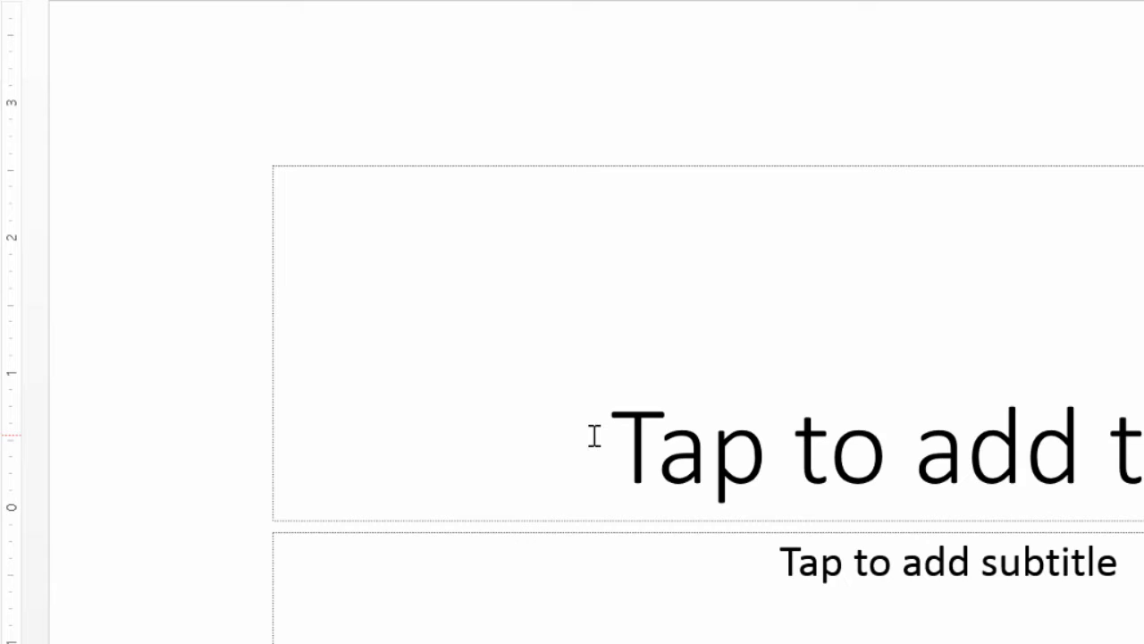
pyautogui.click(626, 438)
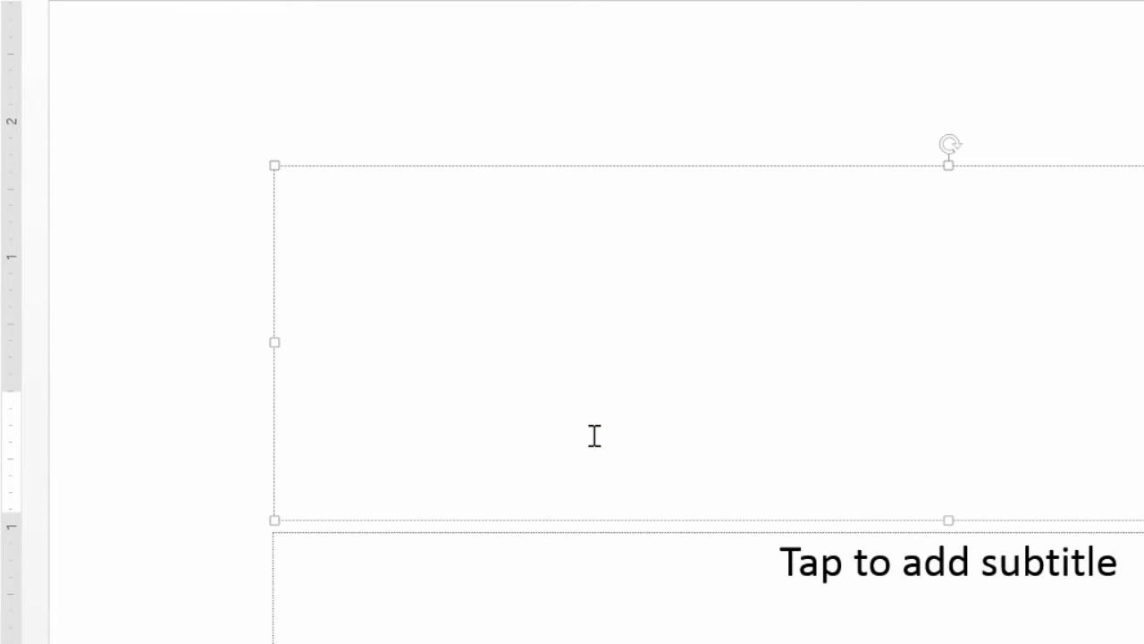
pyautogui.write('t')
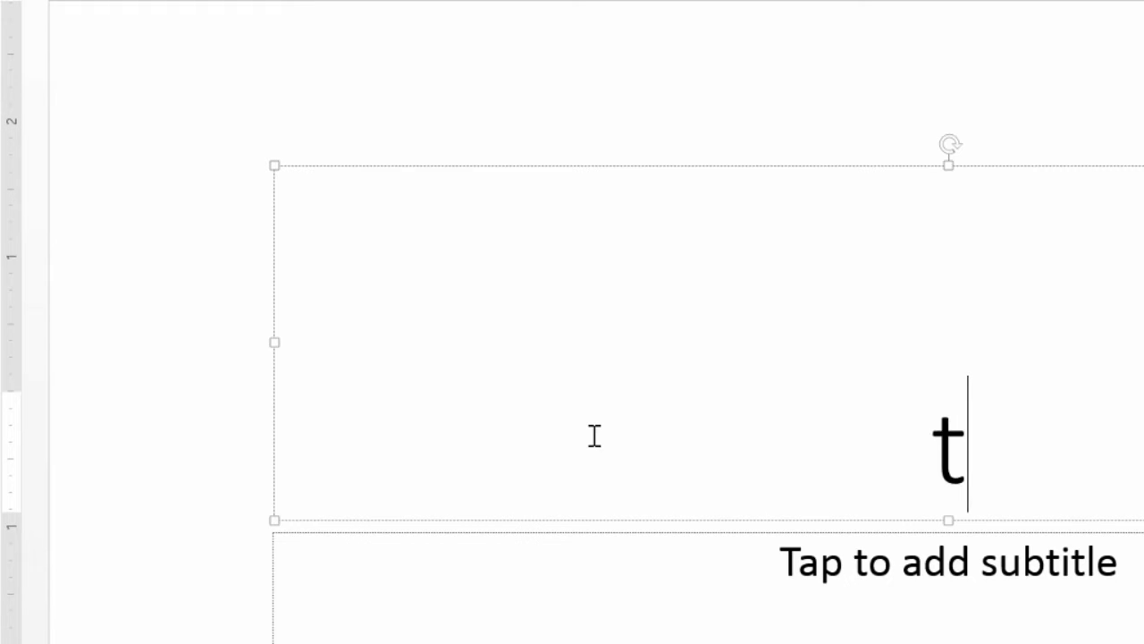
pyautogui.write('est')
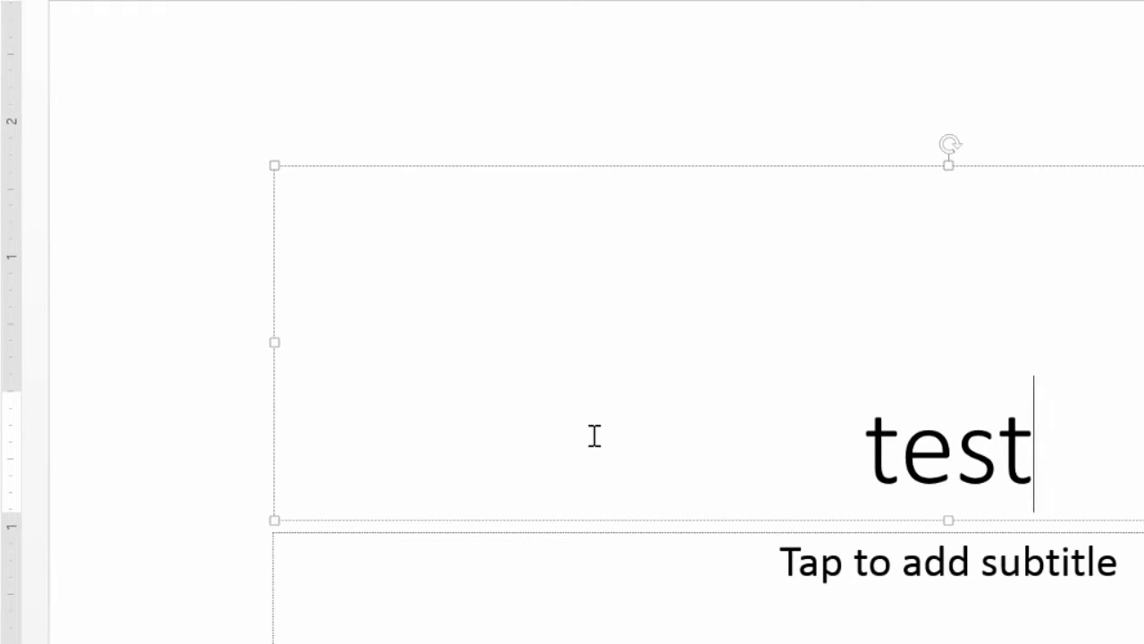
pyautogui.moveTo(588, 431)
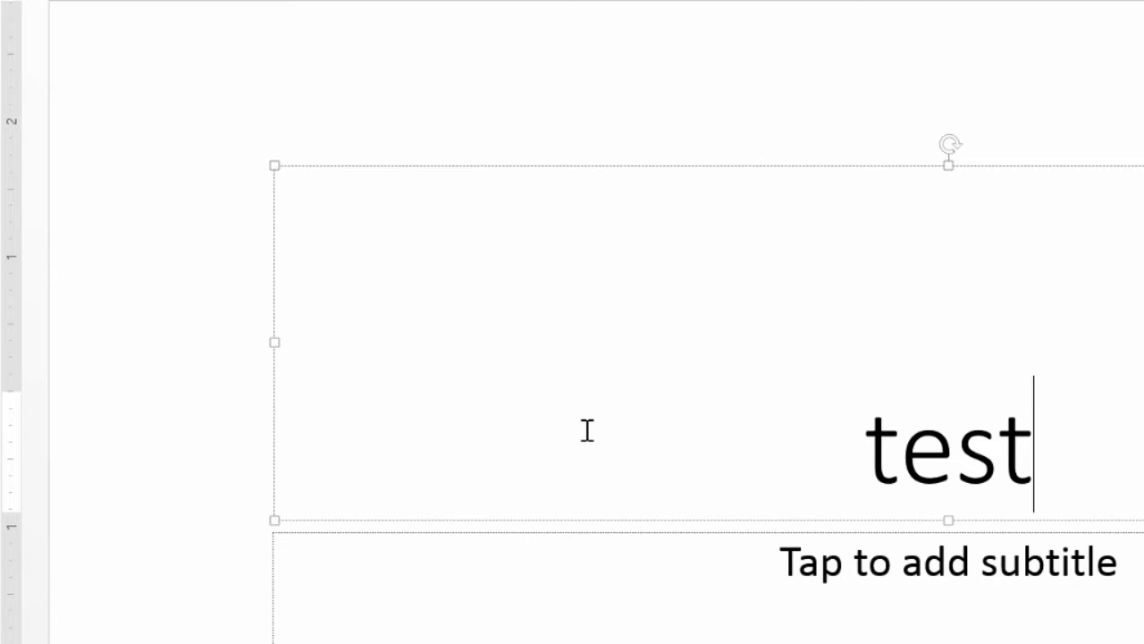
pyautogui.moveTo(870, 438)
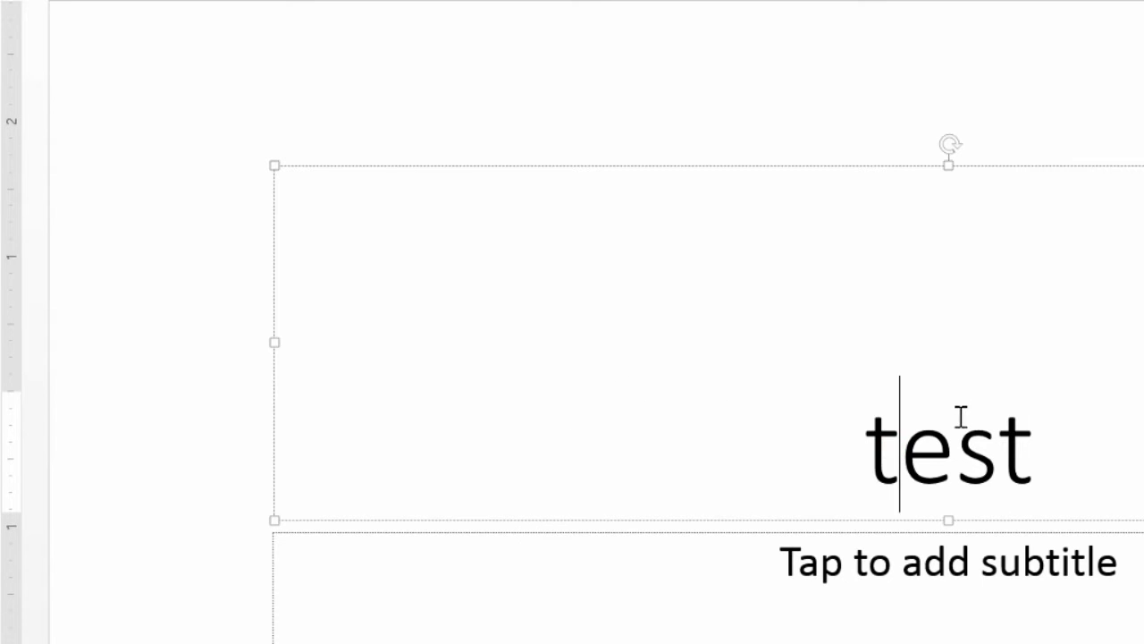
pyautogui.click(997, 450)
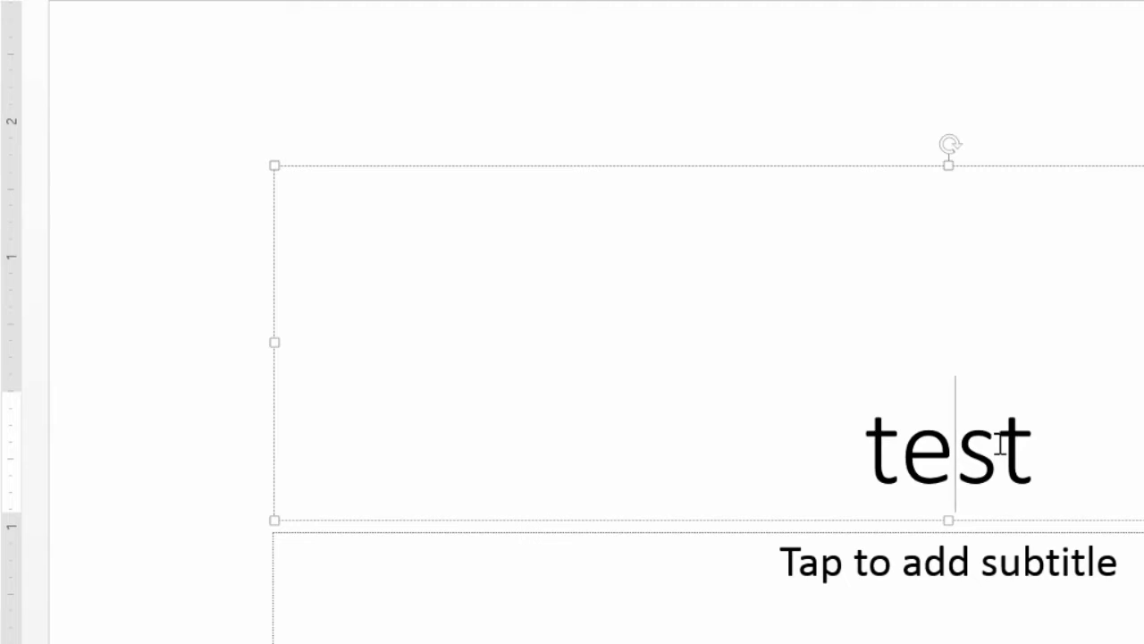
pyautogui.click(858, 417)
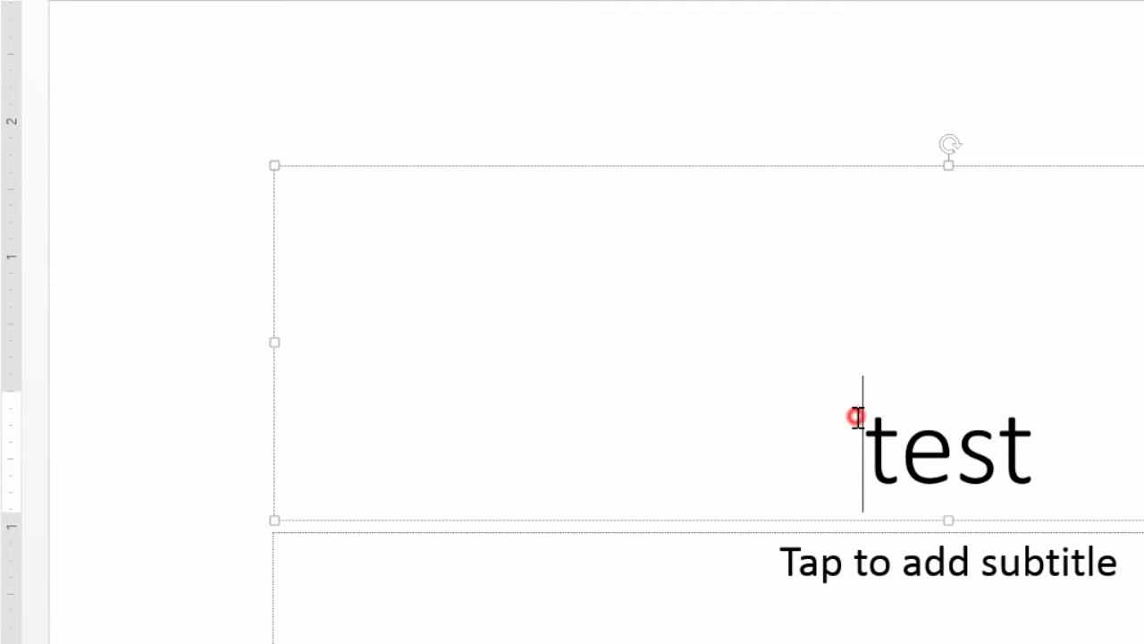
pyautogui.moveTo(662, 271)
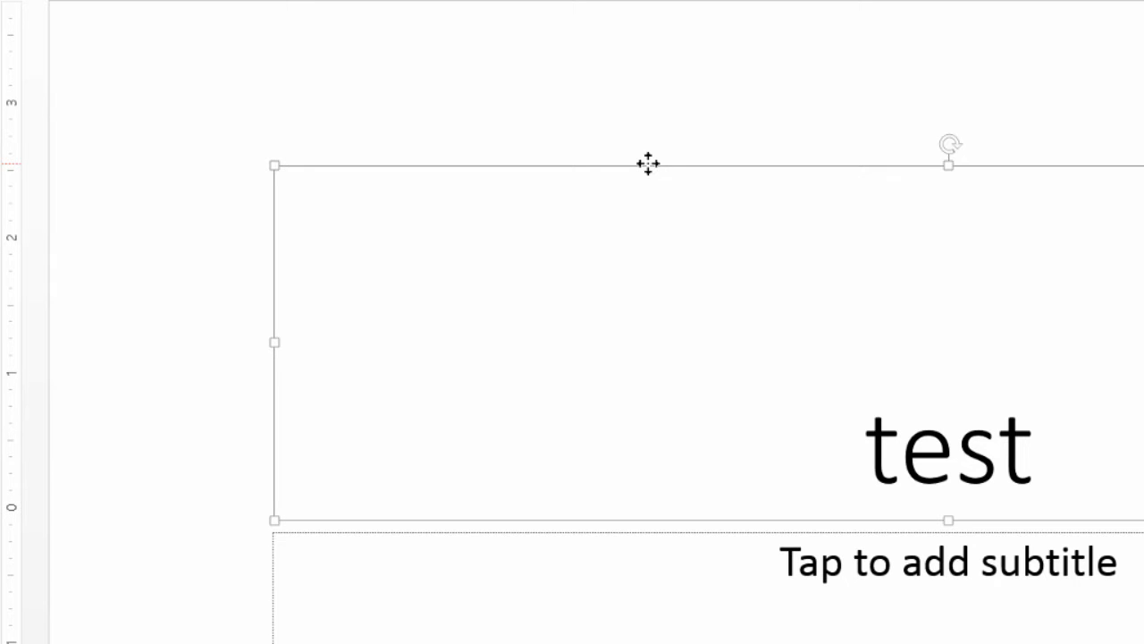
pyautogui.moveTo(637, 170)
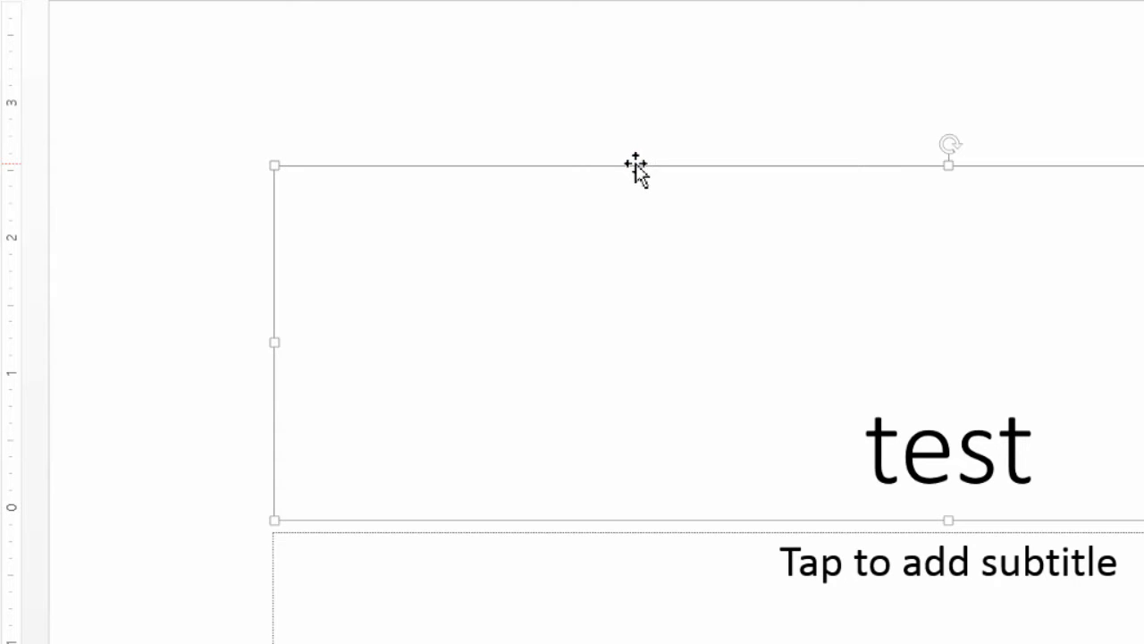
pyautogui.moveTo(499, 235)
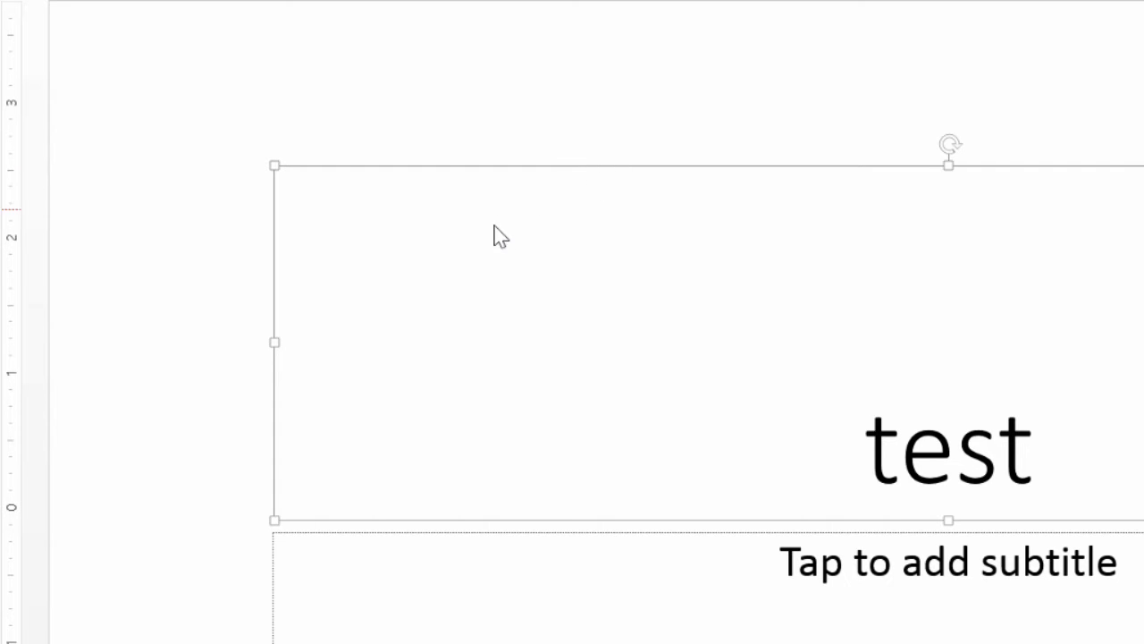
pyautogui.moveTo(267, 272)
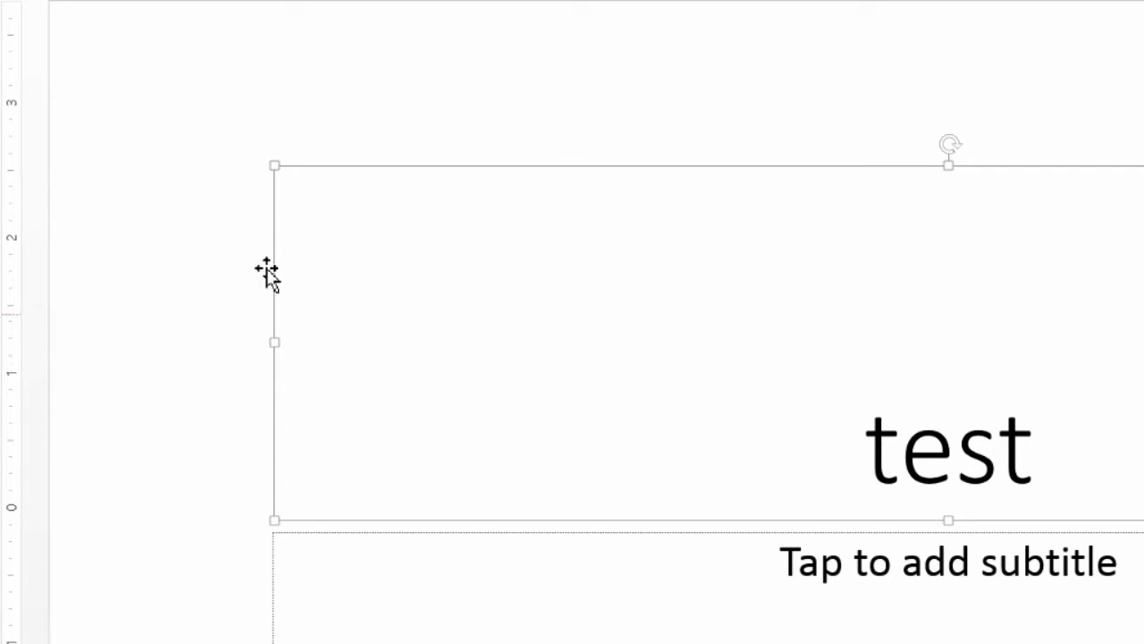
pyautogui.moveTo(326, 290)
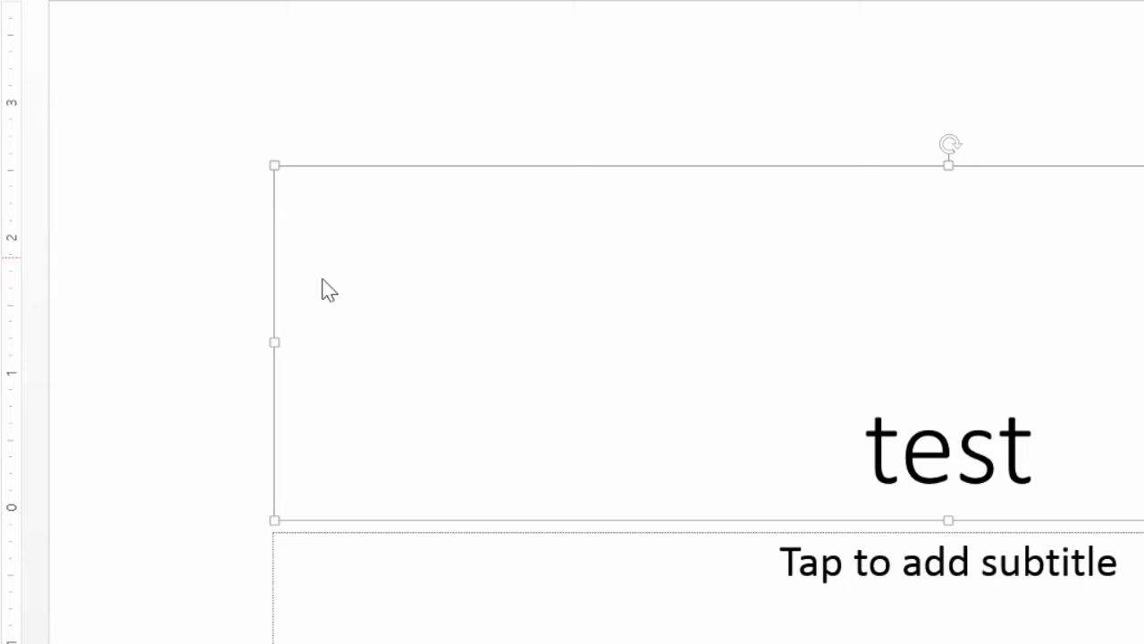
pyautogui.moveTo(284, 175)
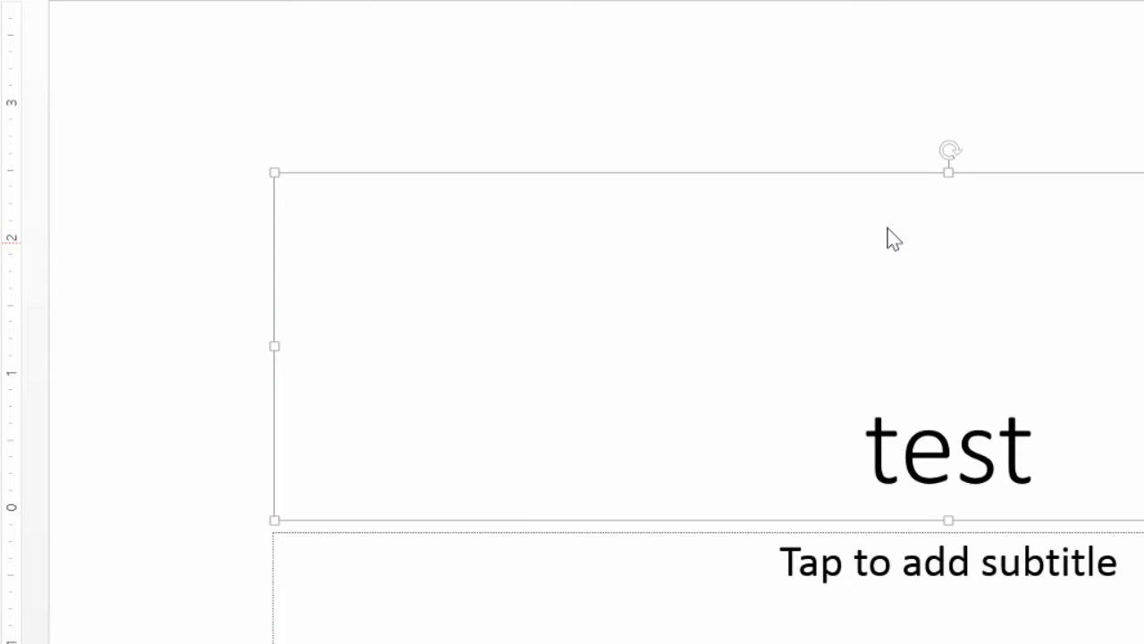
pyautogui.moveTo(949, 172)
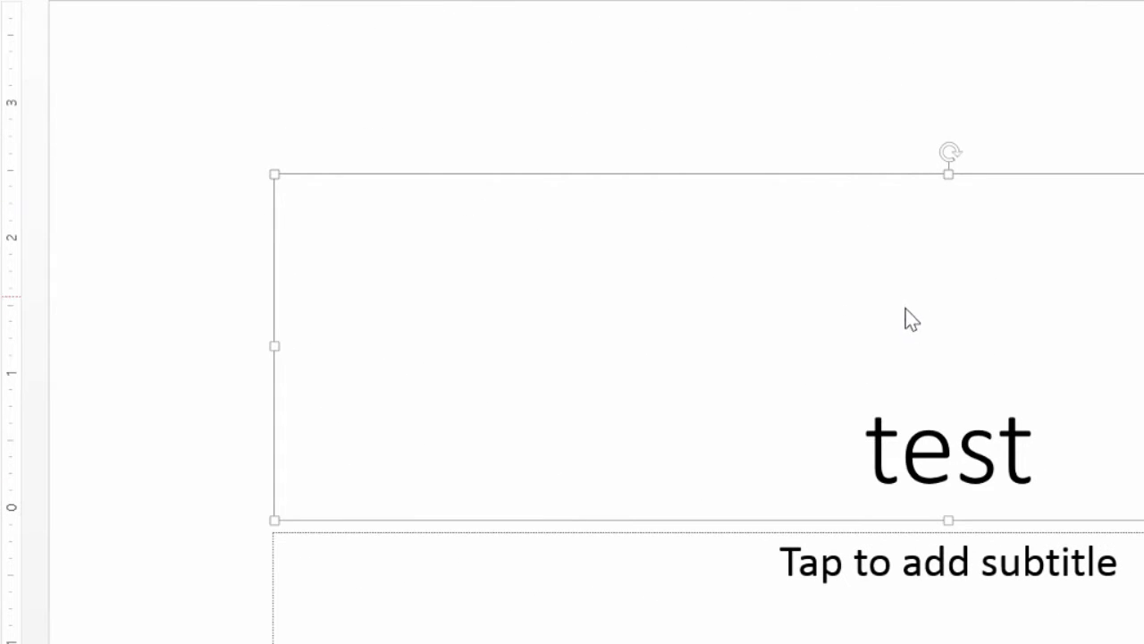
pyautogui.moveTo(933, 252)
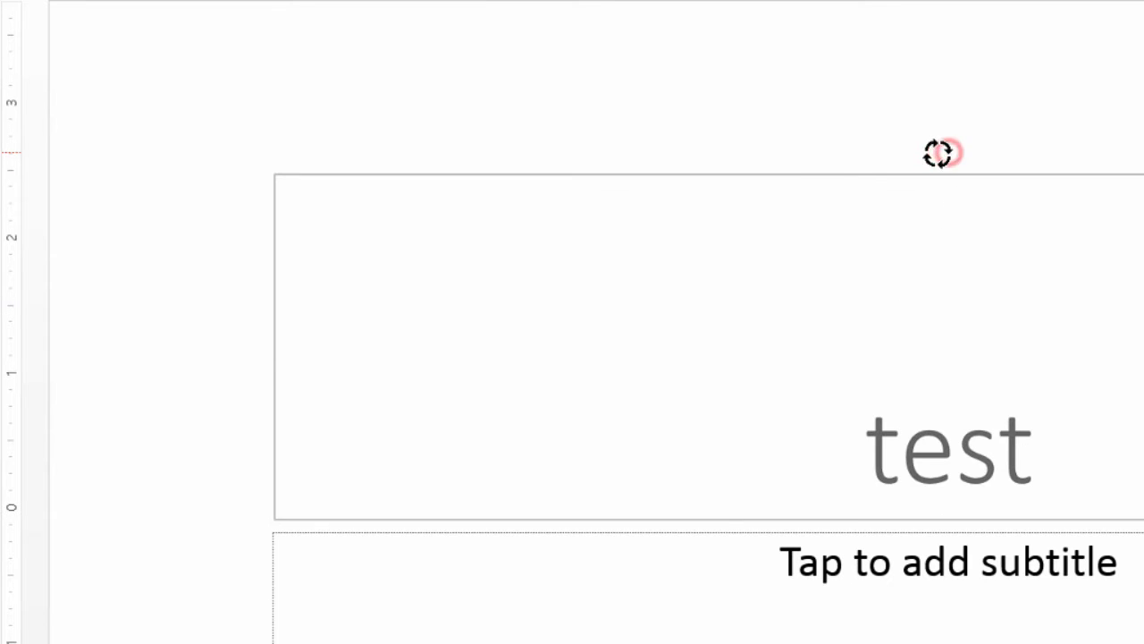
pyautogui.moveTo(938, 152); pyautogui.dragTo(1028, 474)
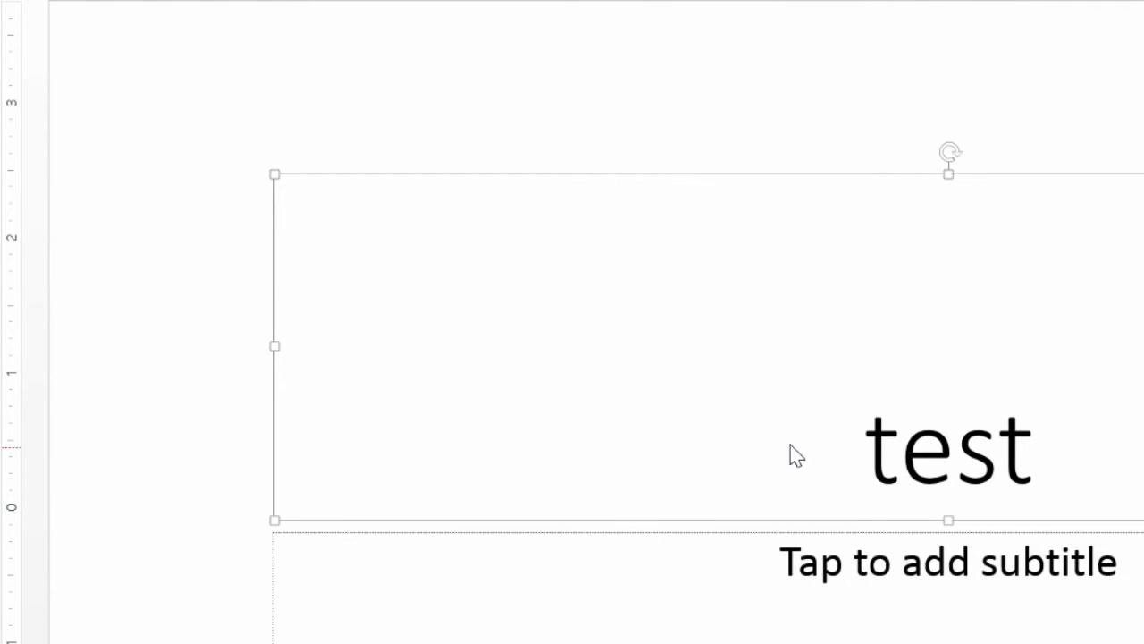
pyautogui.moveTo(767, 393)
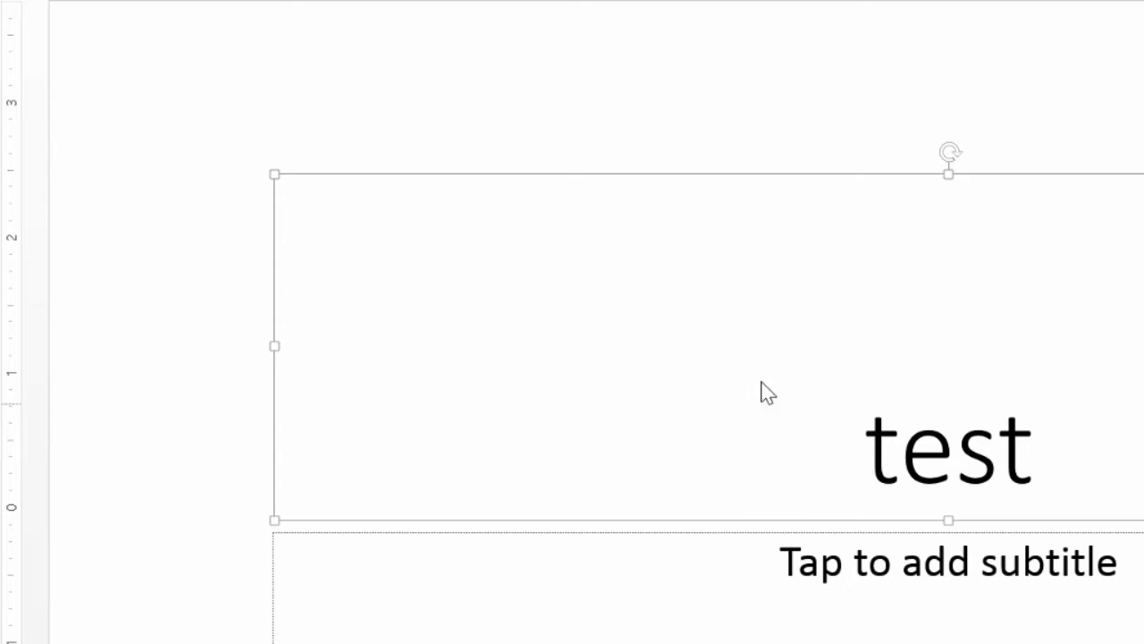
pyautogui.moveTo(465, 263)
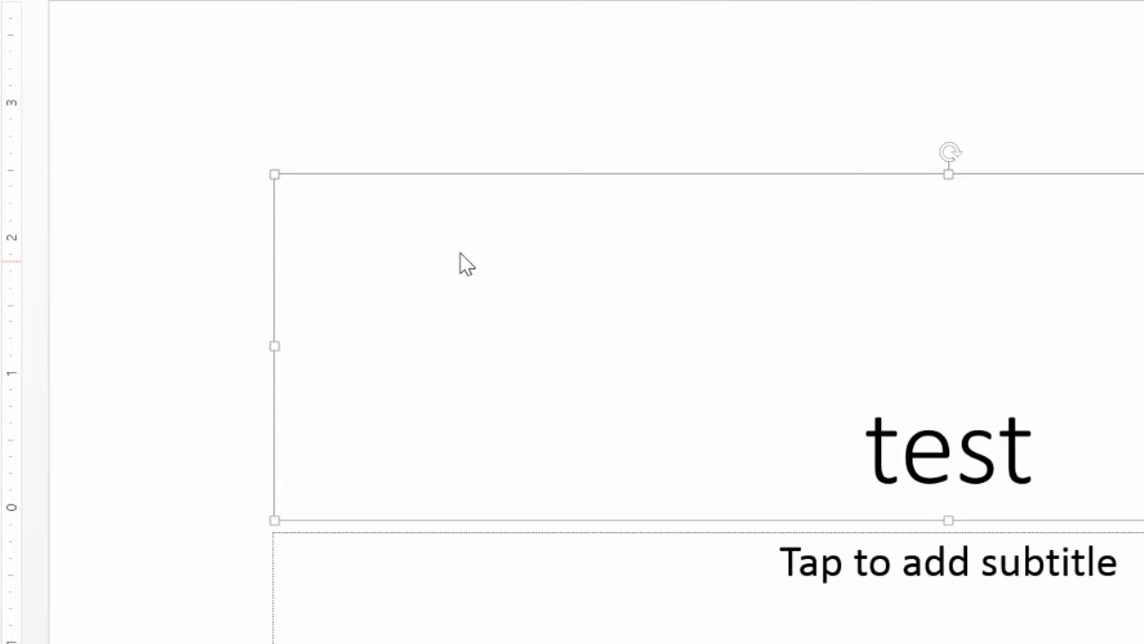
pyautogui.moveTo(785, 418)
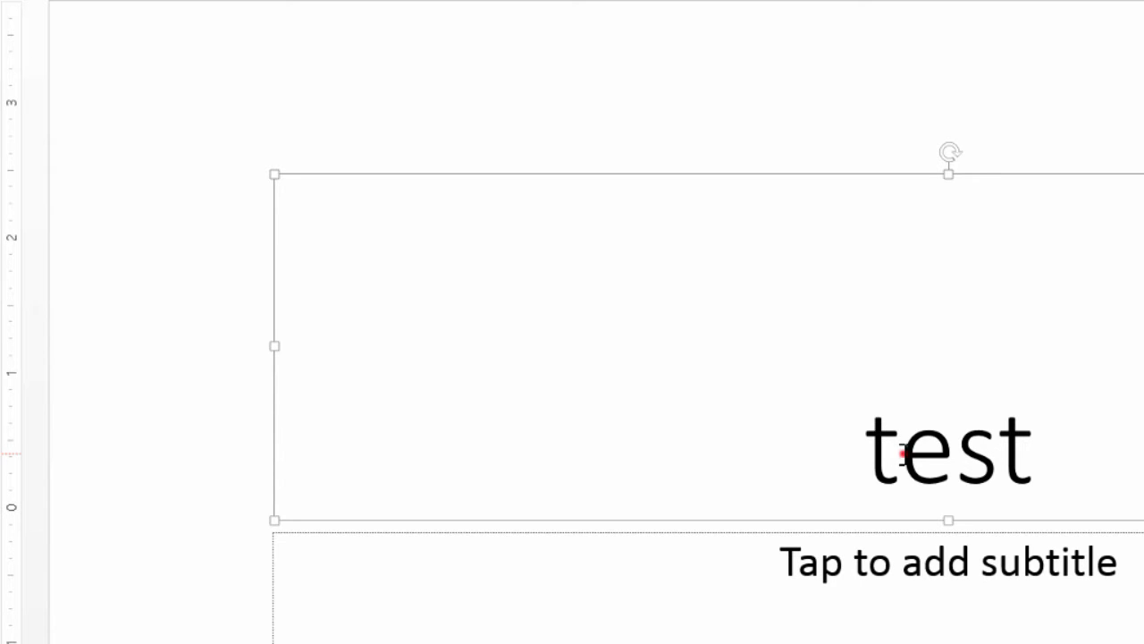
# Delete the 'e' and 's' from the title so 'test' reads 'tt'.
pyautogui.click(898, 451)
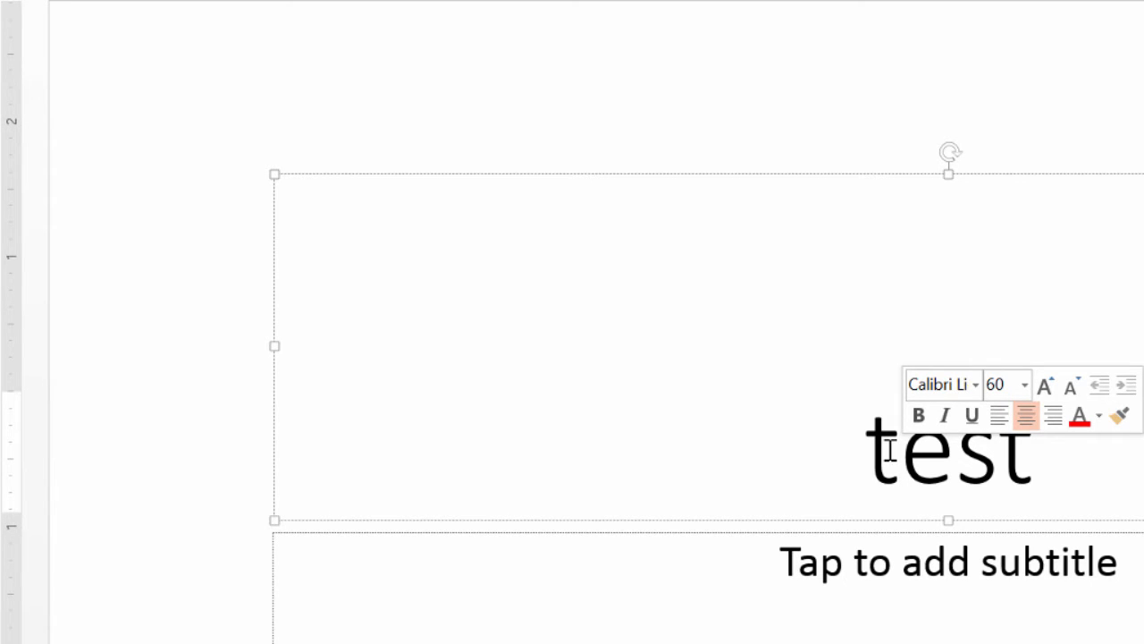
pyautogui.press('Backspace')
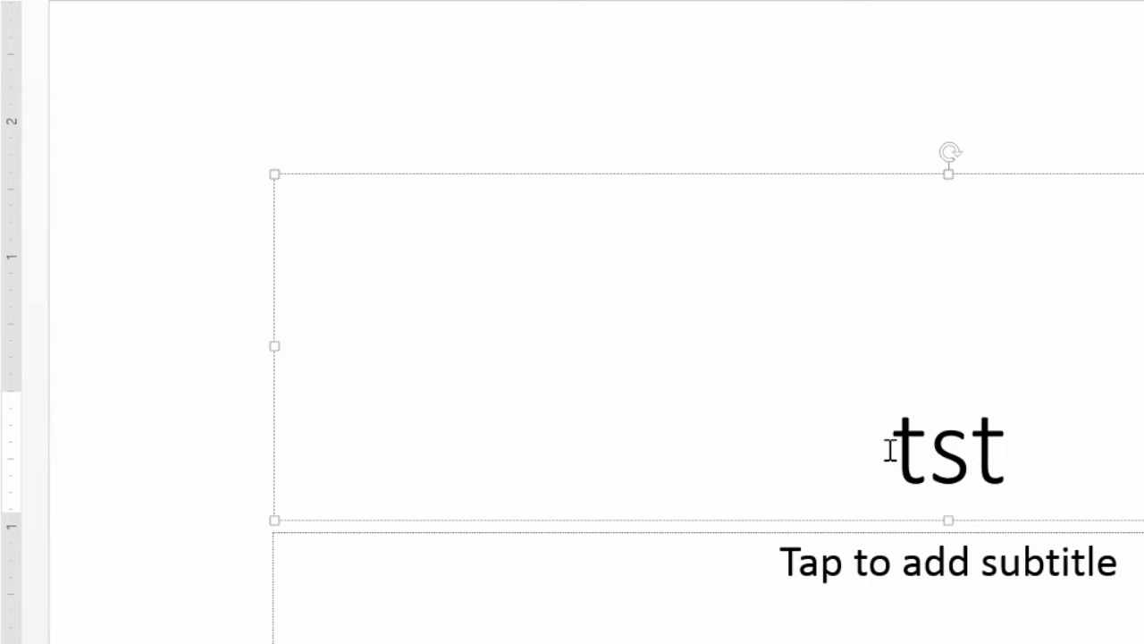
pyautogui.press('backspace')
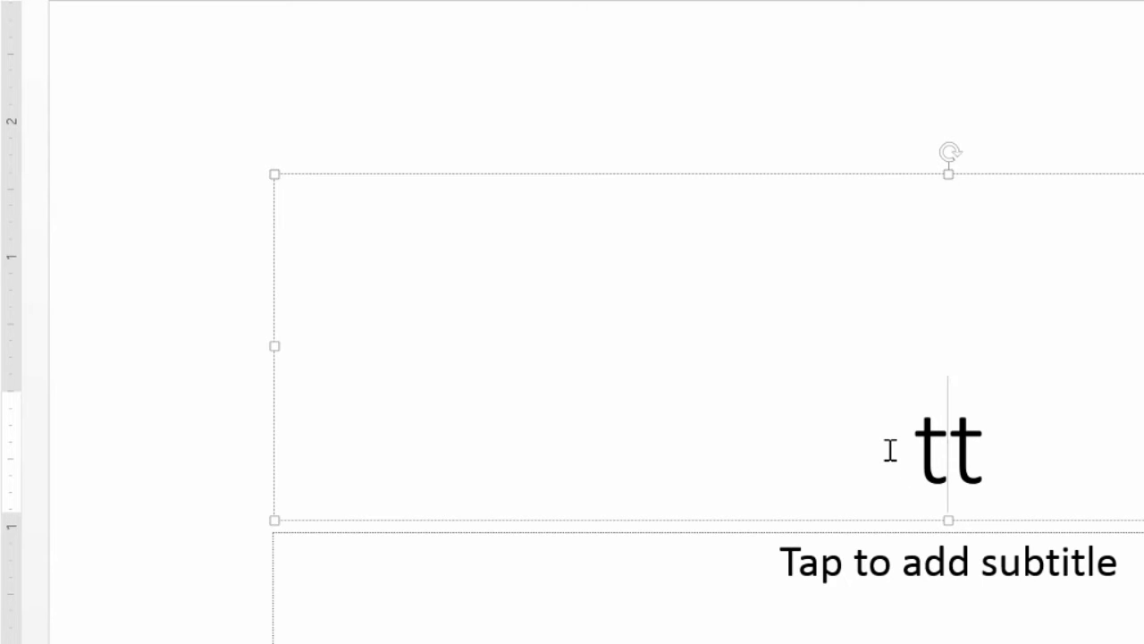
pyautogui.moveTo(733, 380)
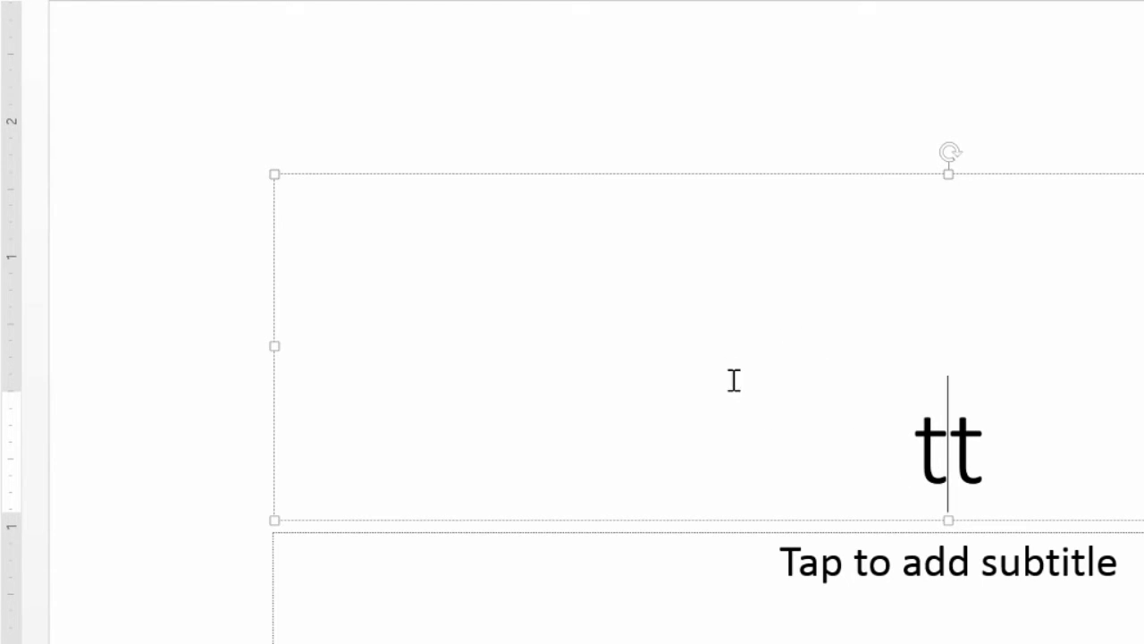
pyautogui.moveTo(749, 414)
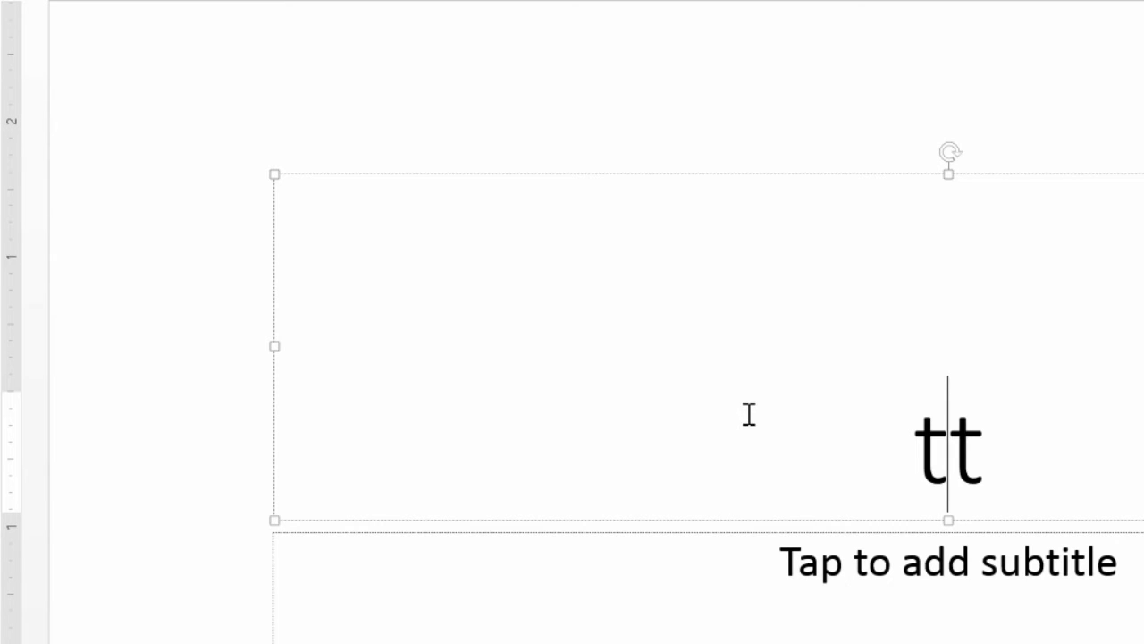
pyautogui.moveTo(939, 450)
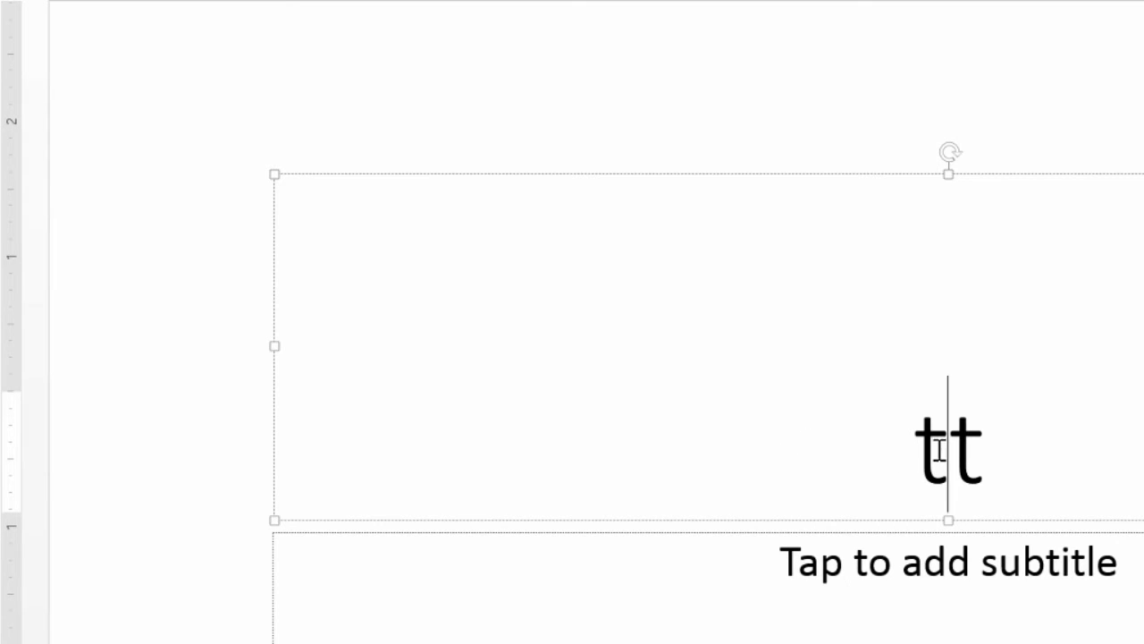
pyautogui.moveTo(774, 340)
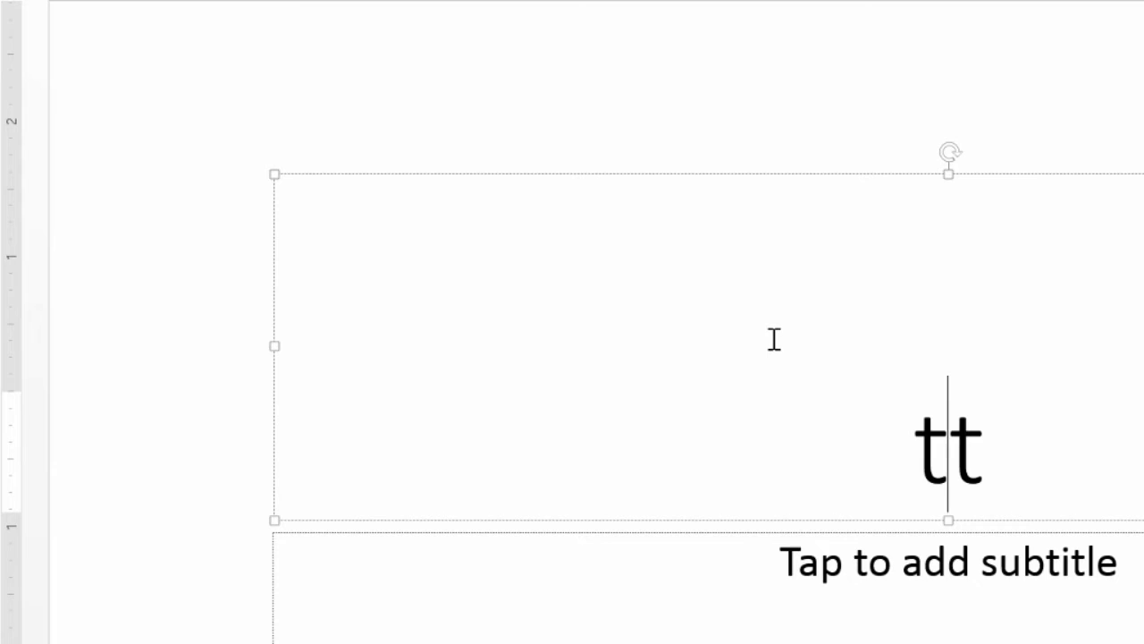
pyautogui.moveTo(671, 288)
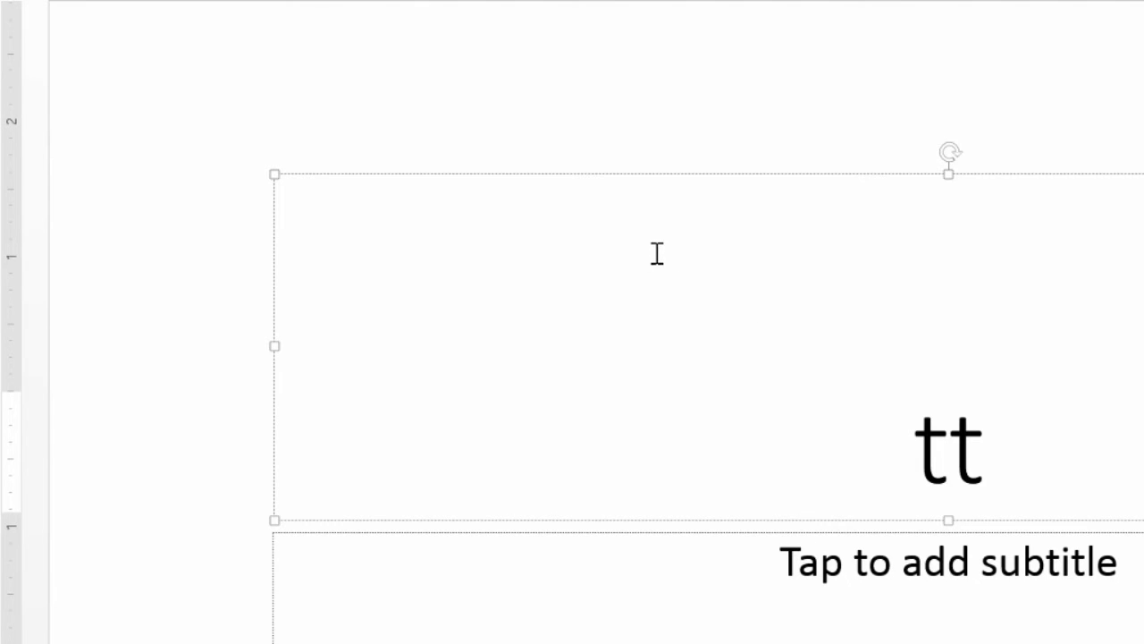
pyautogui.moveTo(653, 234)
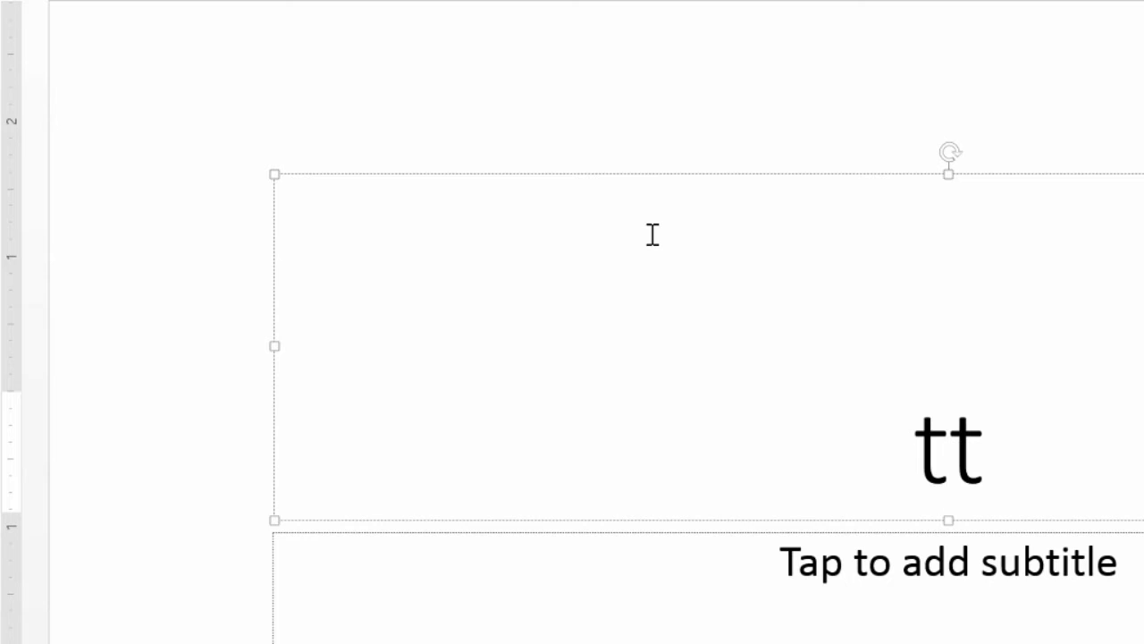
pyautogui.moveTo(630, 183)
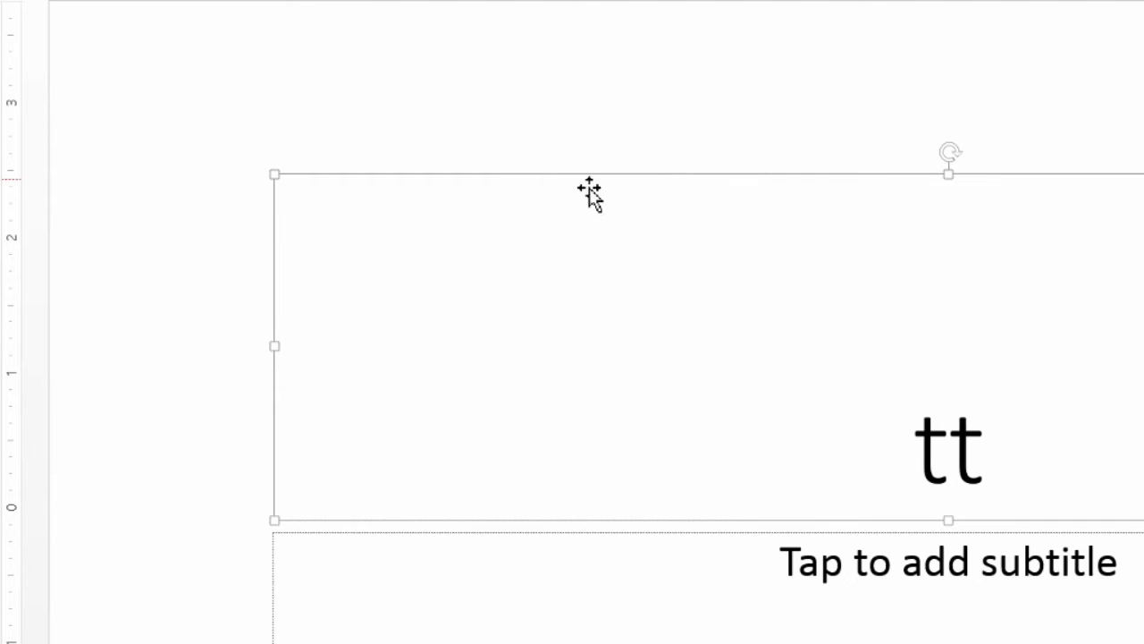
pyautogui.moveTo(594, 174)
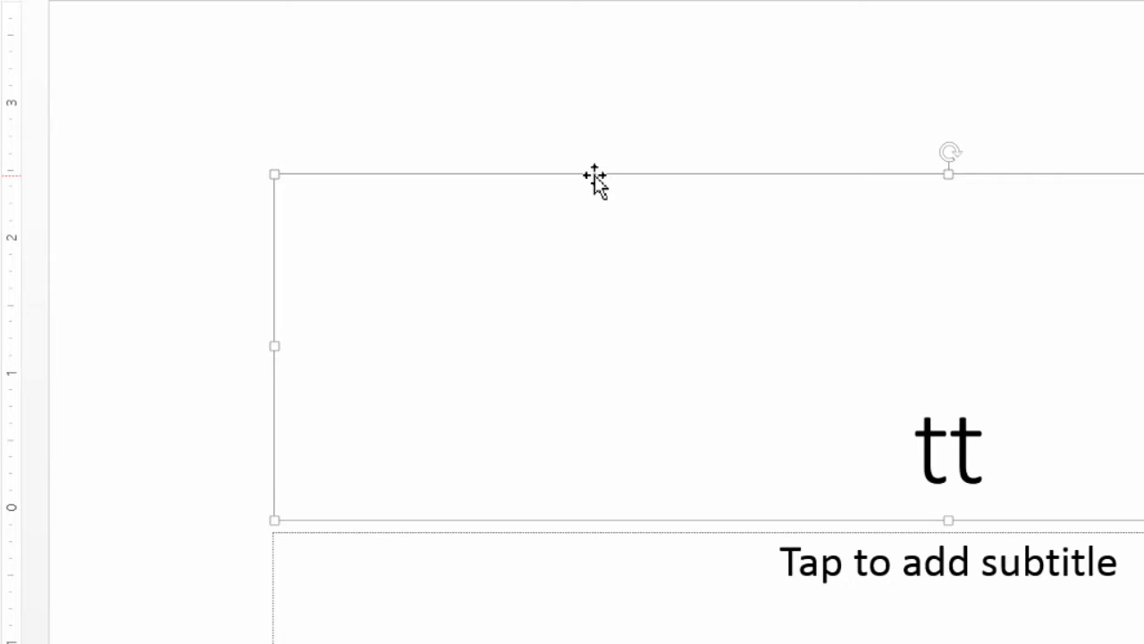
pyautogui.moveTo(596, 188)
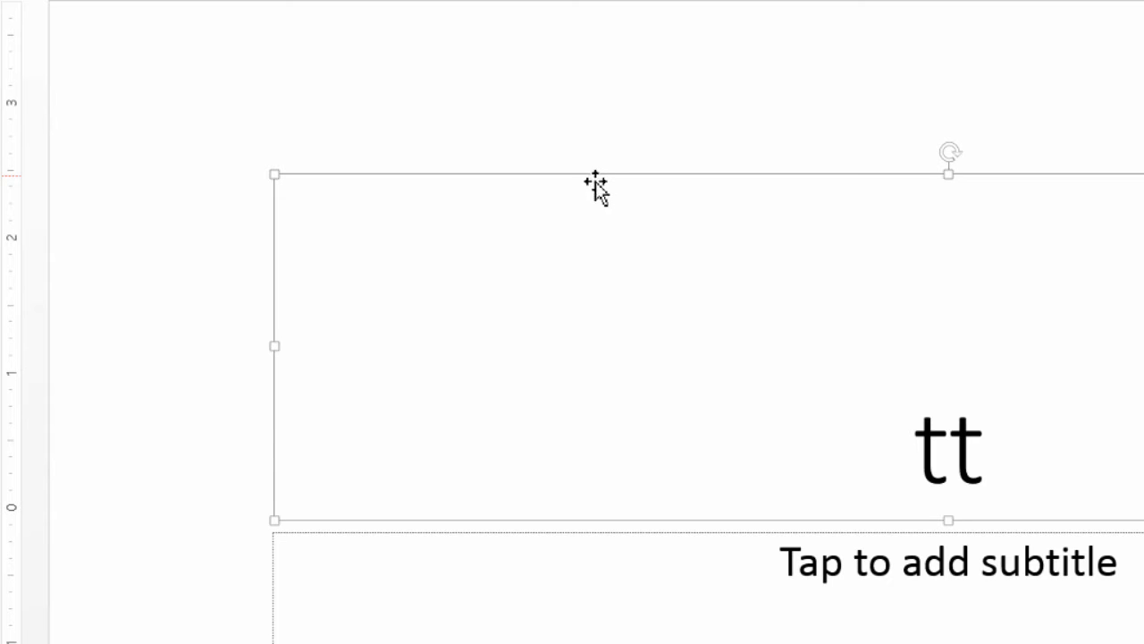
pyautogui.moveTo(599, 219)
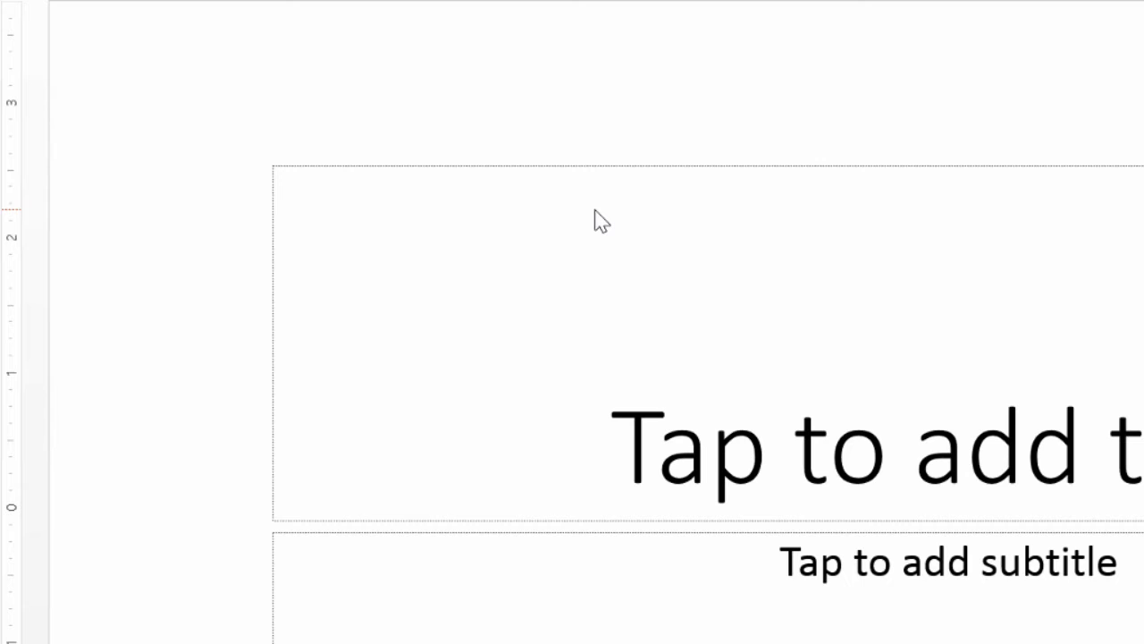
pyautogui.moveTo(691, 420)
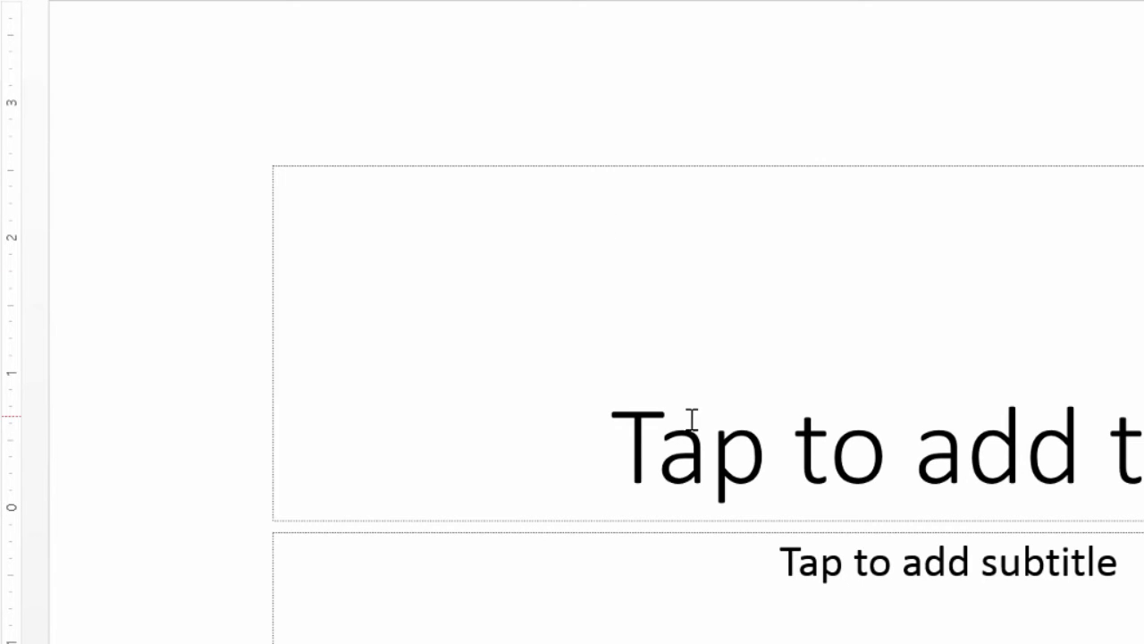
pyautogui.moveTo(565, 383)
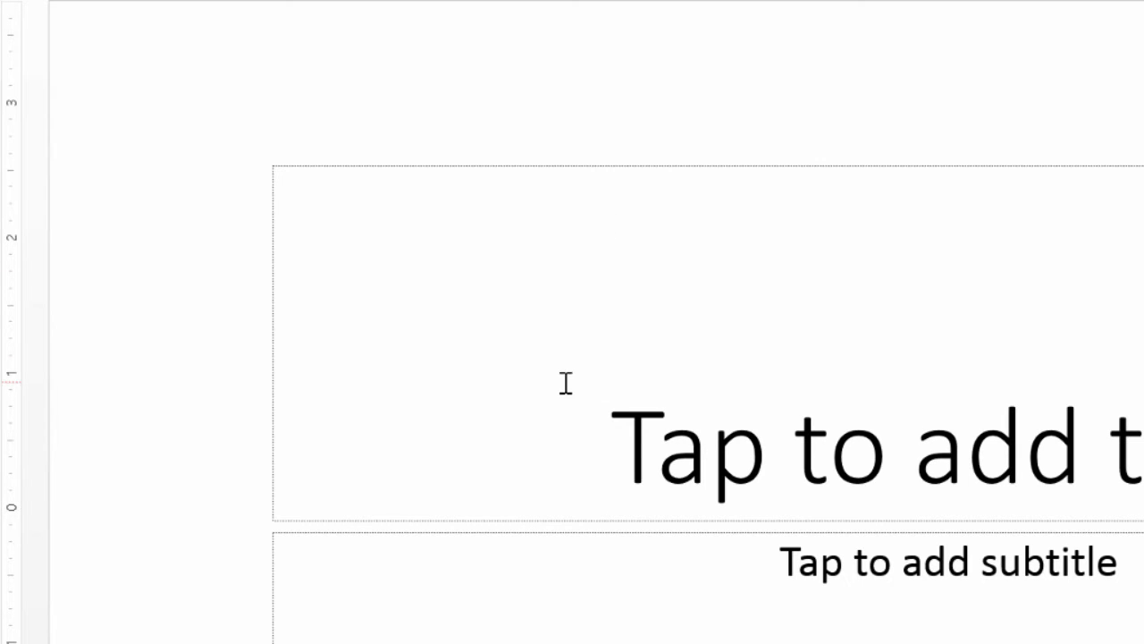
pyautogui.moveTo(614, 434)
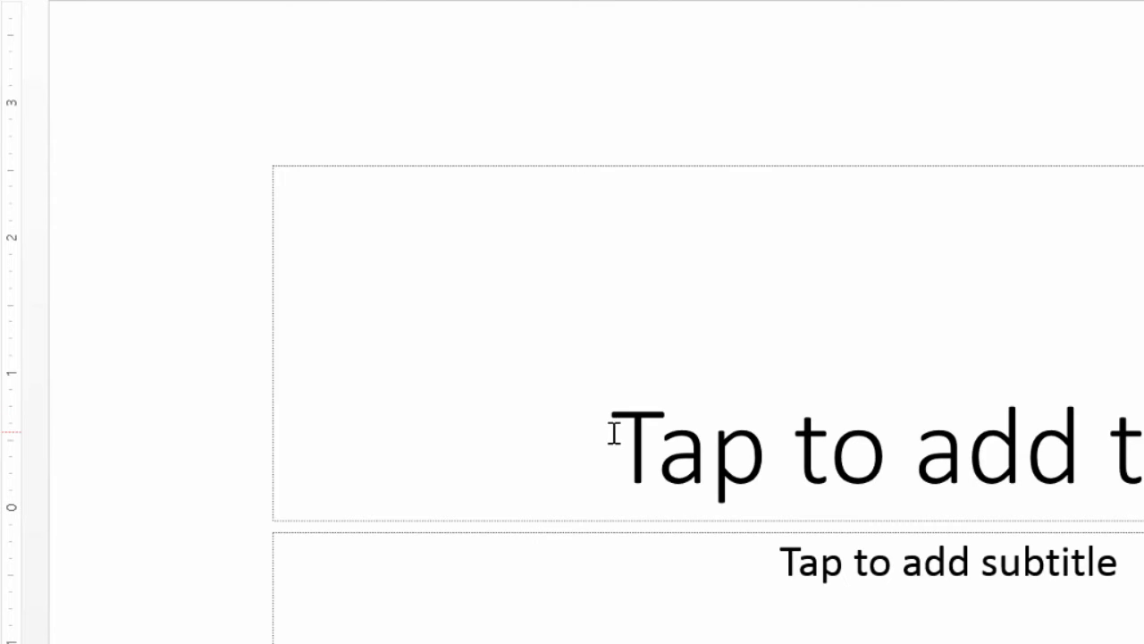
pyautogui.moveTo(592, 222)
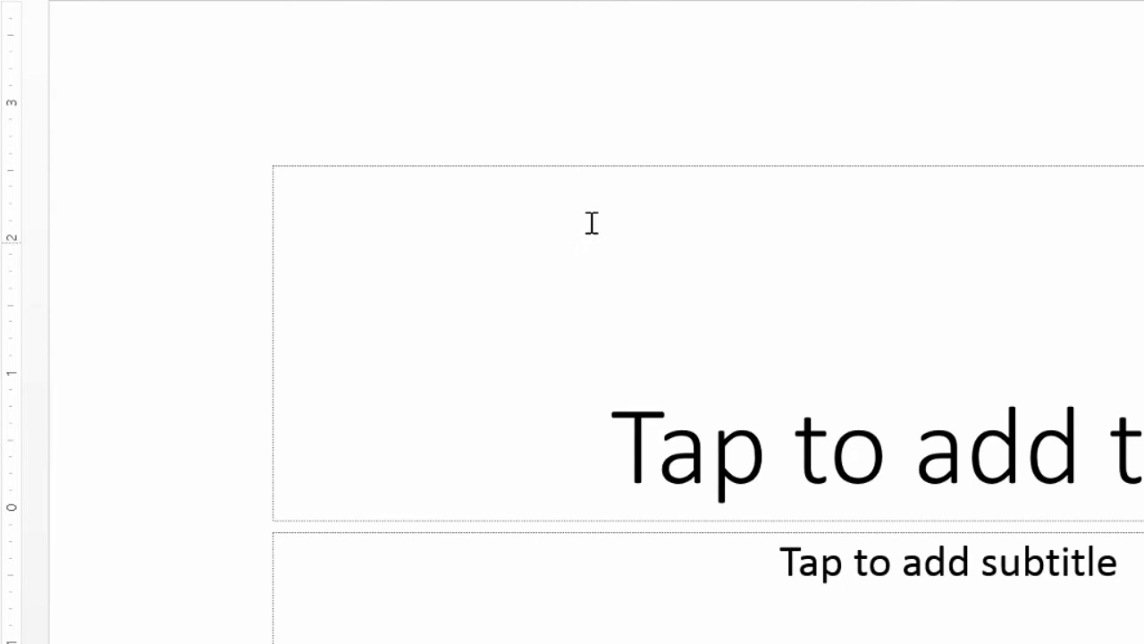
pyautogui.moveTo(588, 170)
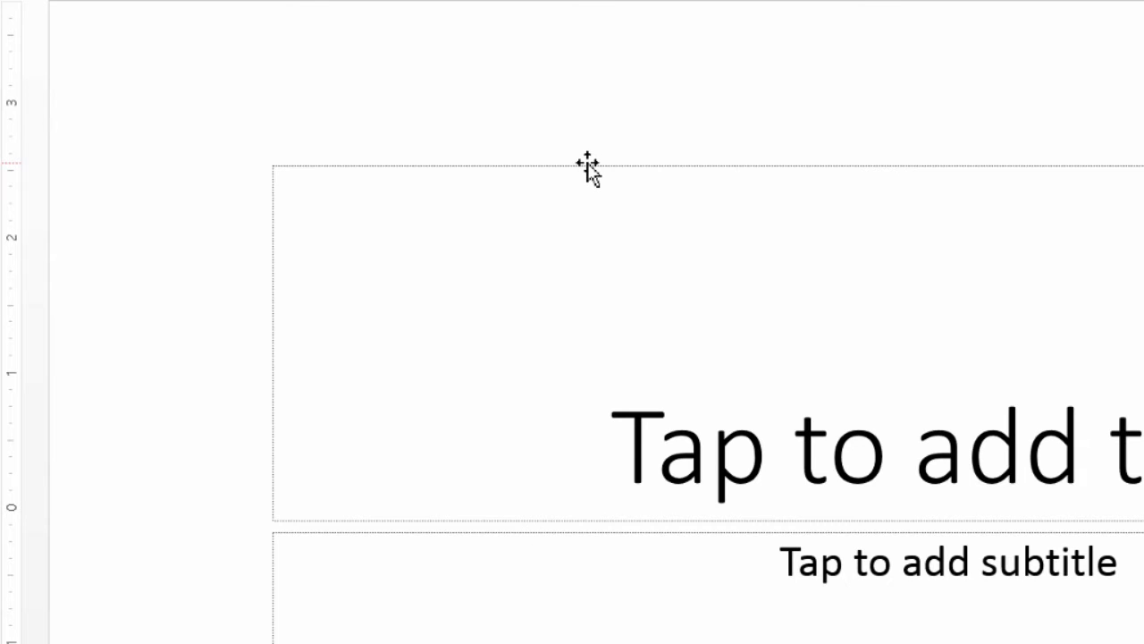
# Select the title placeholder for removal.
pyautogui.click(588, 170)
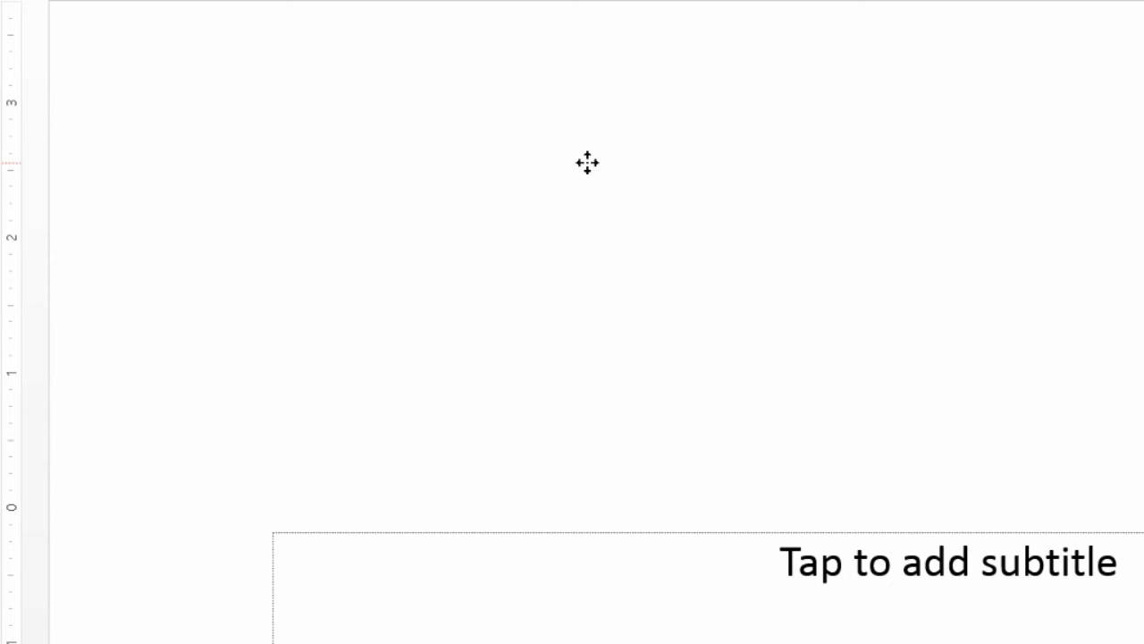
pyautogui.moveTo(600, 350)
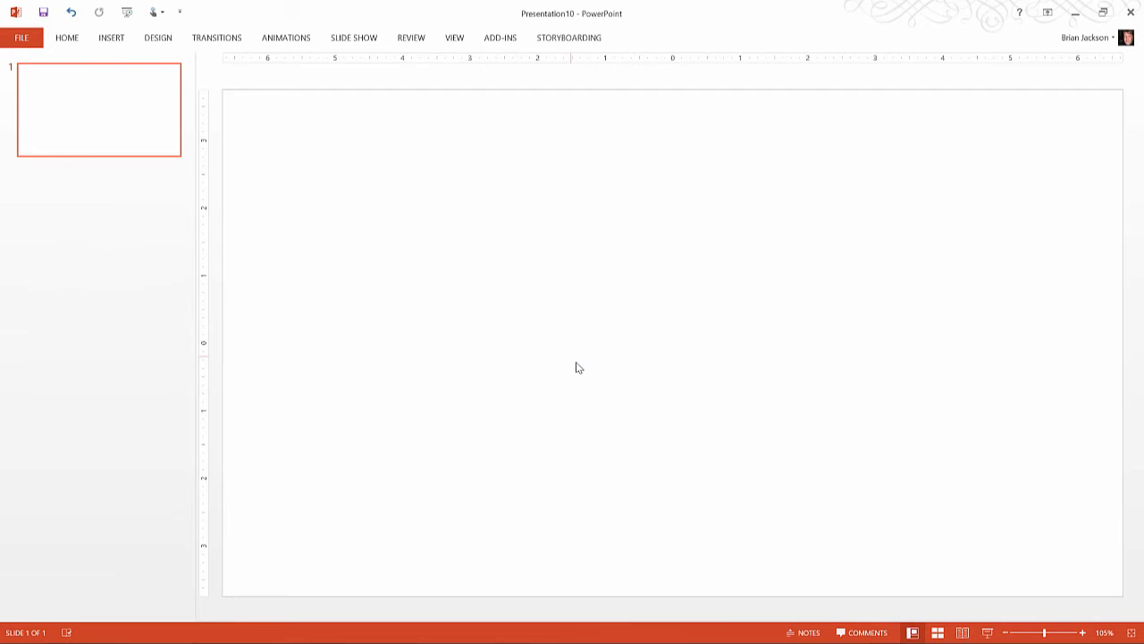
pyautogui.moveTo(575, 337)
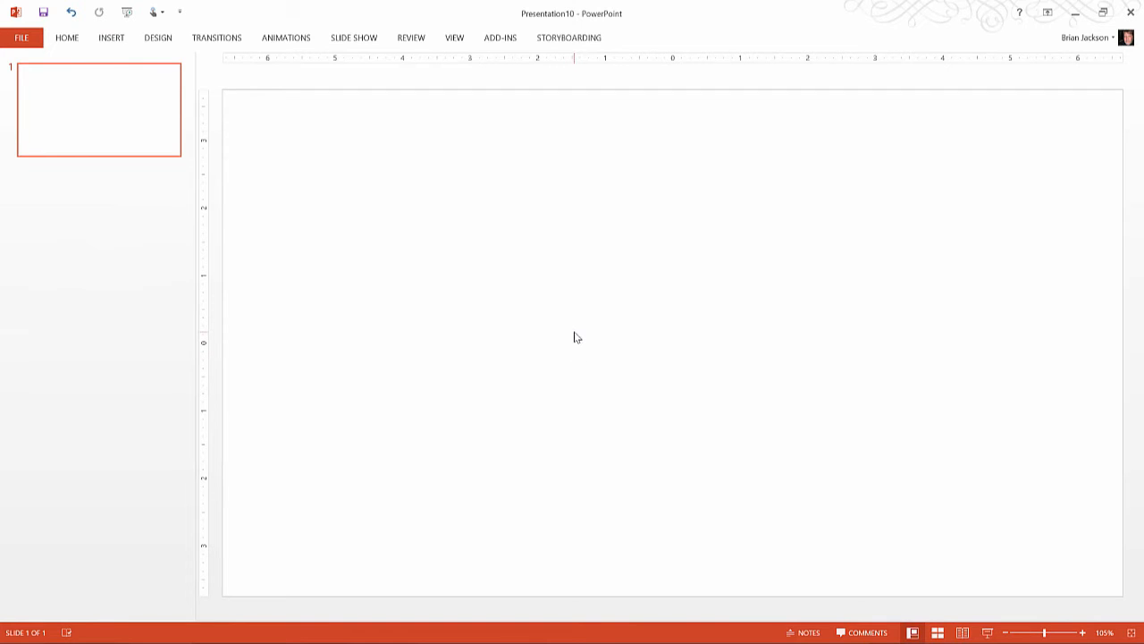
pyautogui.moveTo(571, 336)
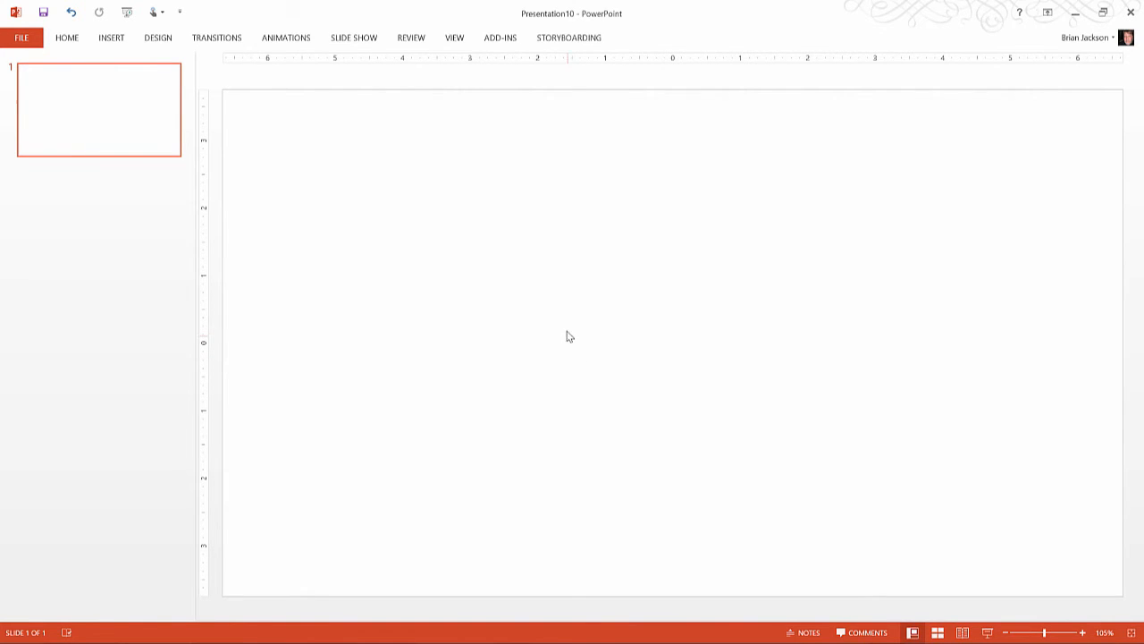
pyautogui.moveTo(482, 313)
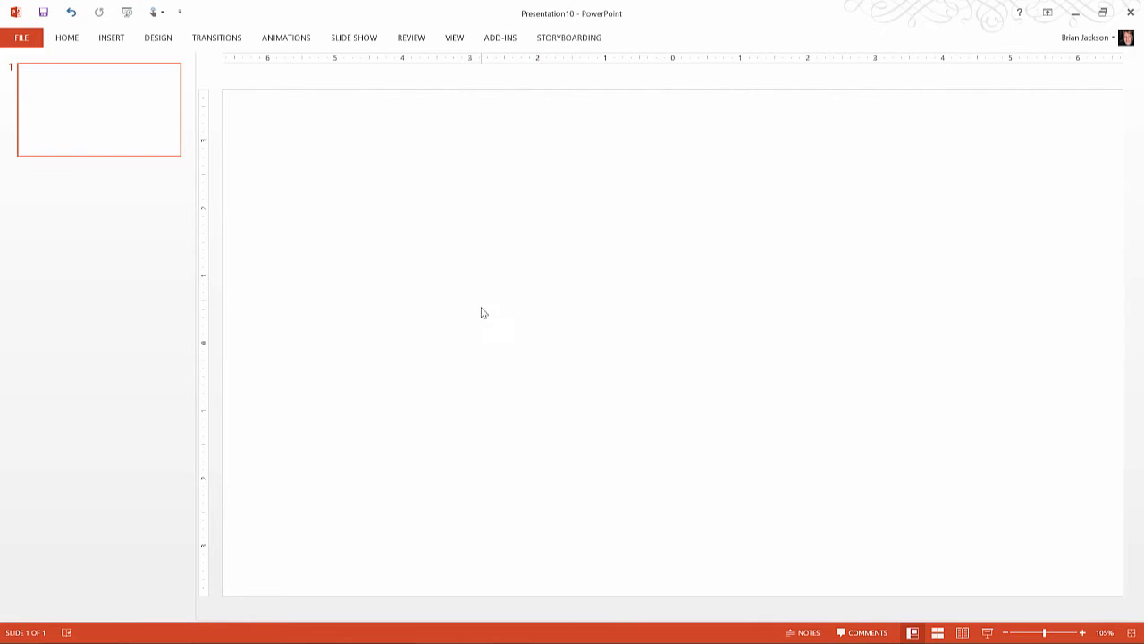
pyautogui.moveTo(458, 337)
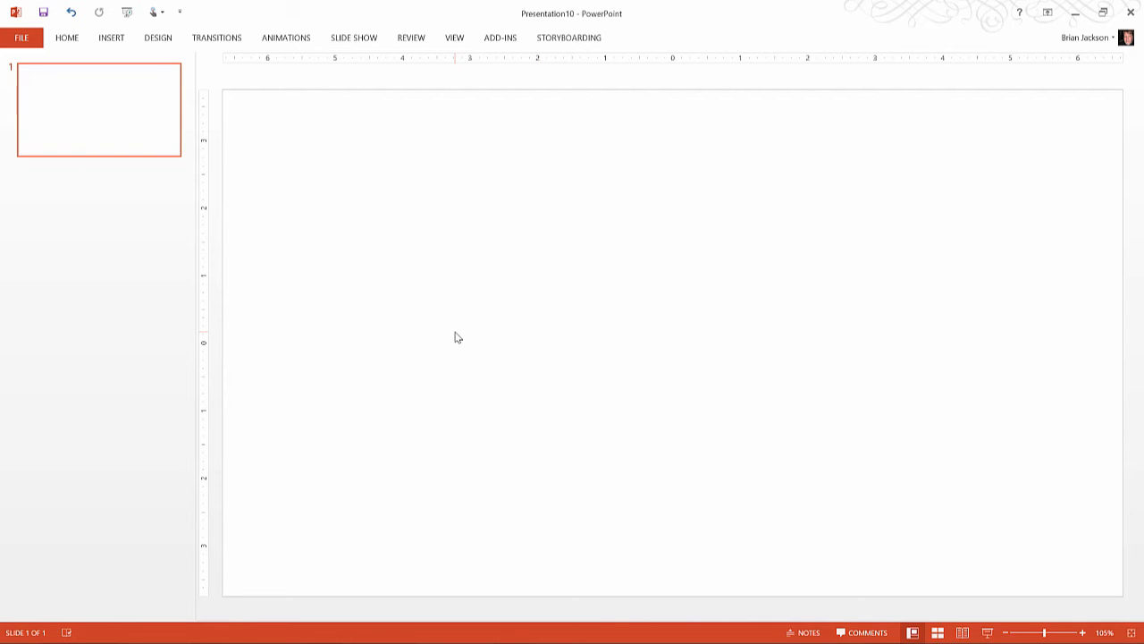
pyautogui.moveTo(456, 322)
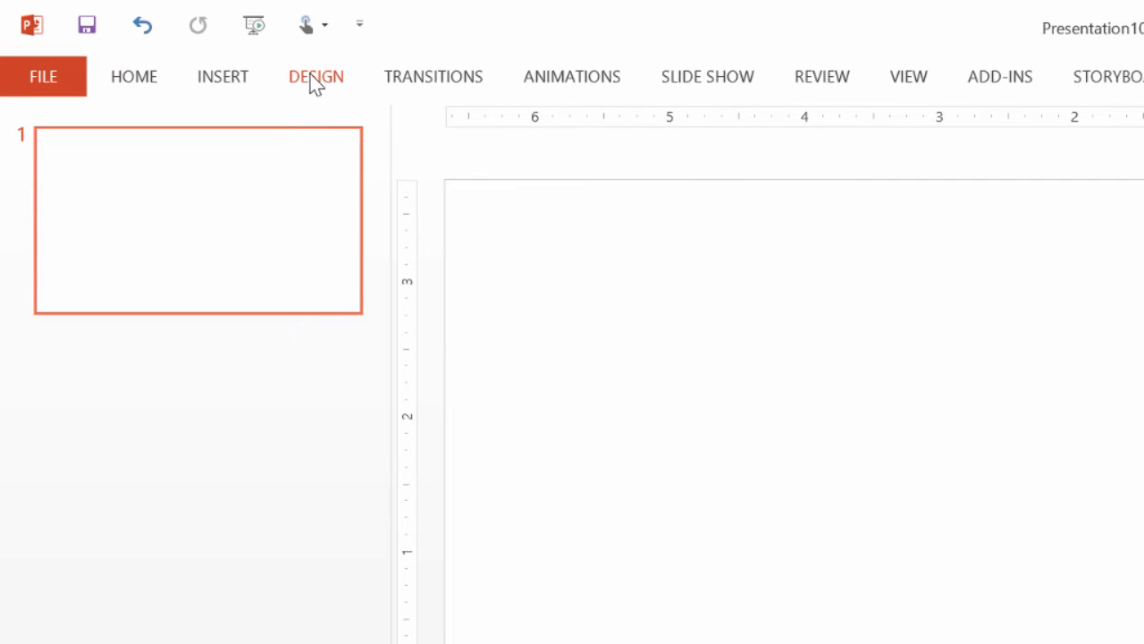
# Open the Slide Size dialog via Design > Slide Size > Custom Slide Size.
pyautogui.click(316, 76)
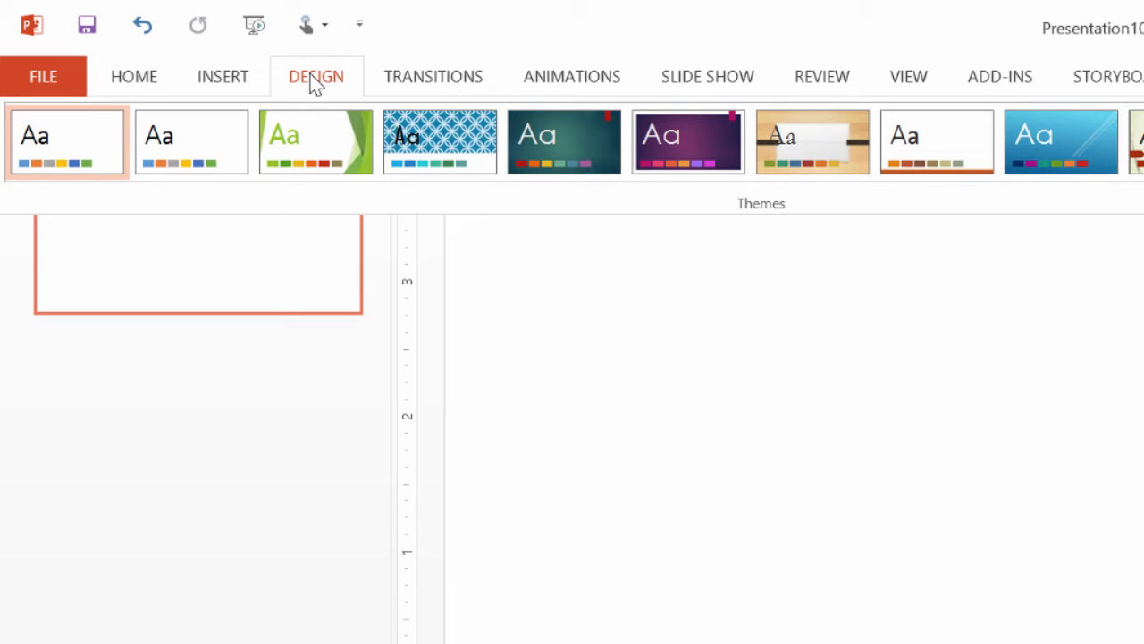
pyautogui.moveTo(314, 98)
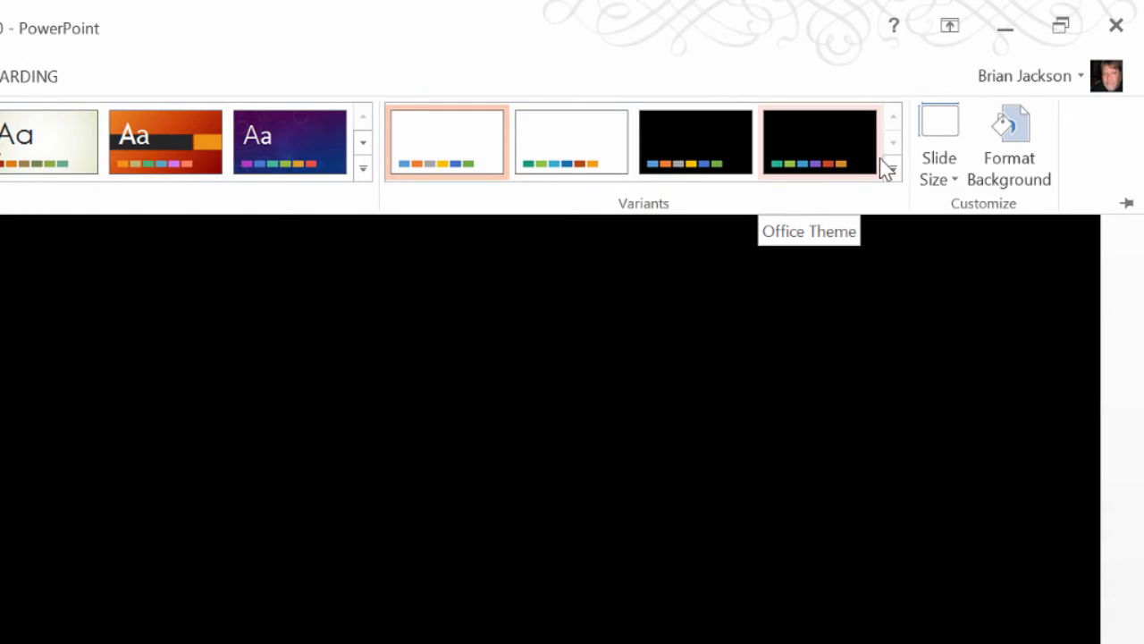
pyautogui.moveTo(939, 157)
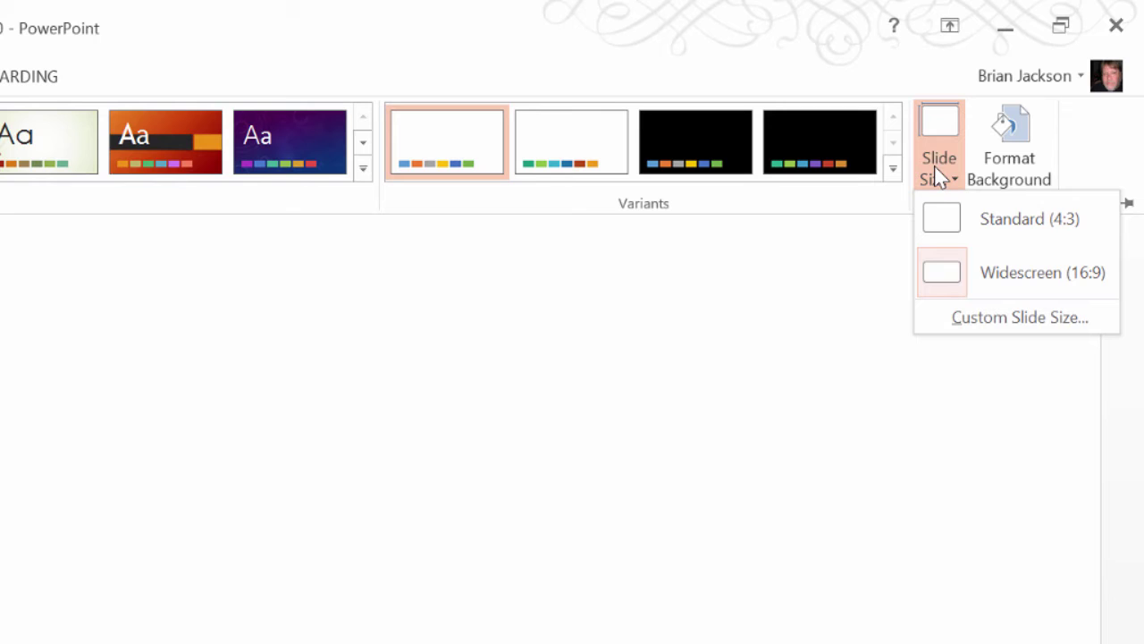
pyautogui.moveTo(974, 272)
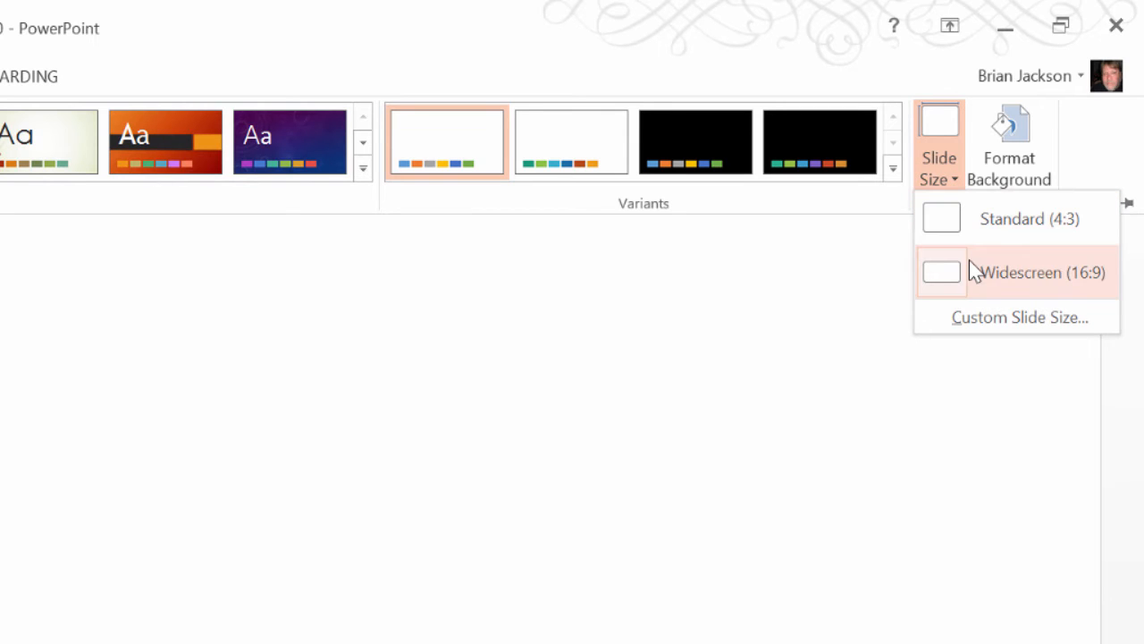
pyautogui.moveTo(972, 295)
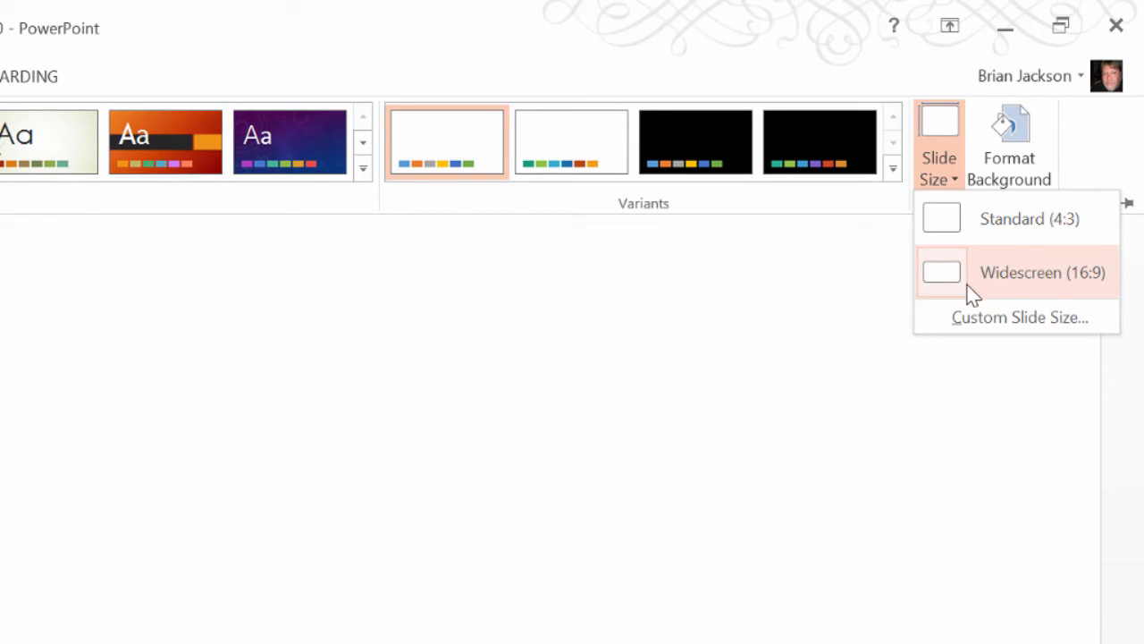
pyautogui.click(1020, 317)
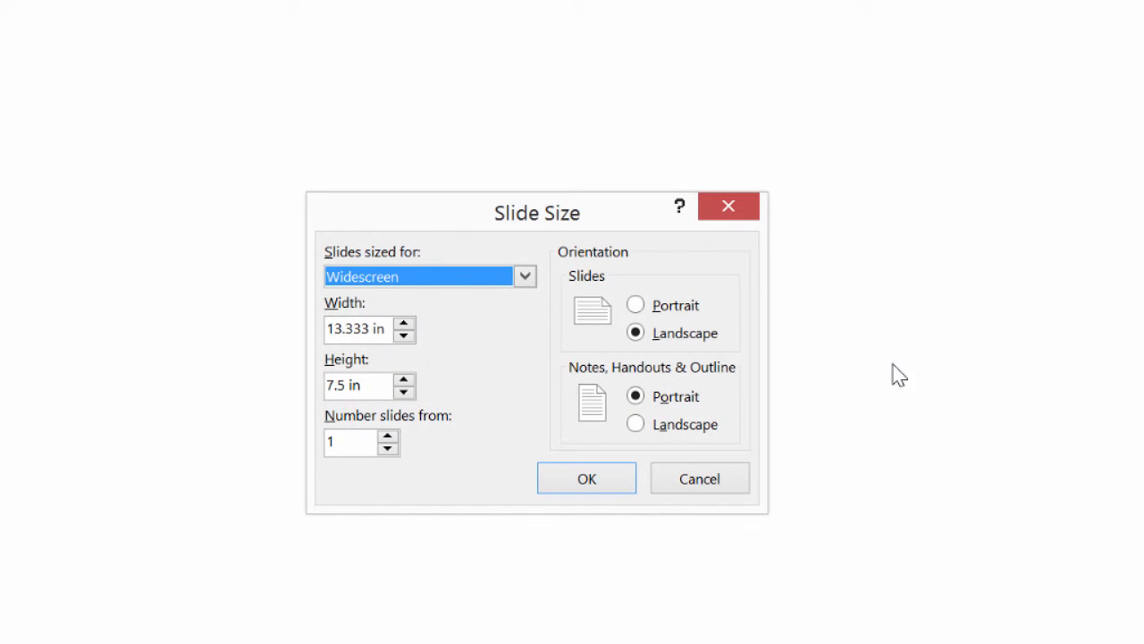
pyautogui.moveTo(398, 371)
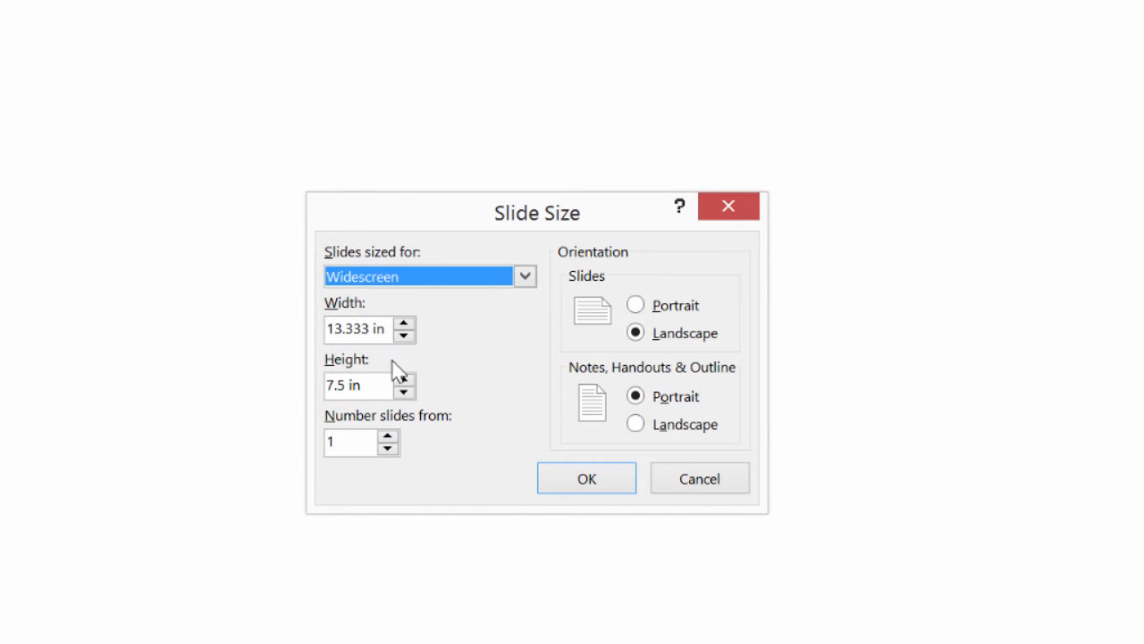
pyautogui.moveTo(376, 379)
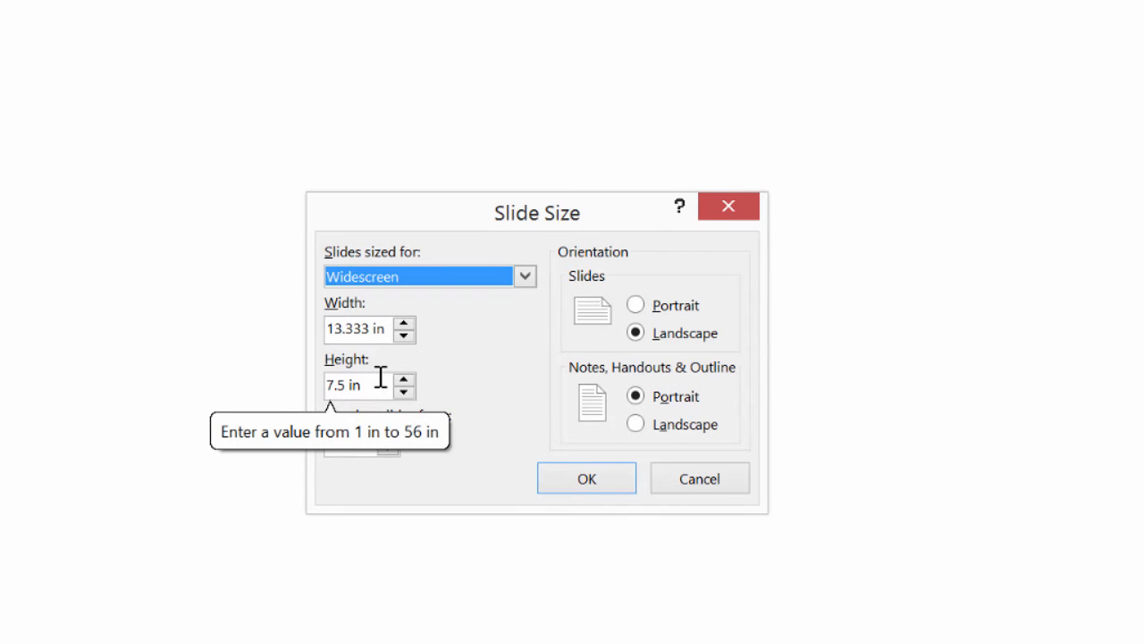
pyautogui.moveTo(386, 365)
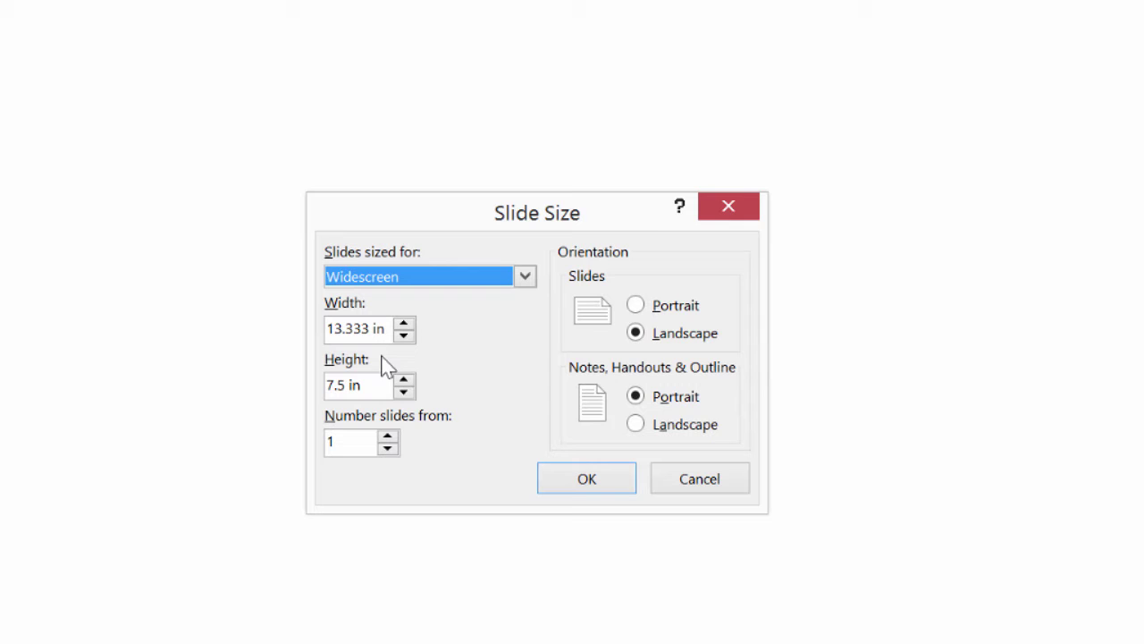
pyautogui.moveTo(380, 356)
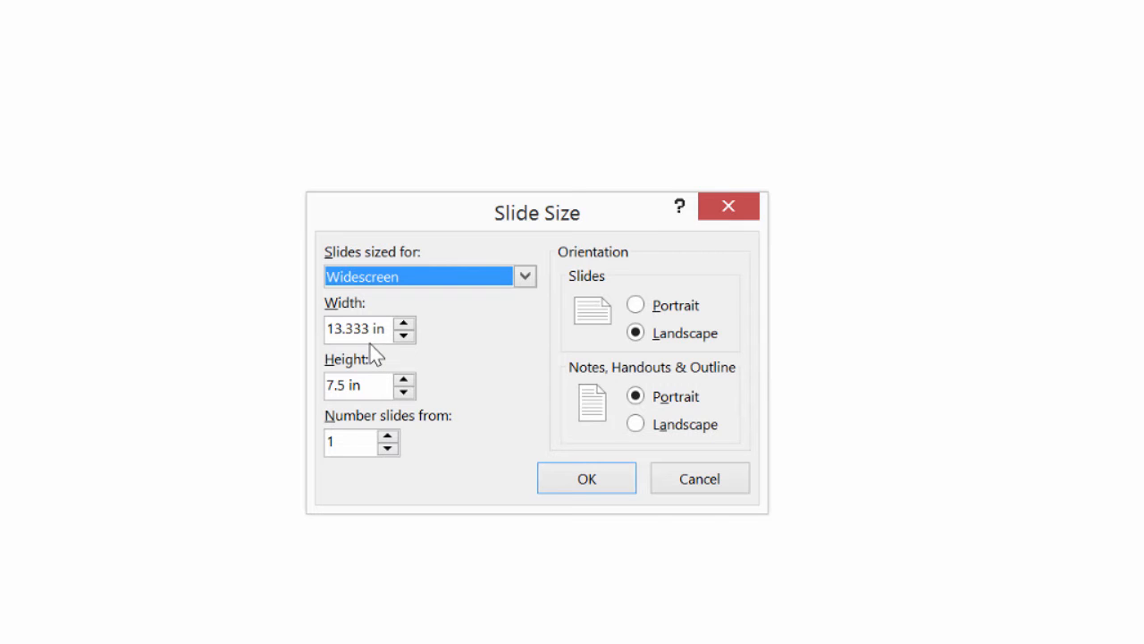
pyautogui.moveTo(375, 362)
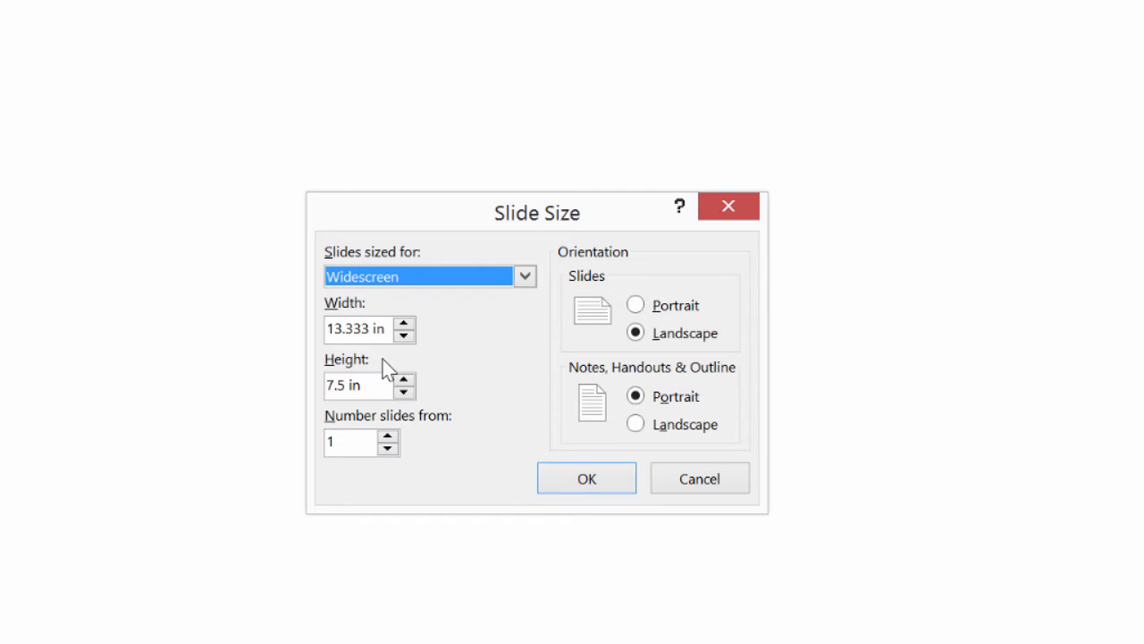
pyautogui.moveTo(394, 364)
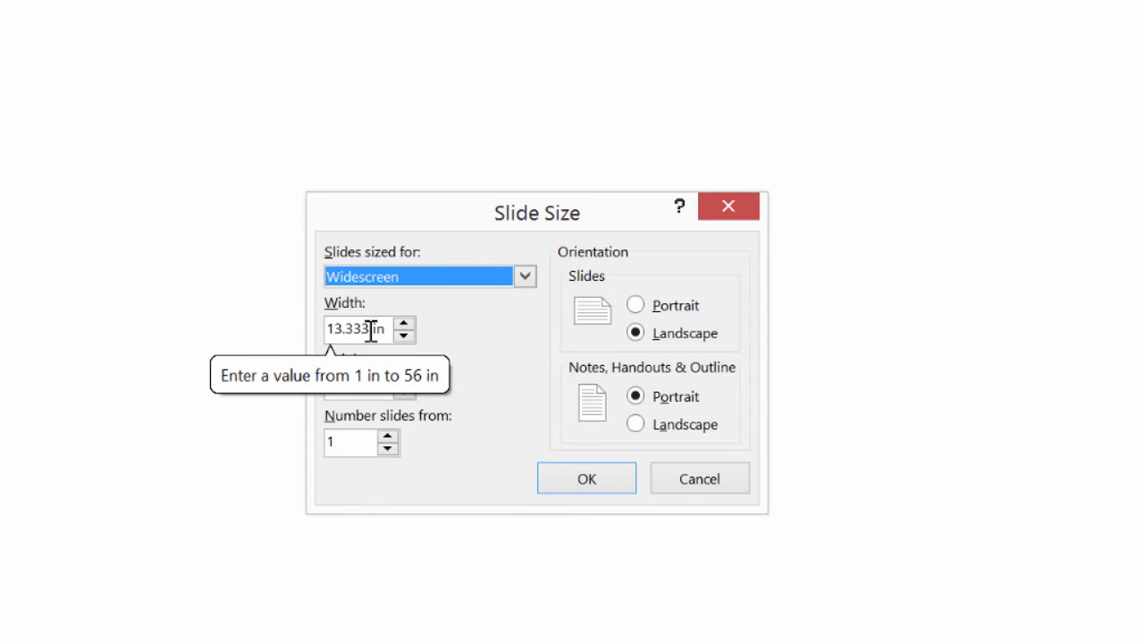
pyautogui.moveTo(499, 372)
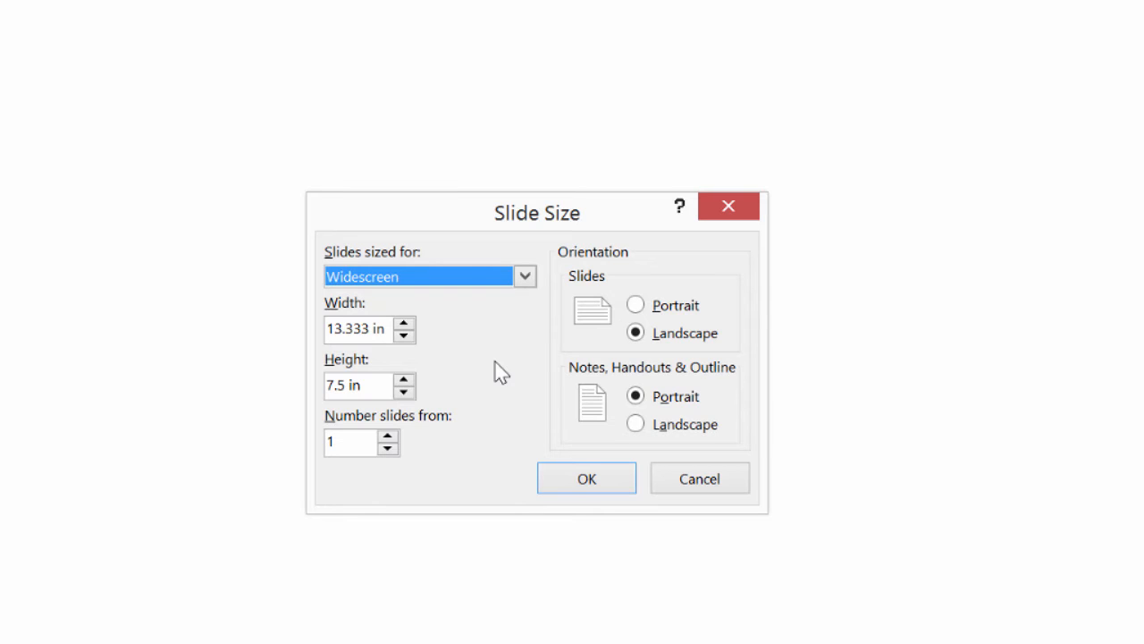
pyautogui.moveTo(371, 341)
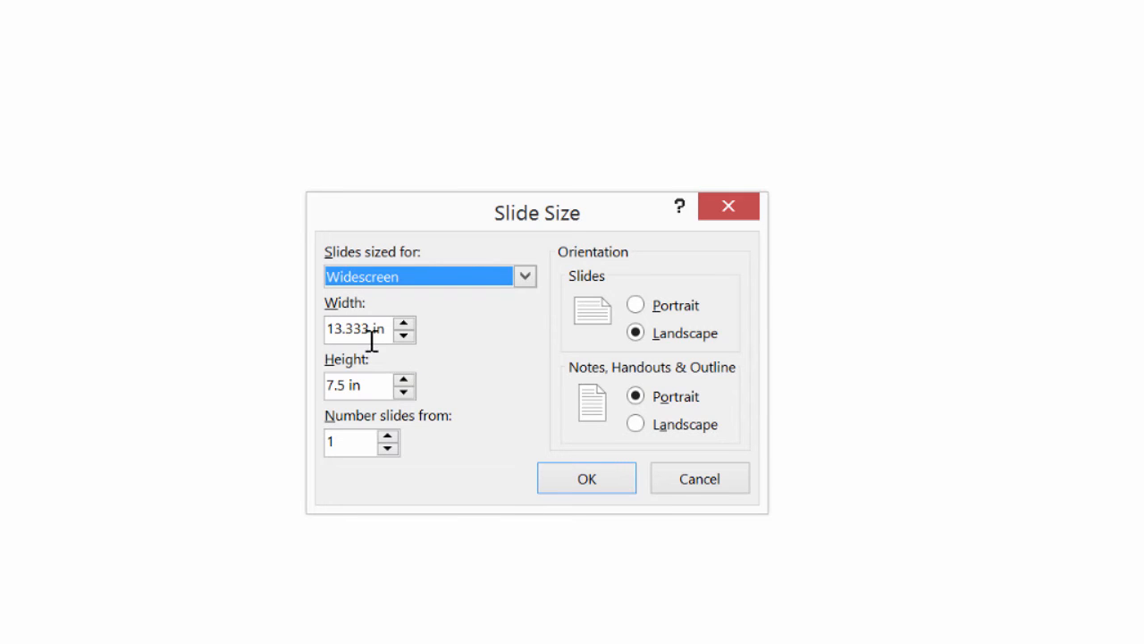
# Enter width 16.67 in and height 25 in, with portrait orientation.
pyautogui.click(358, 329)
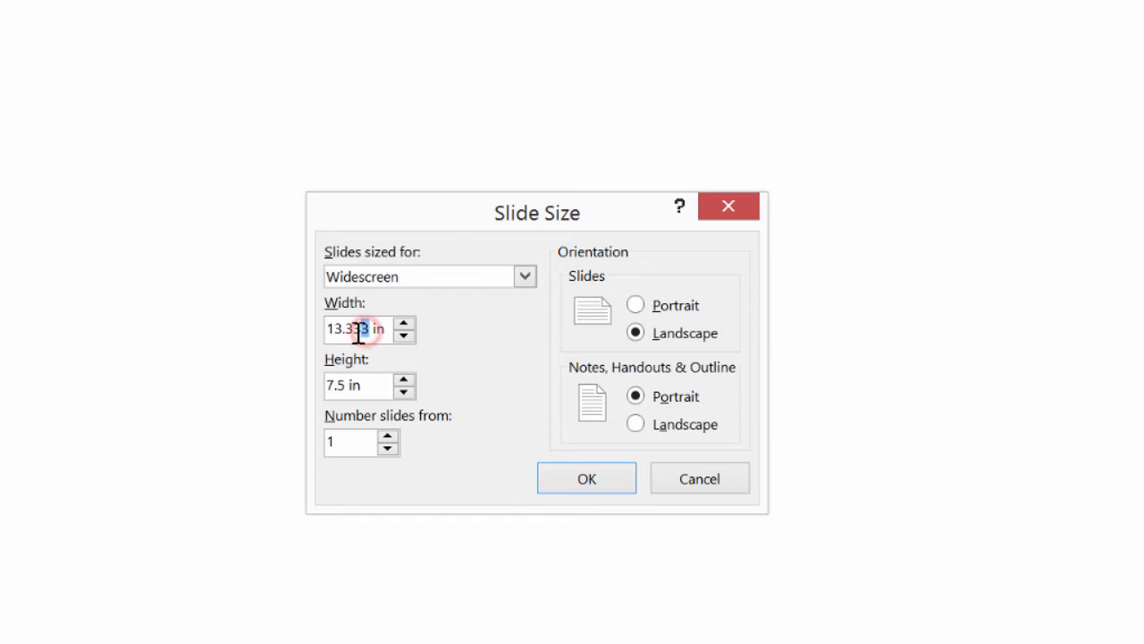
pyautogui.tripleClick(357, 329)
pyautogui.write('16.67')
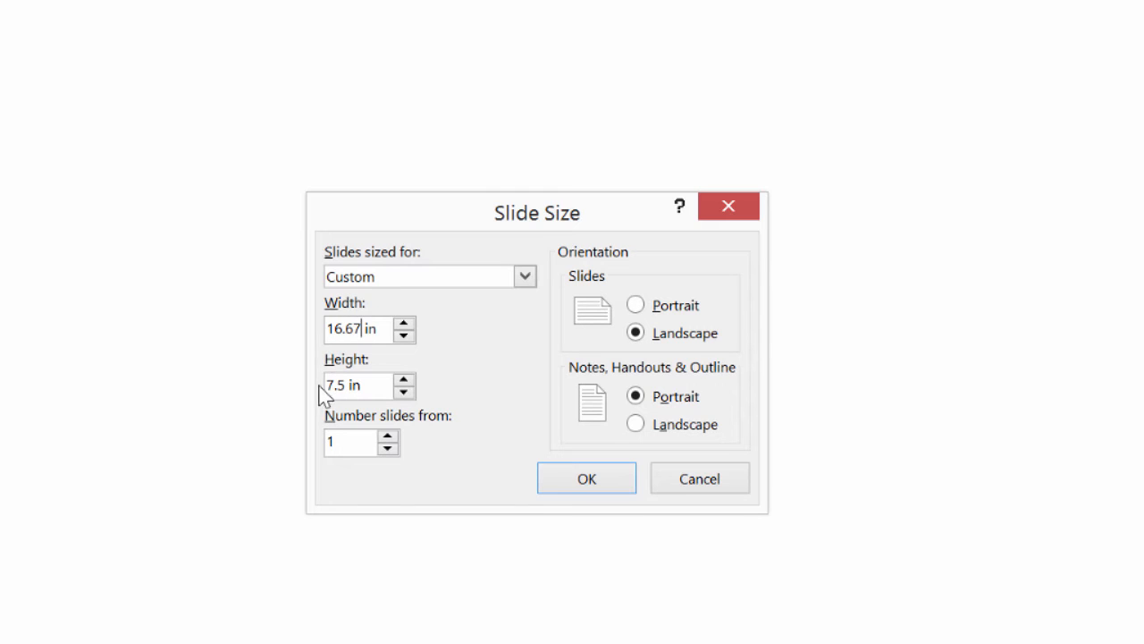
pyautogui.click(345, 385)
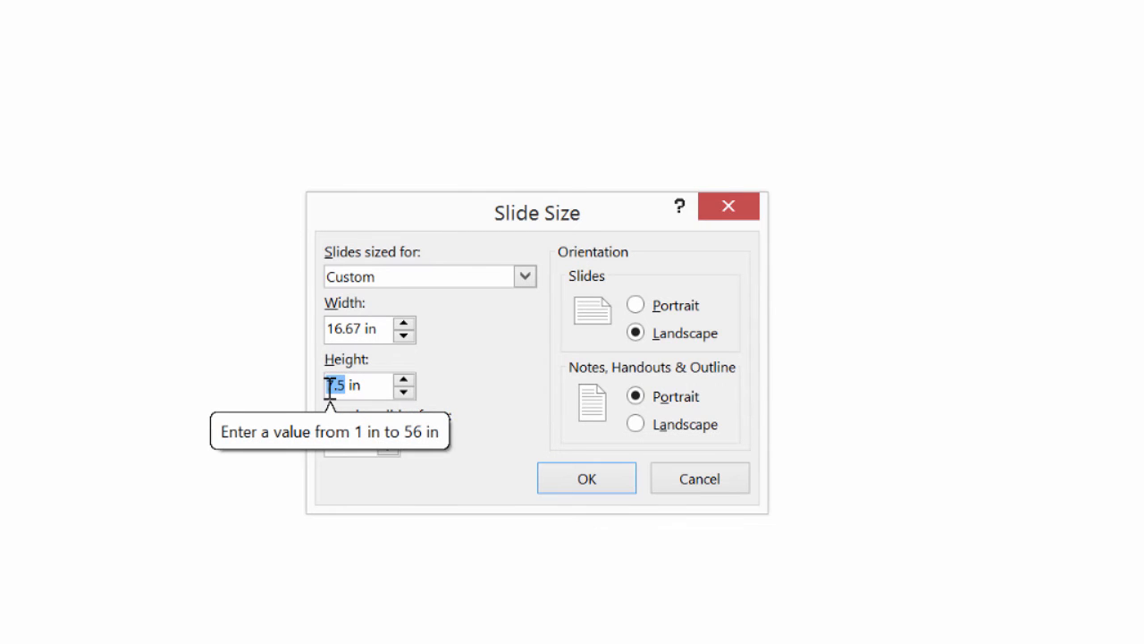
pyautogui.click(635, 305)
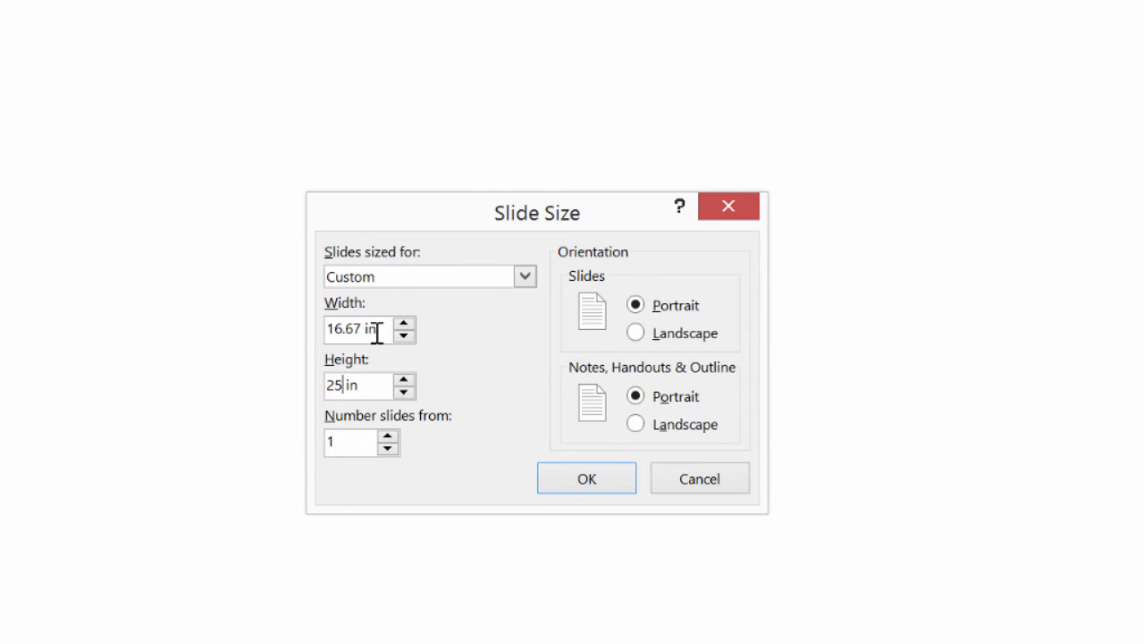
pyautogui.moveTo(580, 297)
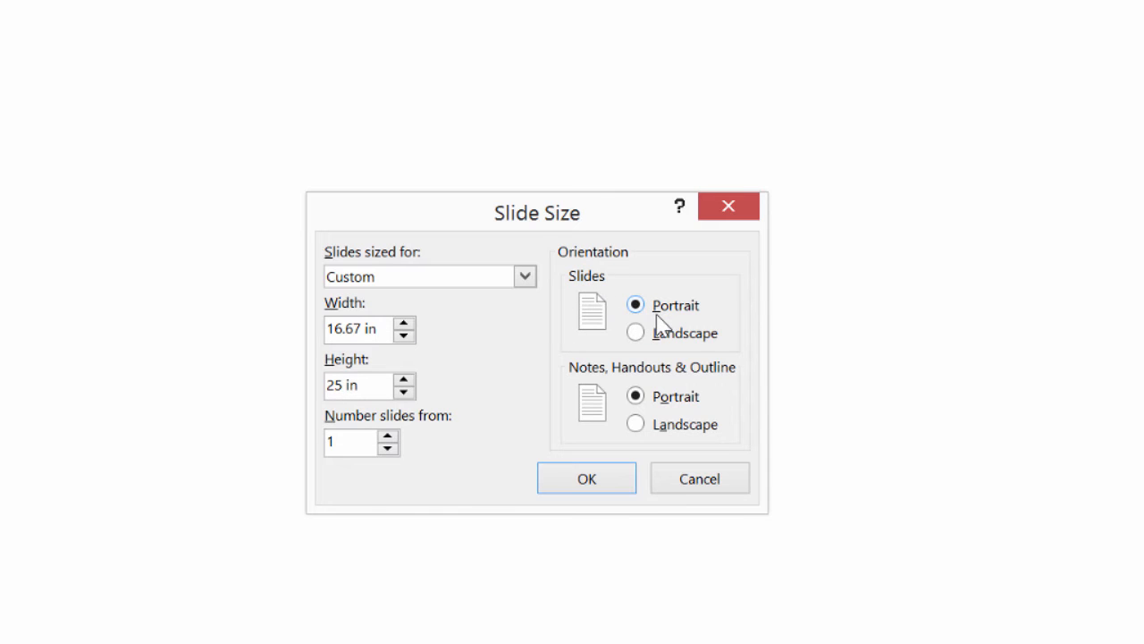
pyautogui.moveTo(452, 402)
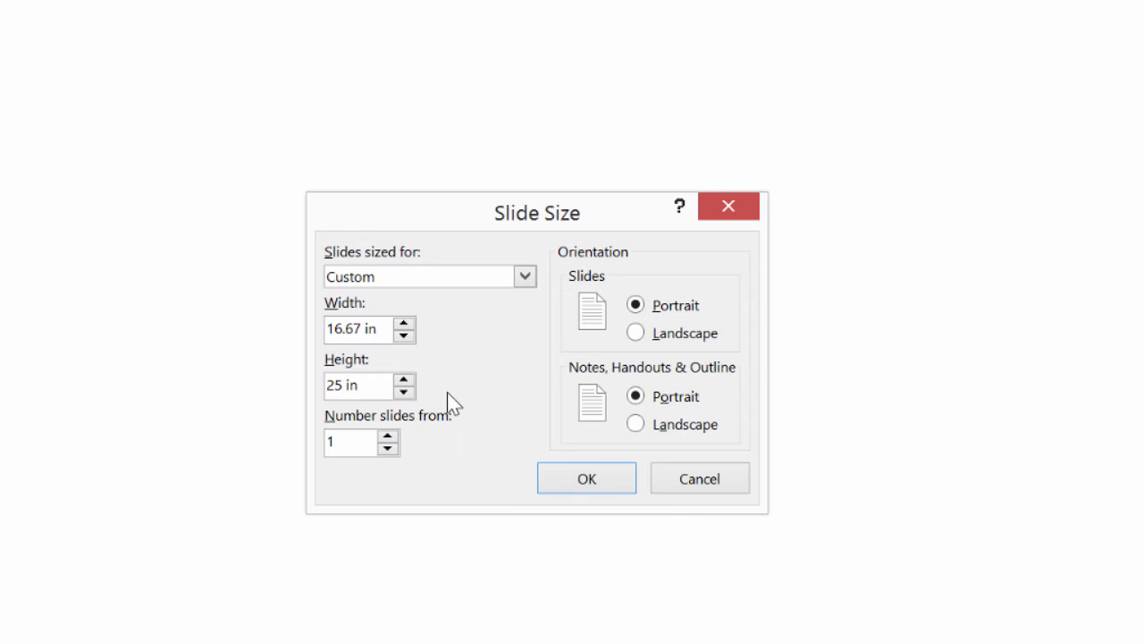
pyautogui.moveTo(443, 383)
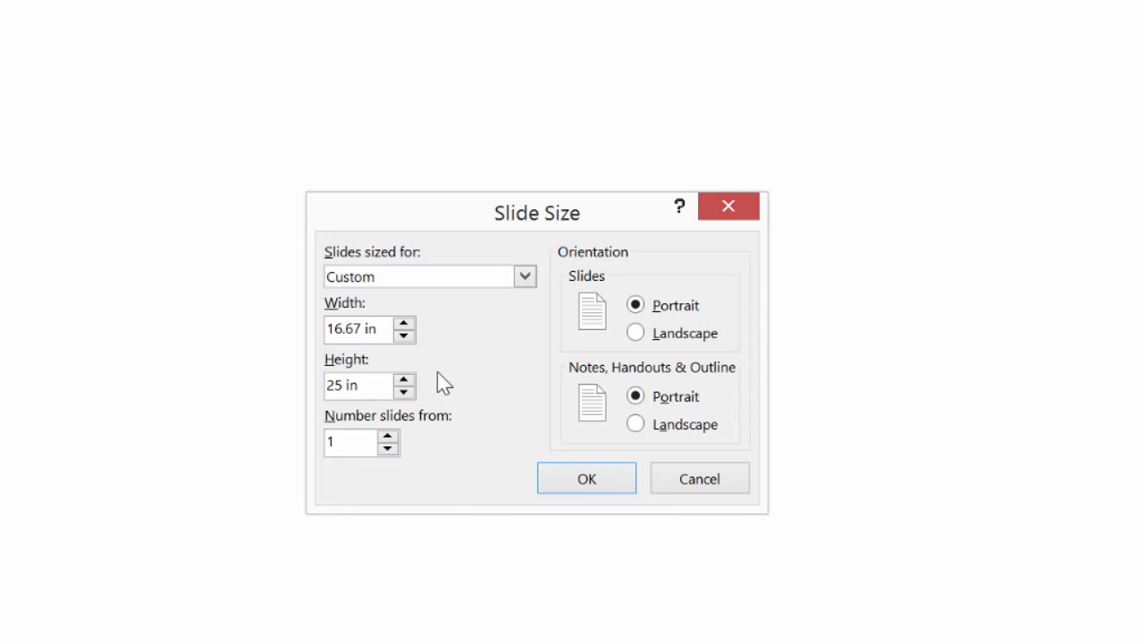
pyautogui.click(349, 384)
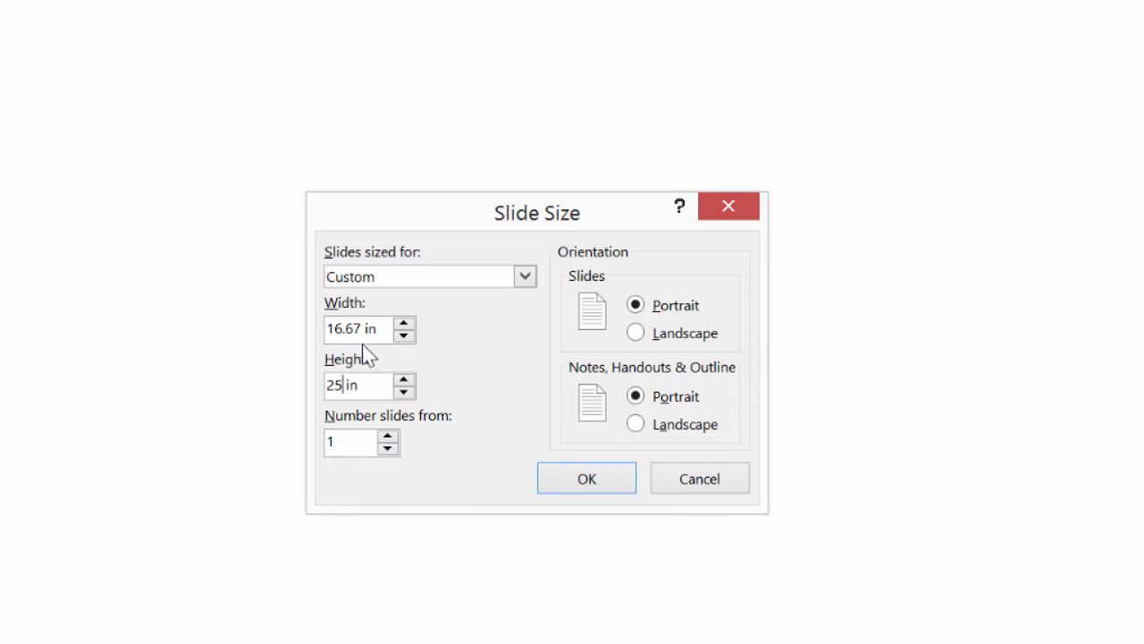
pyautogui.moveTo(489, 441)
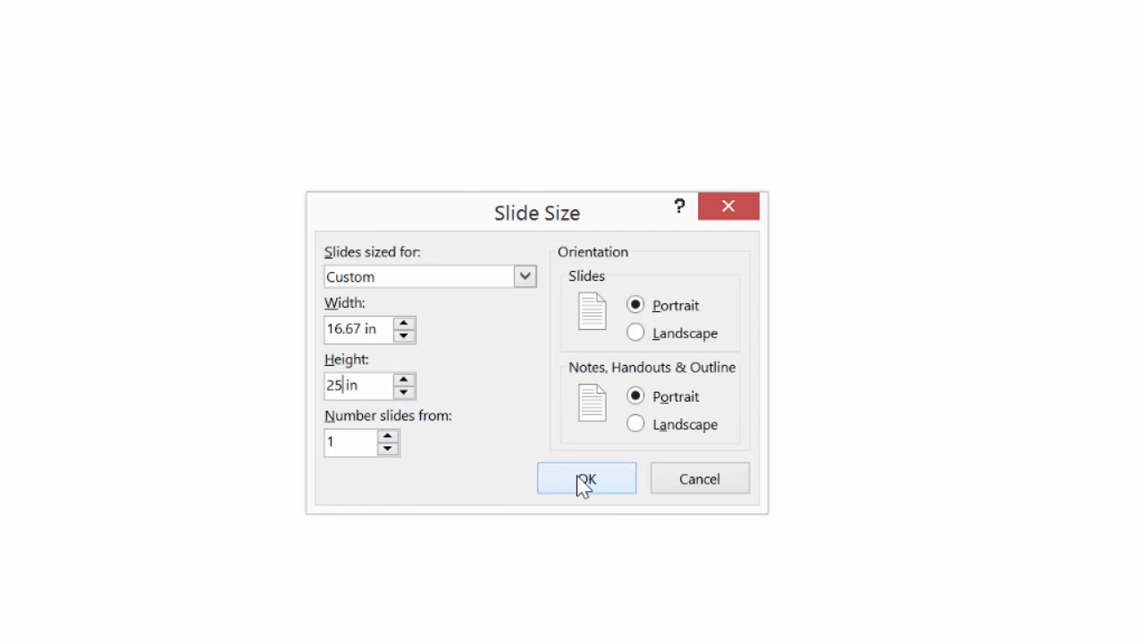
# Confirm the custom slide size and pick Maximize in the scaling prompt.
pyautogui.click(587, 477)
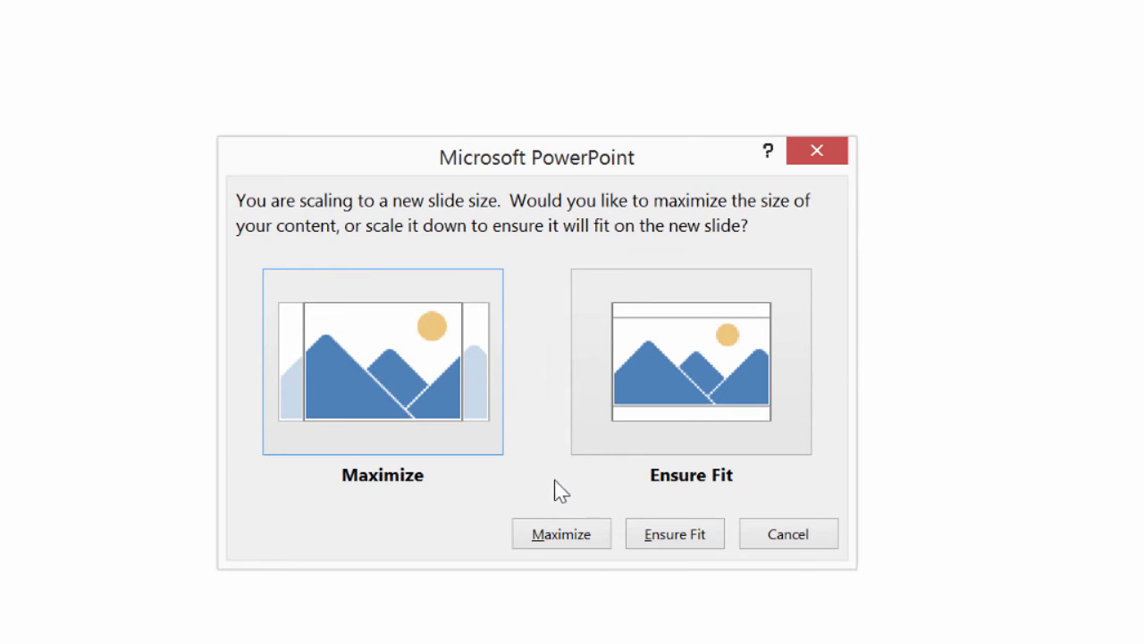
pyautogui.moveTo(458, 512)
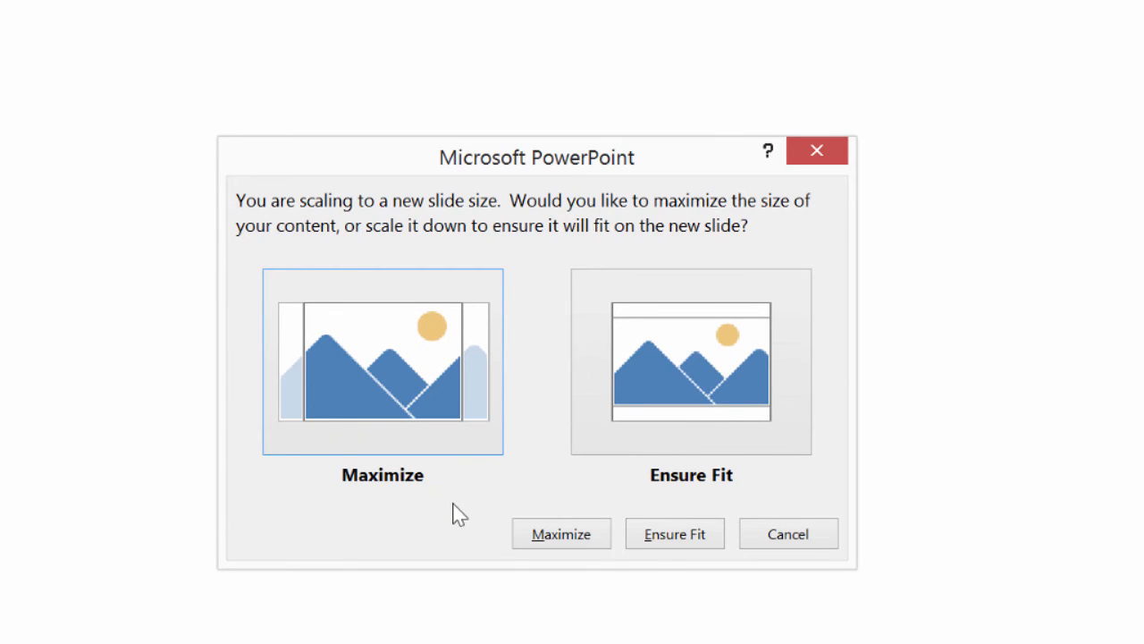
pyautogui.moveTo(454, 516)
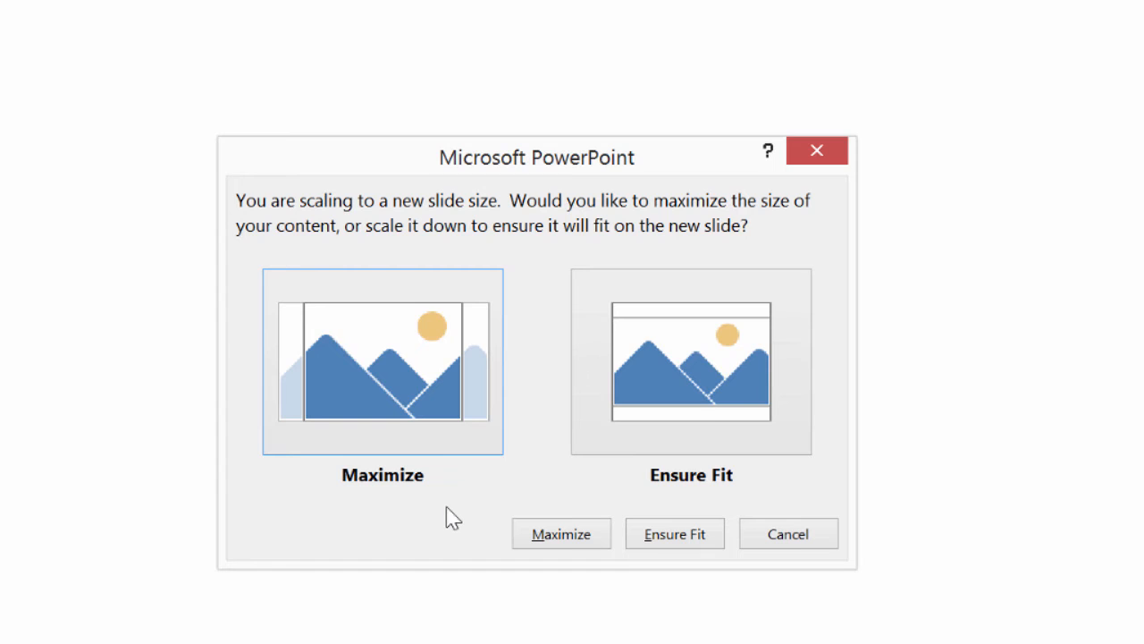
pyautogui.moveTo(561, 533)
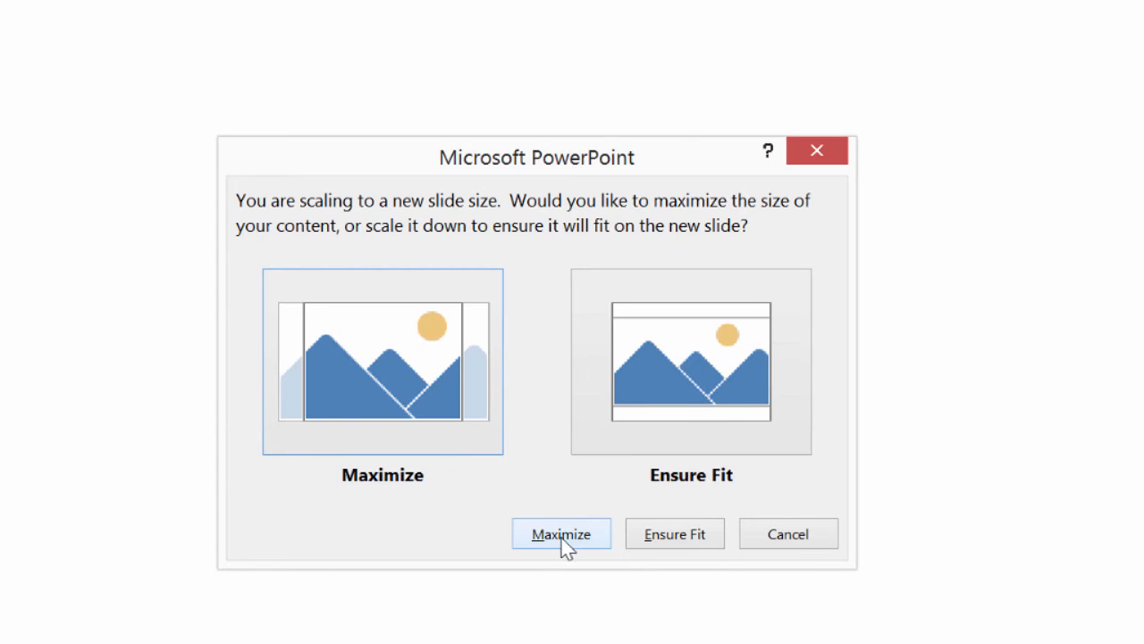
pyautogui.moveTo(561, 534)
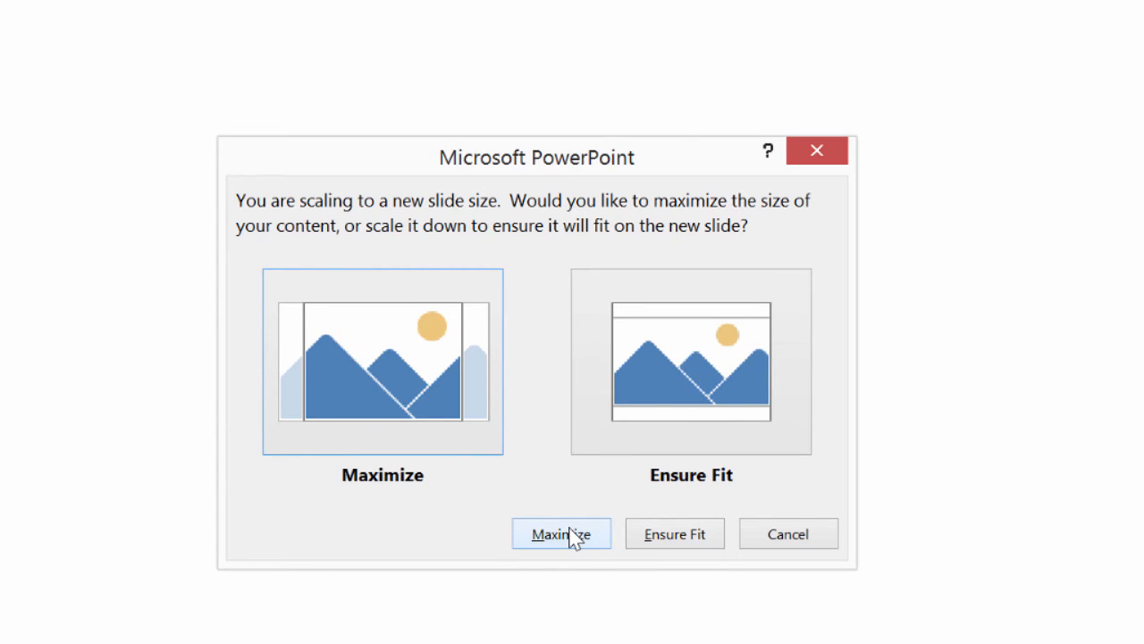
pyautogui.click(561, 533)
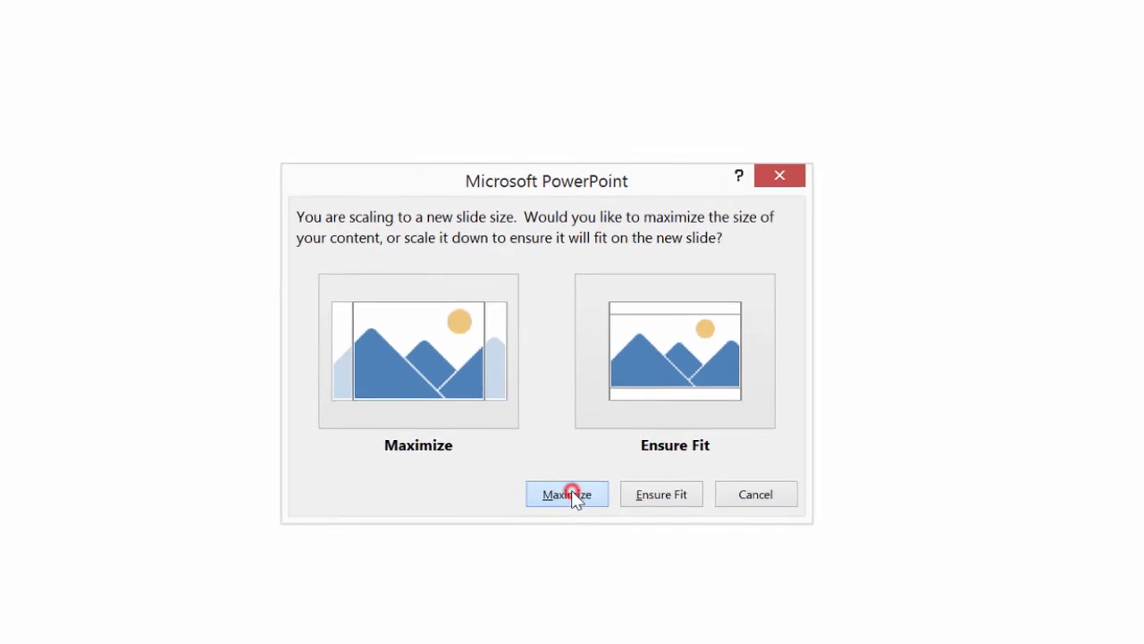
# Confirm Maximize so the slide takes the tall portrait size.
pyautogui.click(567, 493)
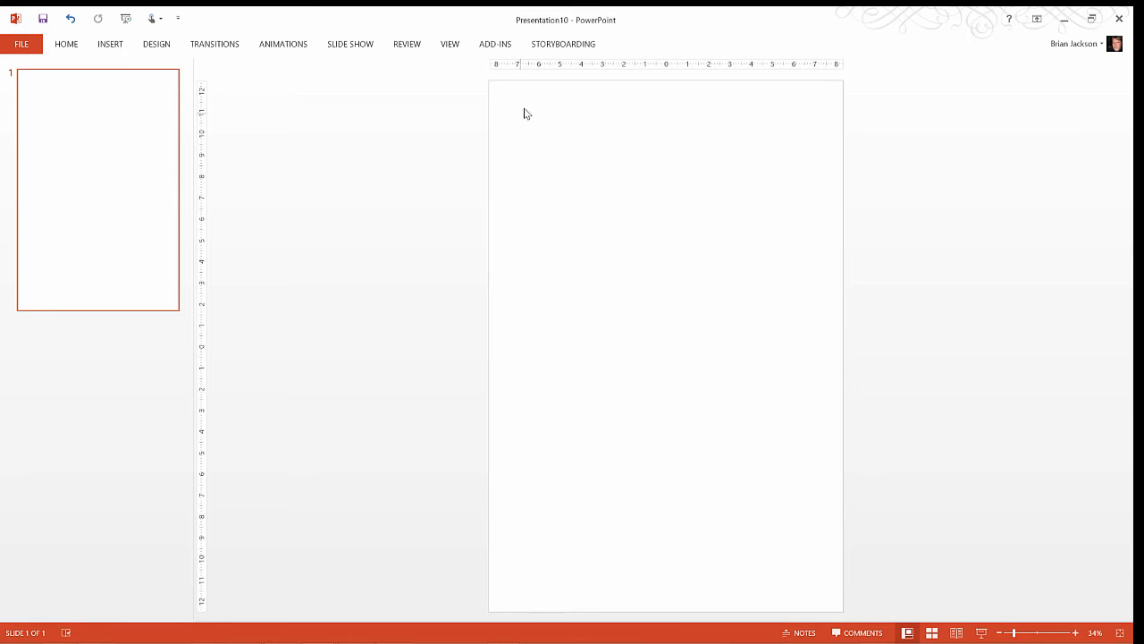
pyautogui.moveTo(636, 350)
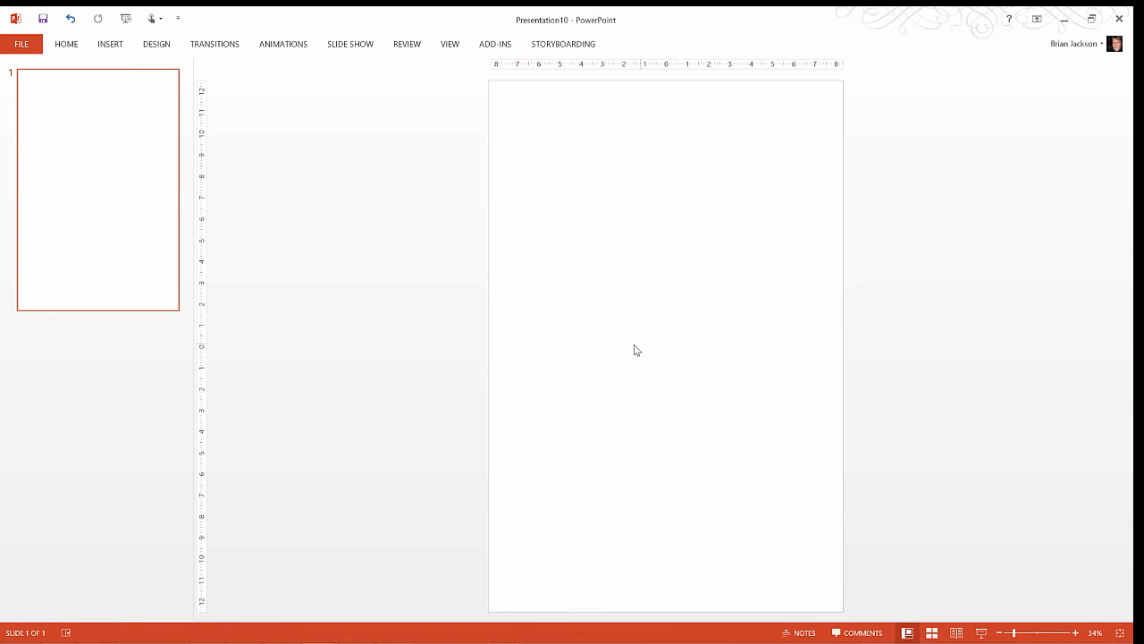
pyautogui.moveTo(527, 310)
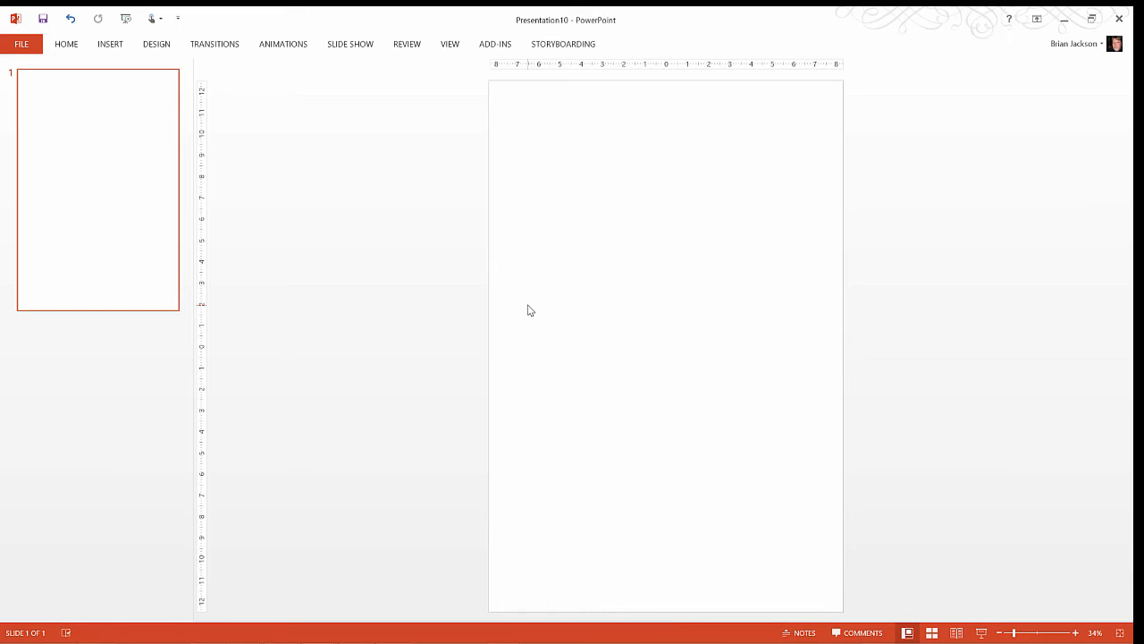
pyautogui.moveTo(539, 210)
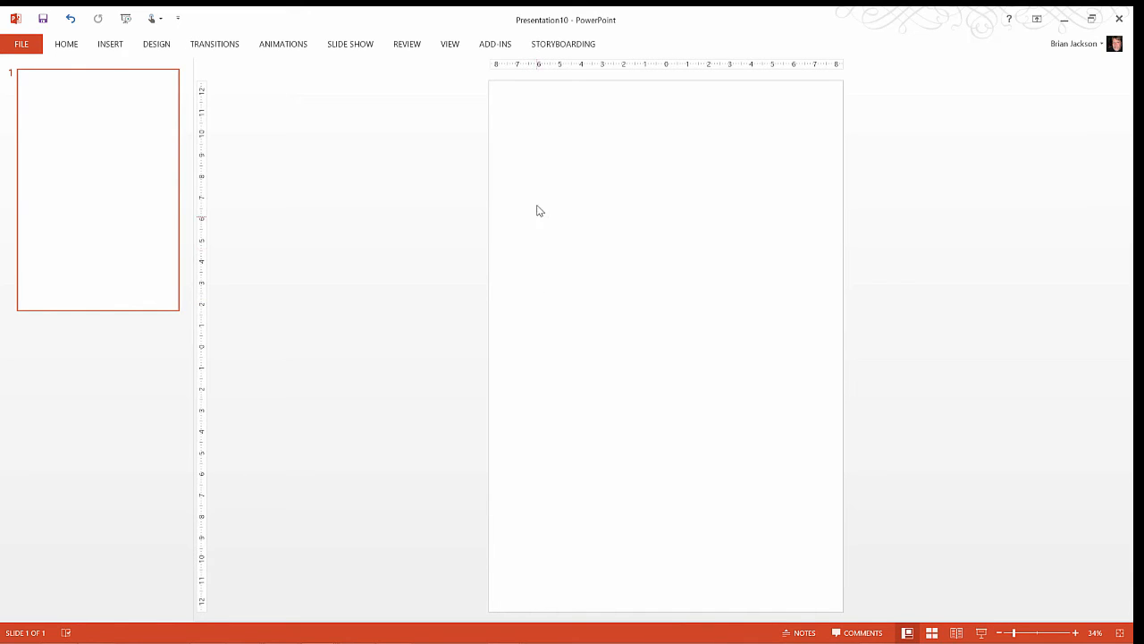
pyautogui.moveTo(534, 153)
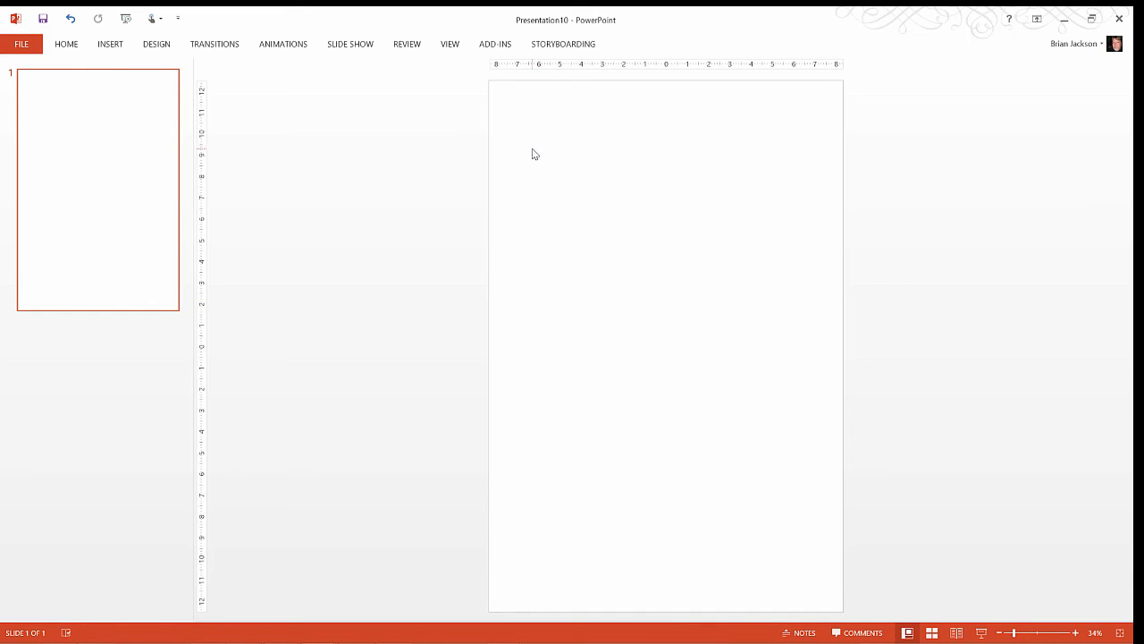
pyautogui.moveTo(530, 188)
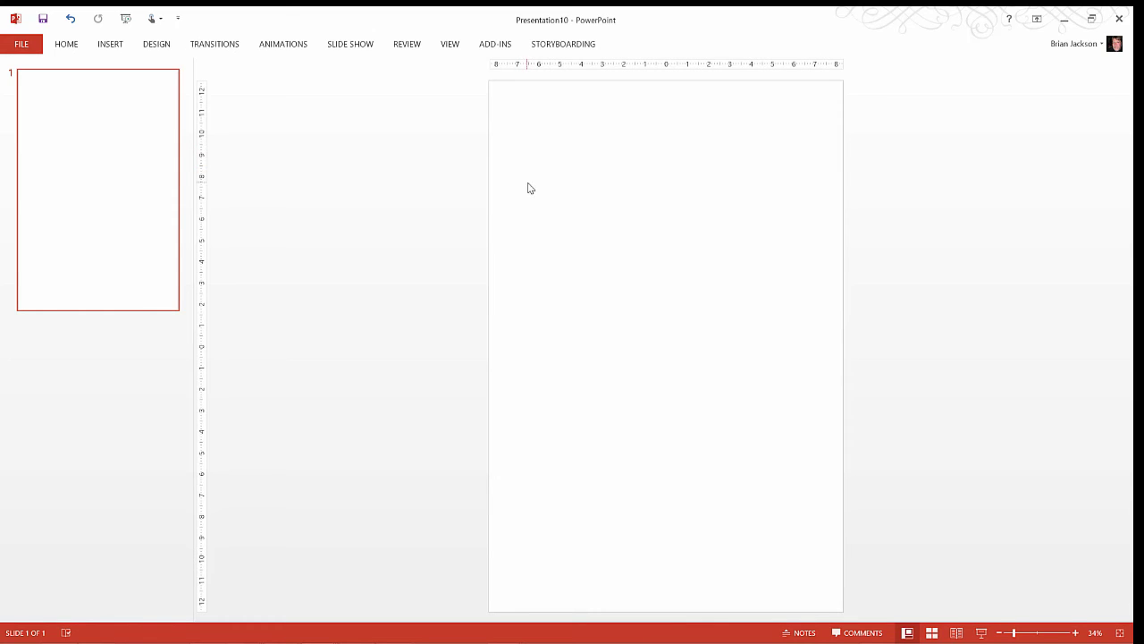
pyautogui.moveTo(511, 200)
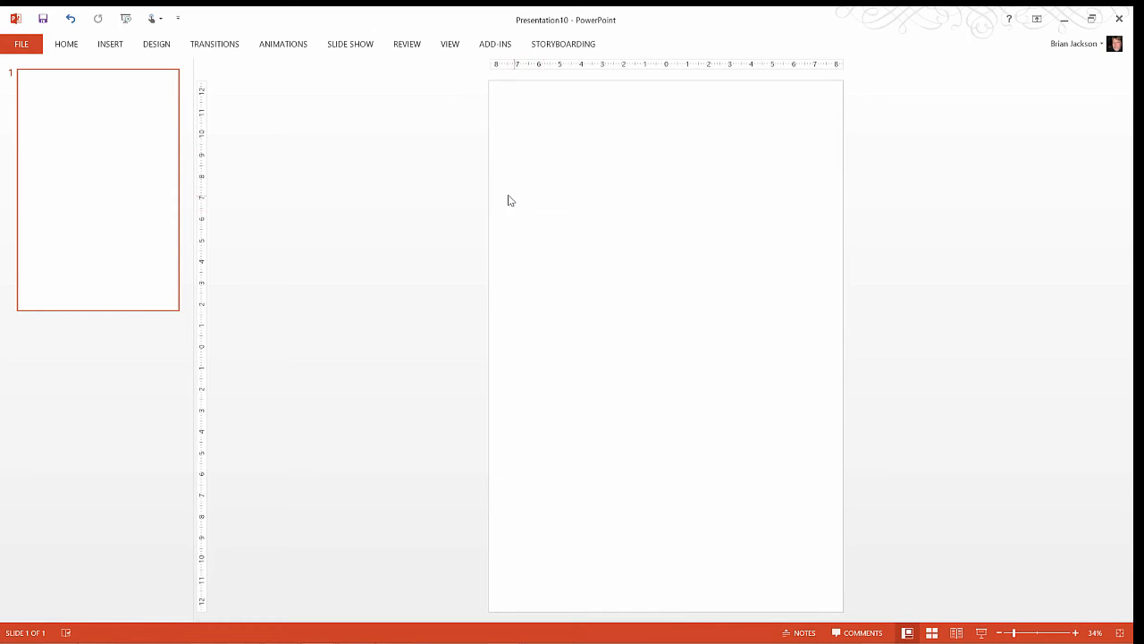
pyautogui.moveTo(492, 205)
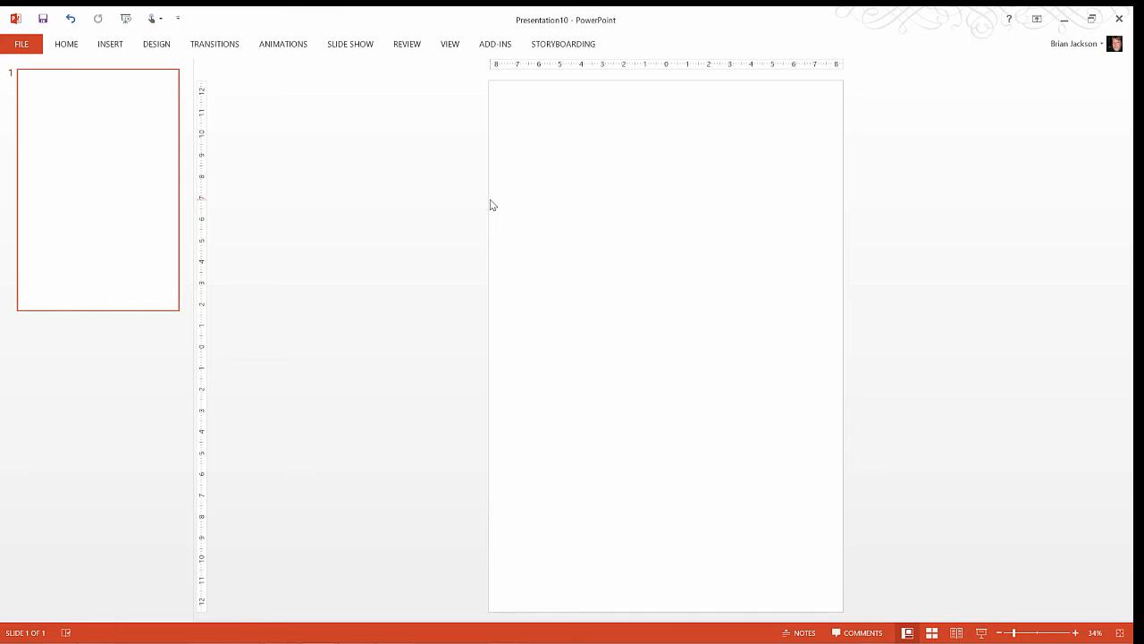
pyautogui.moveTo(424, 219)
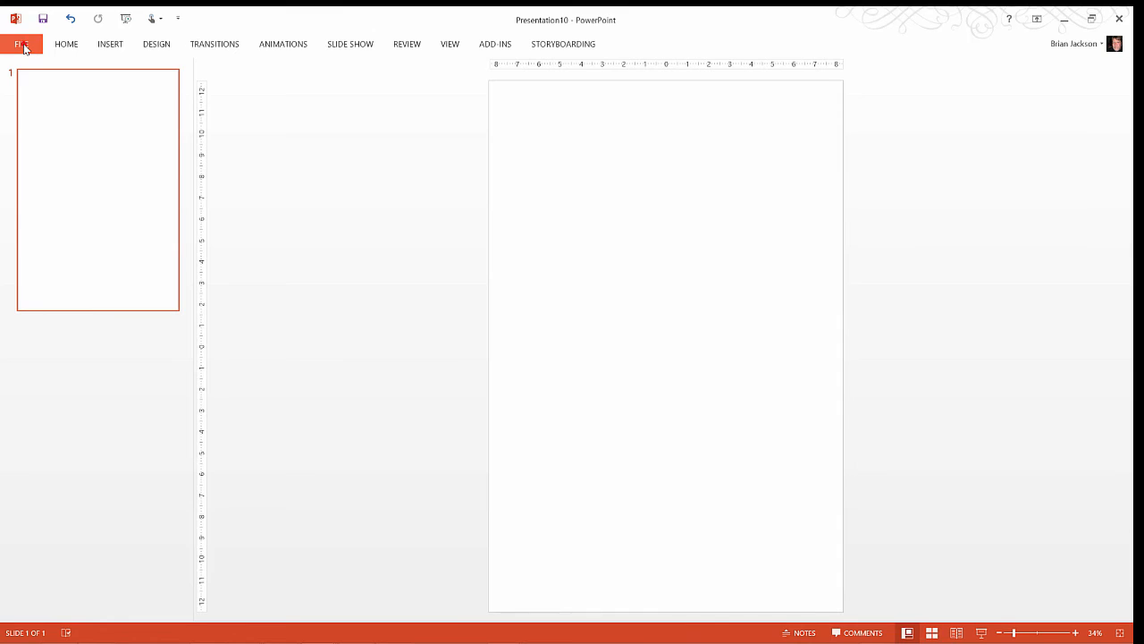
# Open Save As and browse to Camtasia Studio's book cover tutorial folder.
pyautogui.click(22, 44)
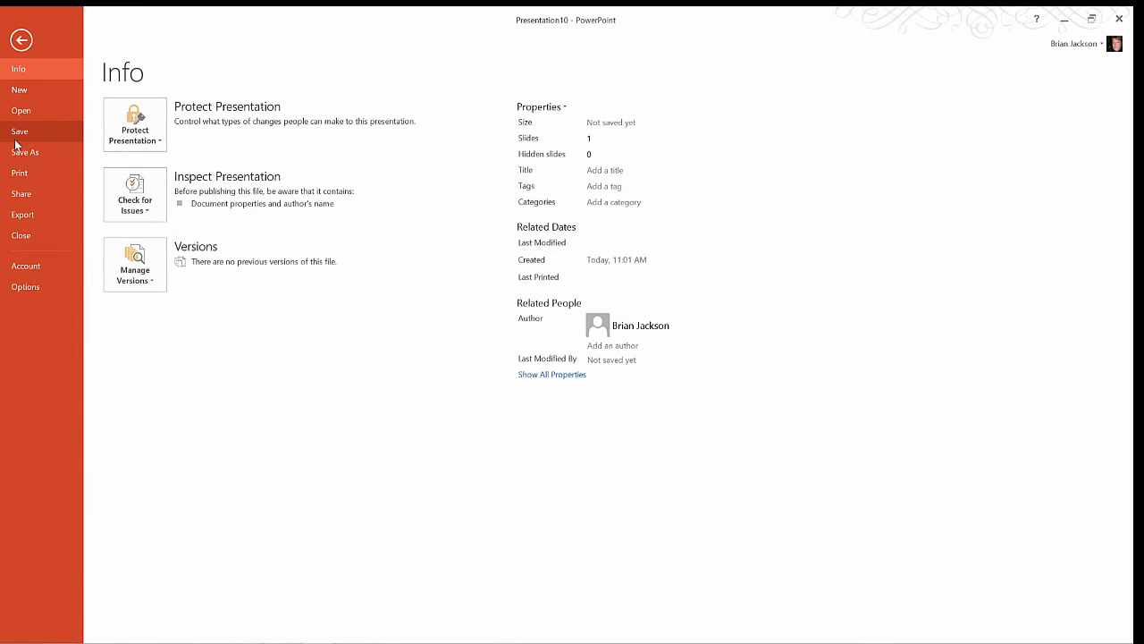
pyautogui.moveTo(25, 152)
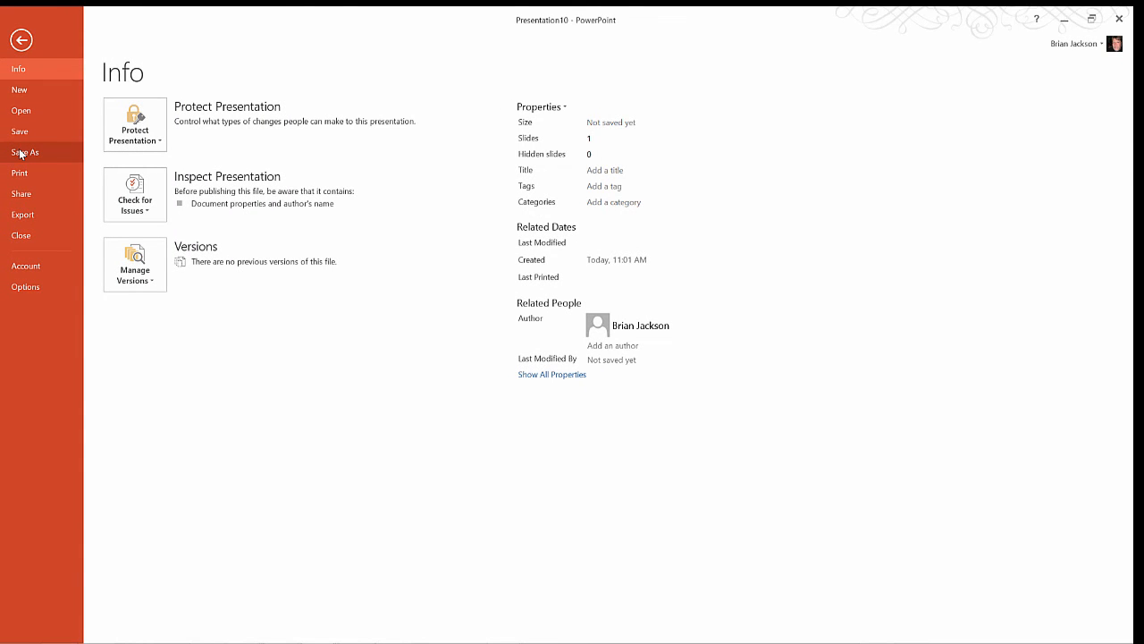
pyautogui.click(24, 152)
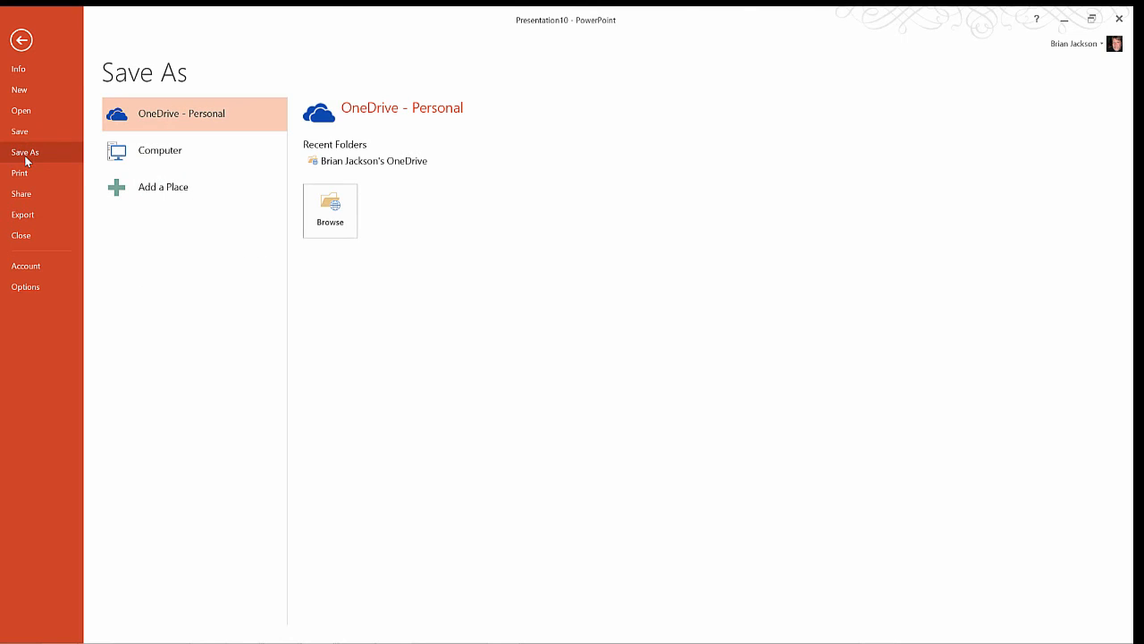
pyautogui.click(330, 201)
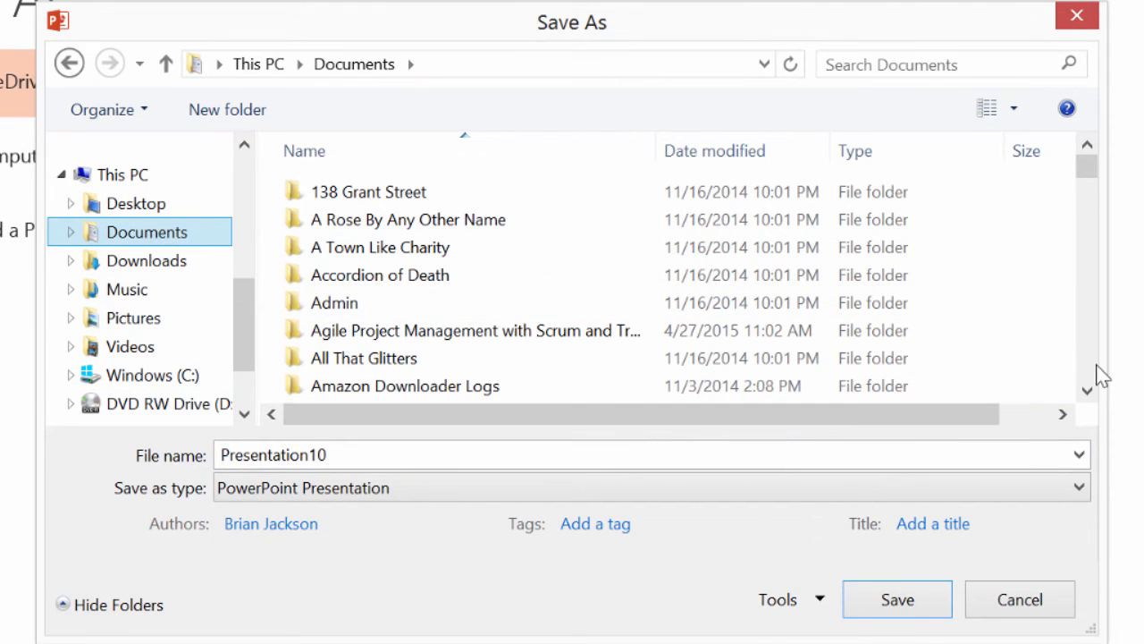
pyautogui.scroll(-3)
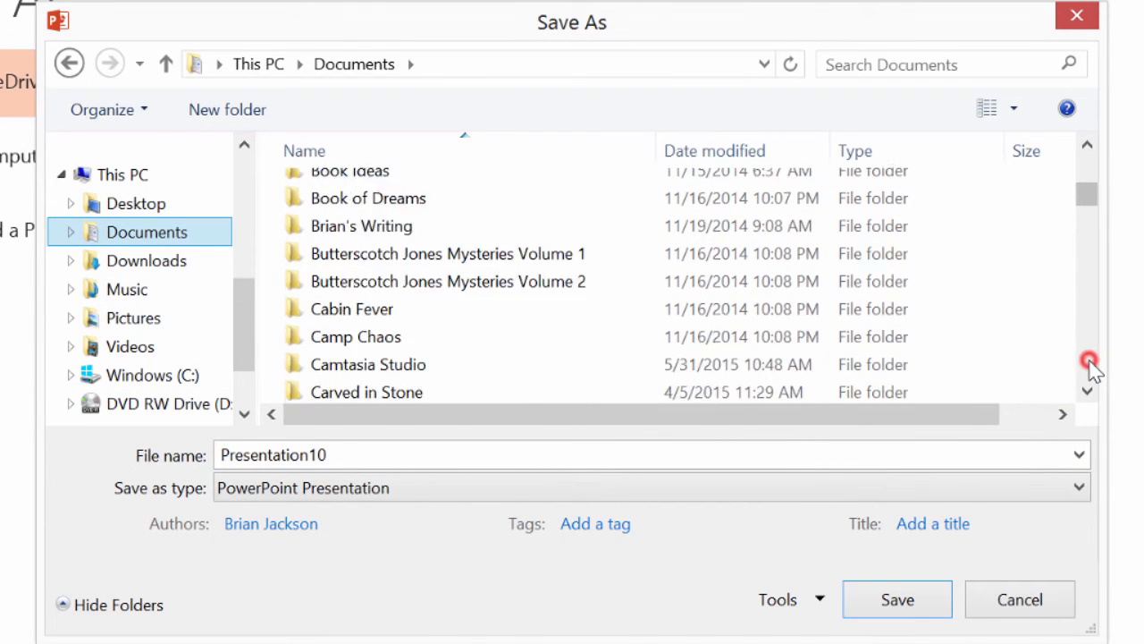
pyautogui.click(367, 266)
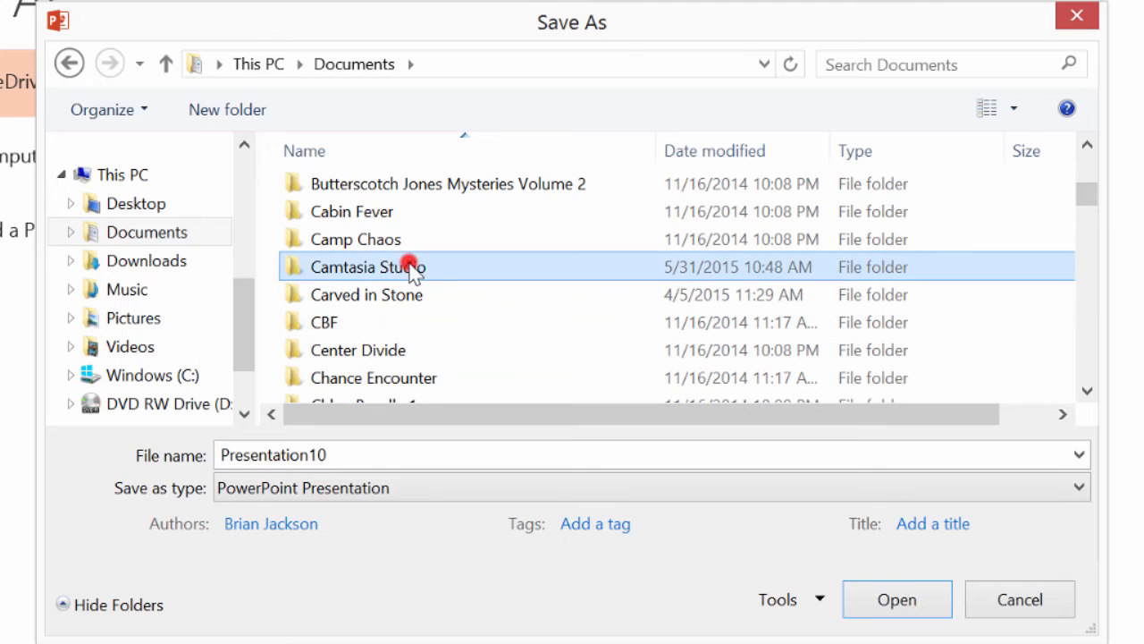
pyautogui.doubleClick(368, 267)
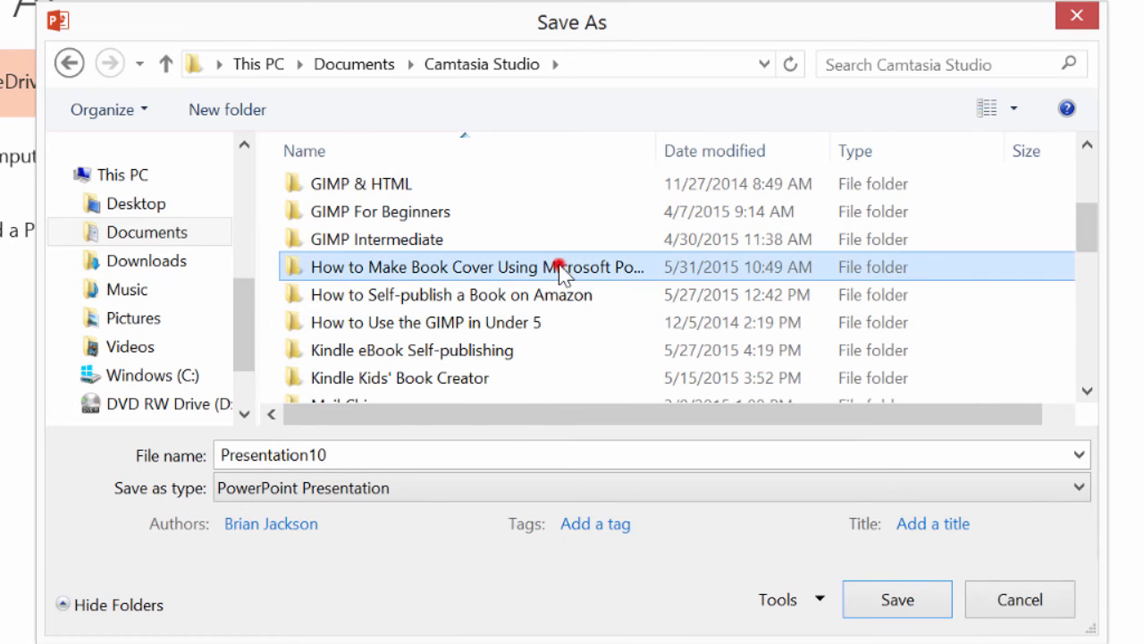
pyautogui.doubleClick(465, 267)
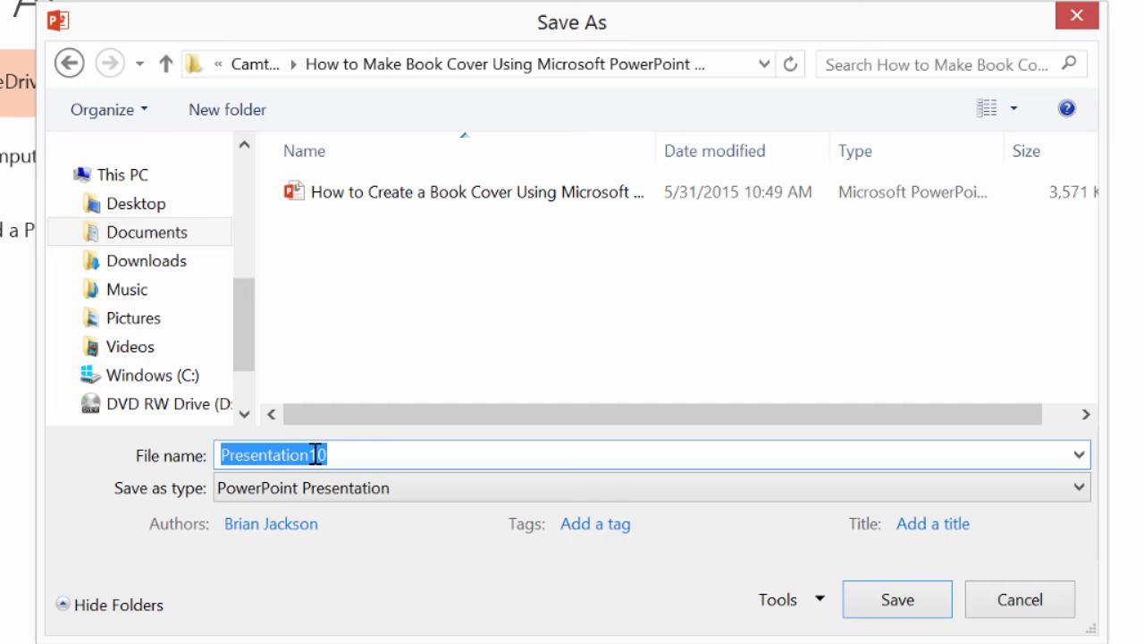
# Name the file 'Sample Slide 1'.
pyautogui.write('Sample')
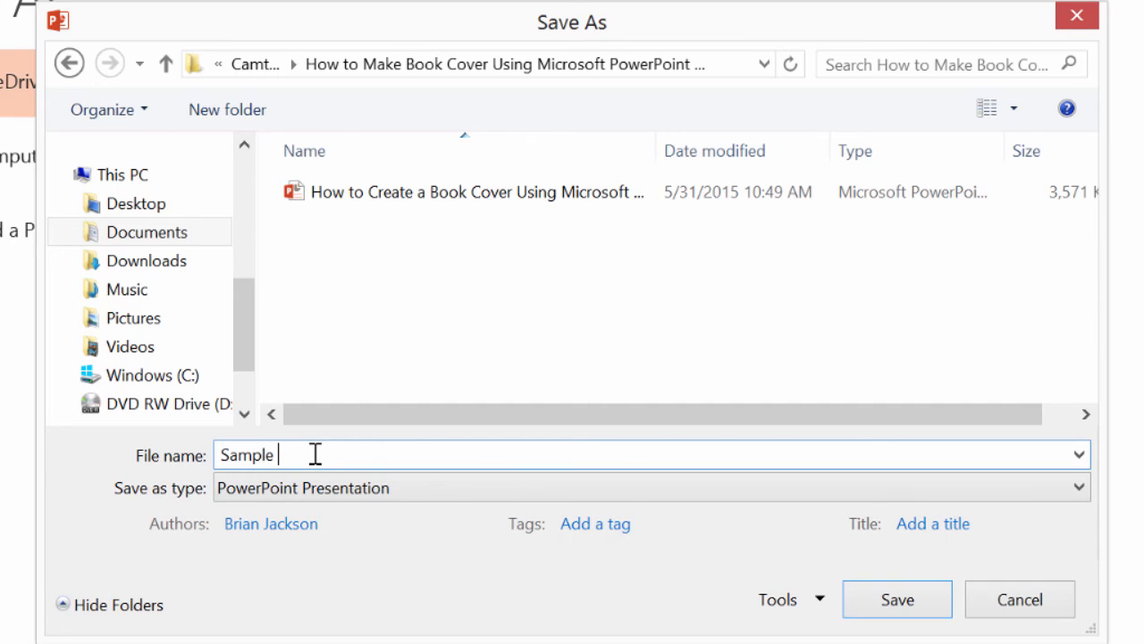
pyautogui.write('Slide 1')
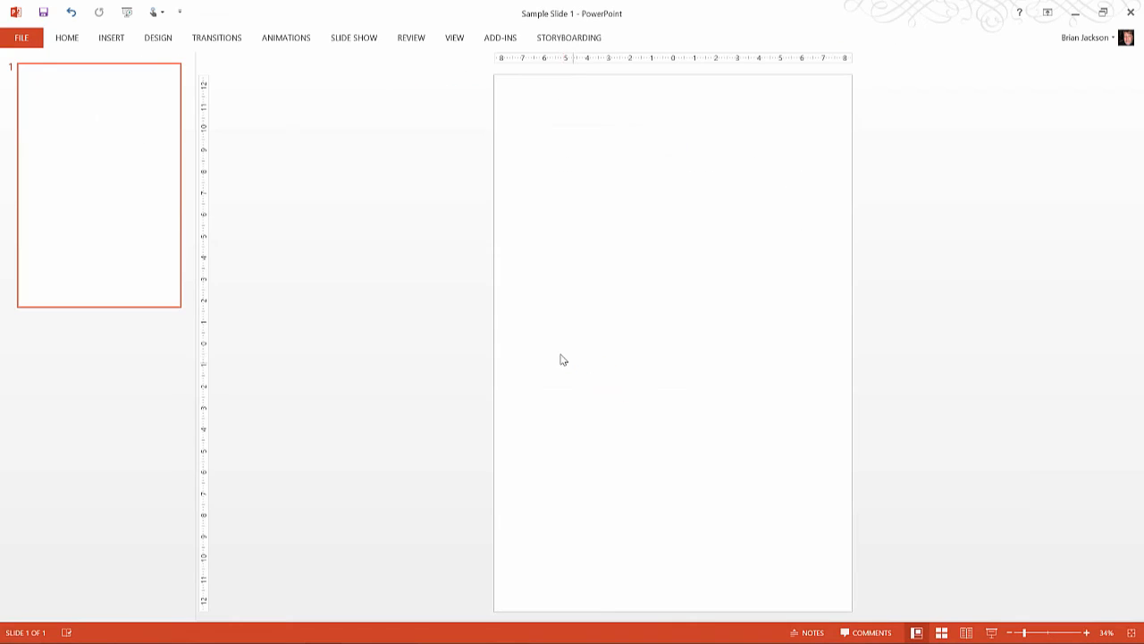
pyautogui.moveTo(541, 321)
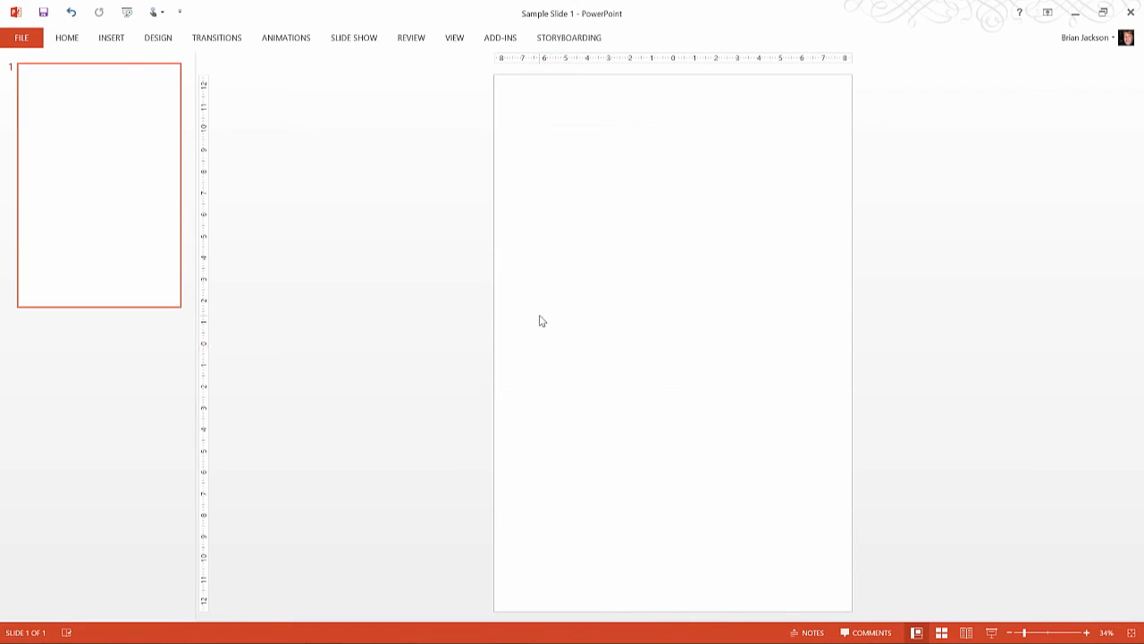
pyautogui.moveTo(509, 164)
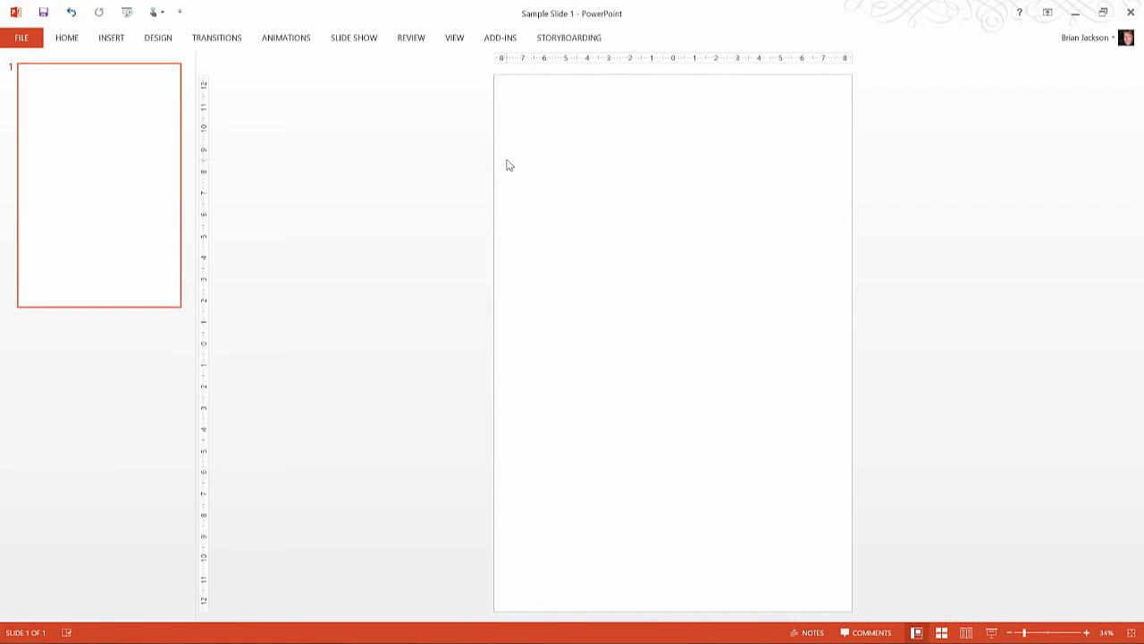
pyautogui.moveTo(535, 164)
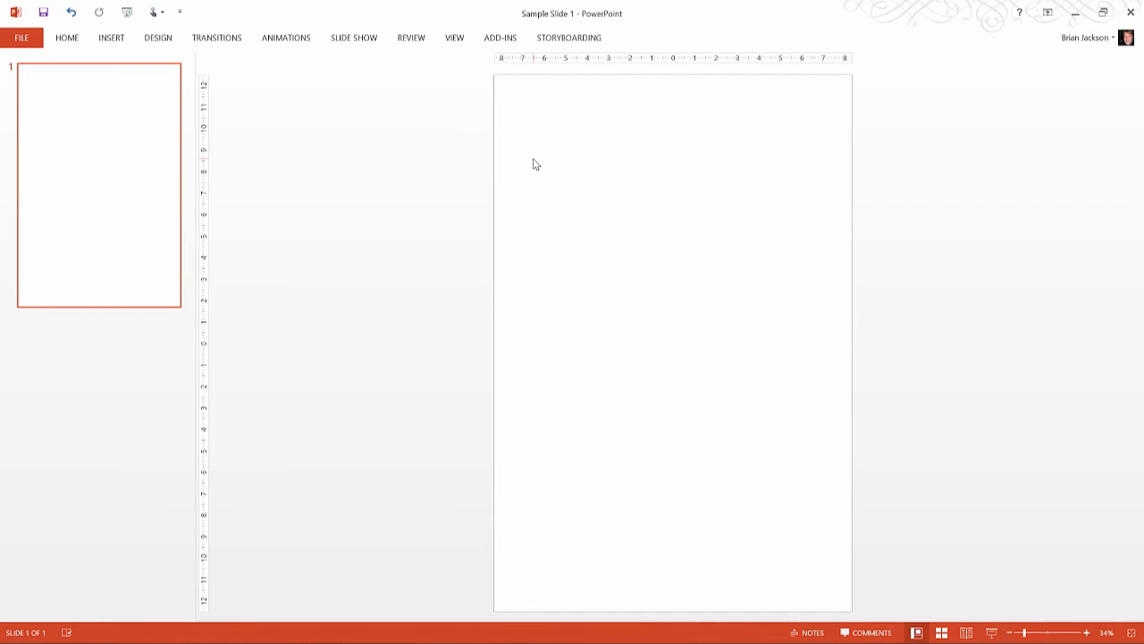
pyautogui.moveTo(546, 170)
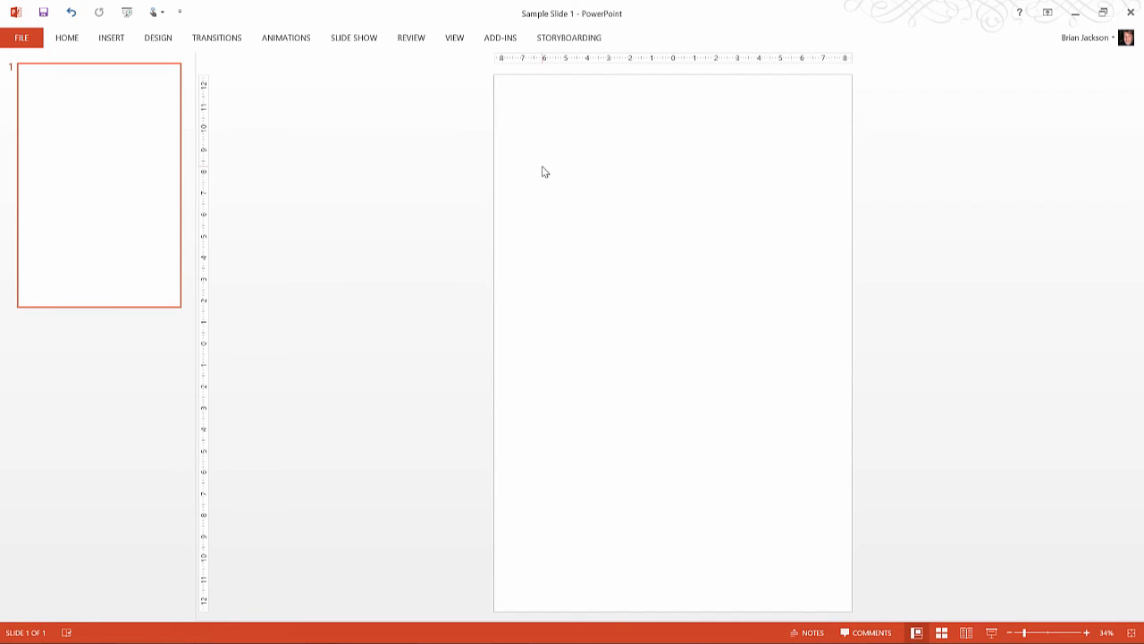
pyautogui.moveTo(533, 176)
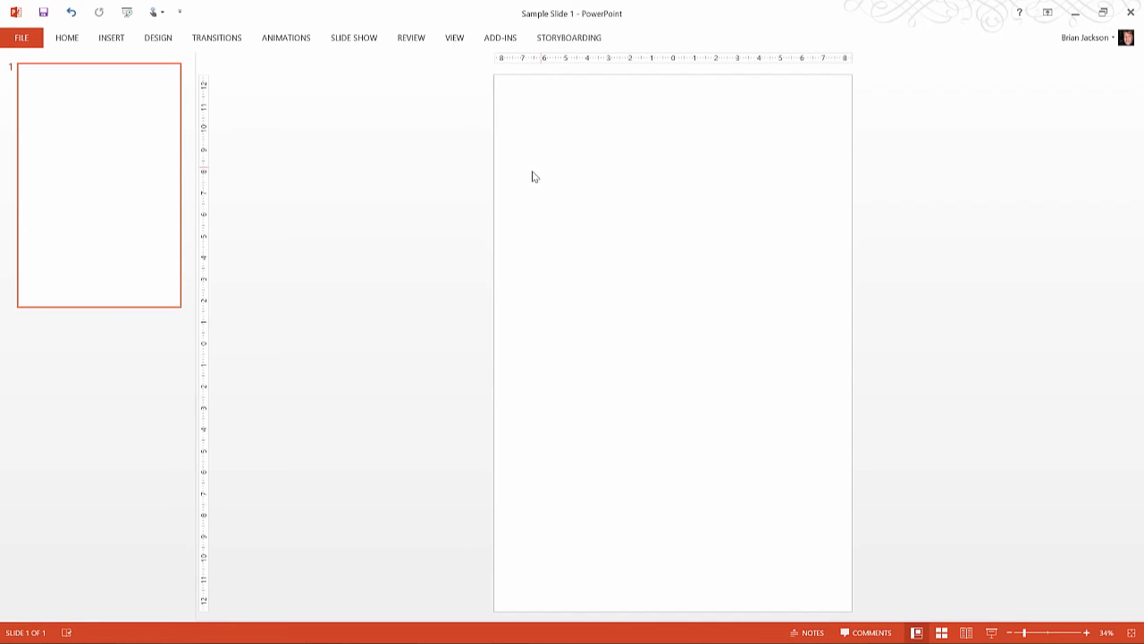
pyautogui.moveTo(525, 180)
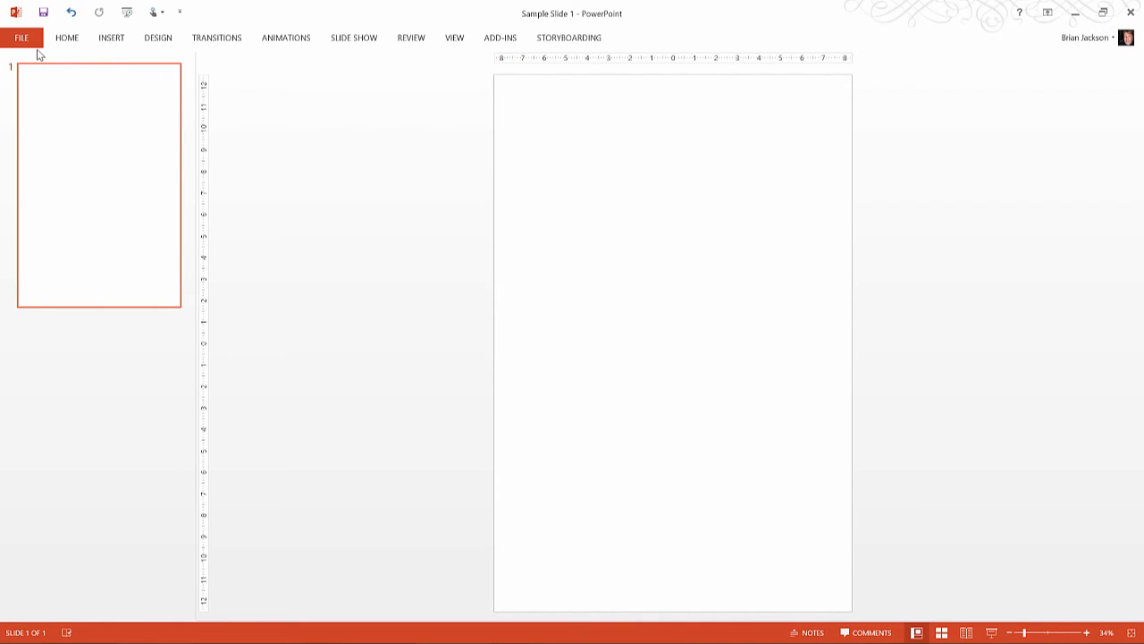
# Show the Export view's Change File Type list, including PNG and JPEG.
pyautogui.click(20, 37)
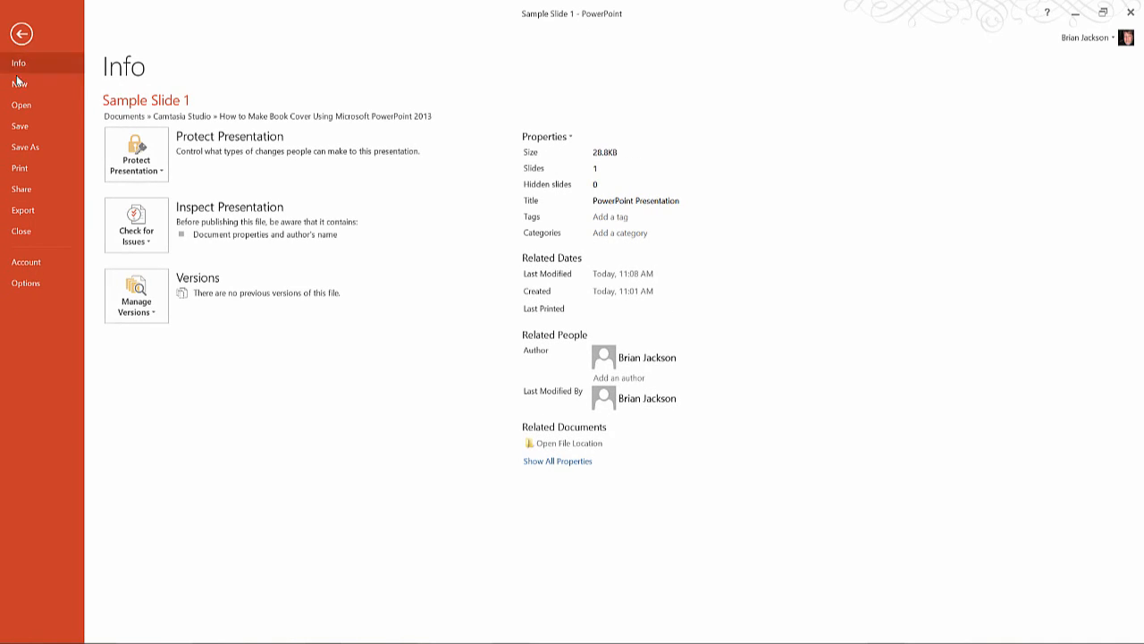
pyautogui.moveTo(25, 210)
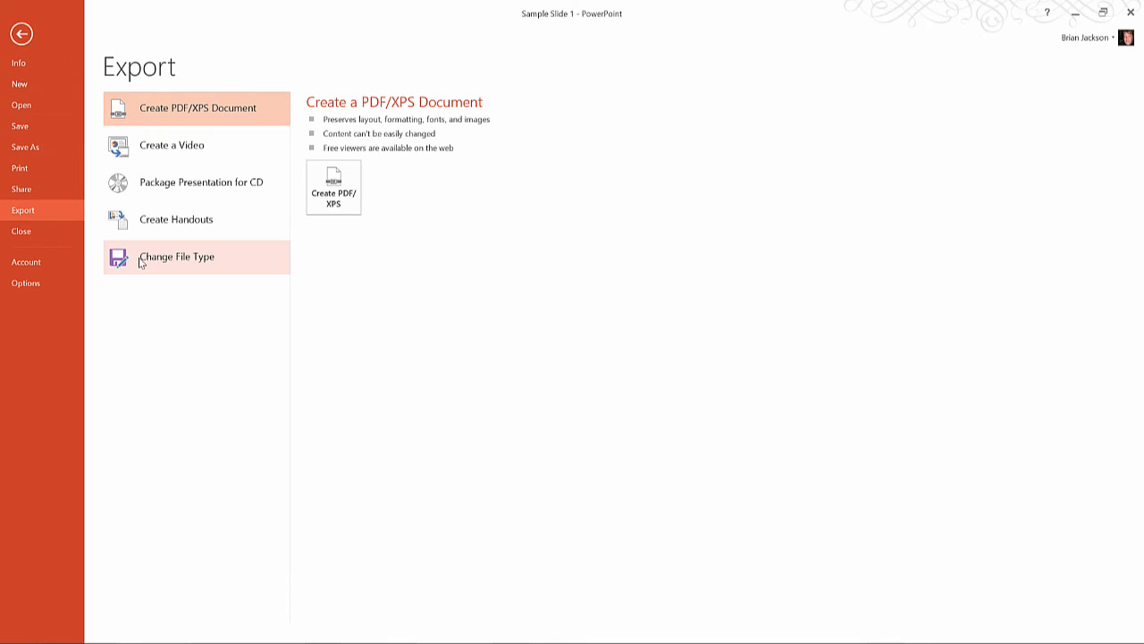
pyautogui.click(177, 257)
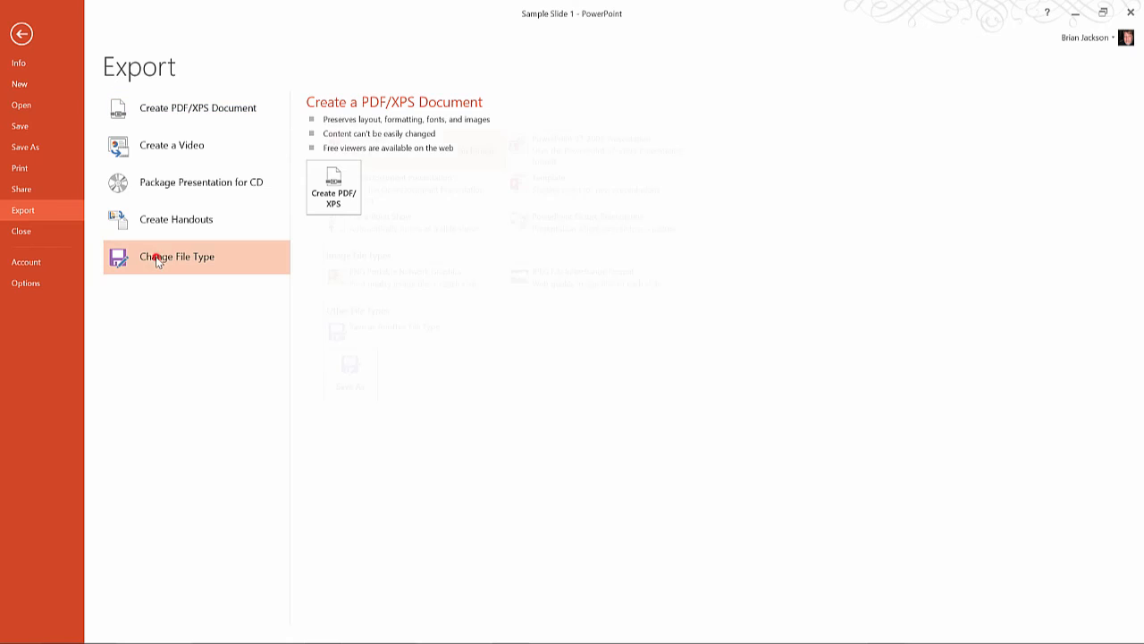
pyautogui.click(177, 256)
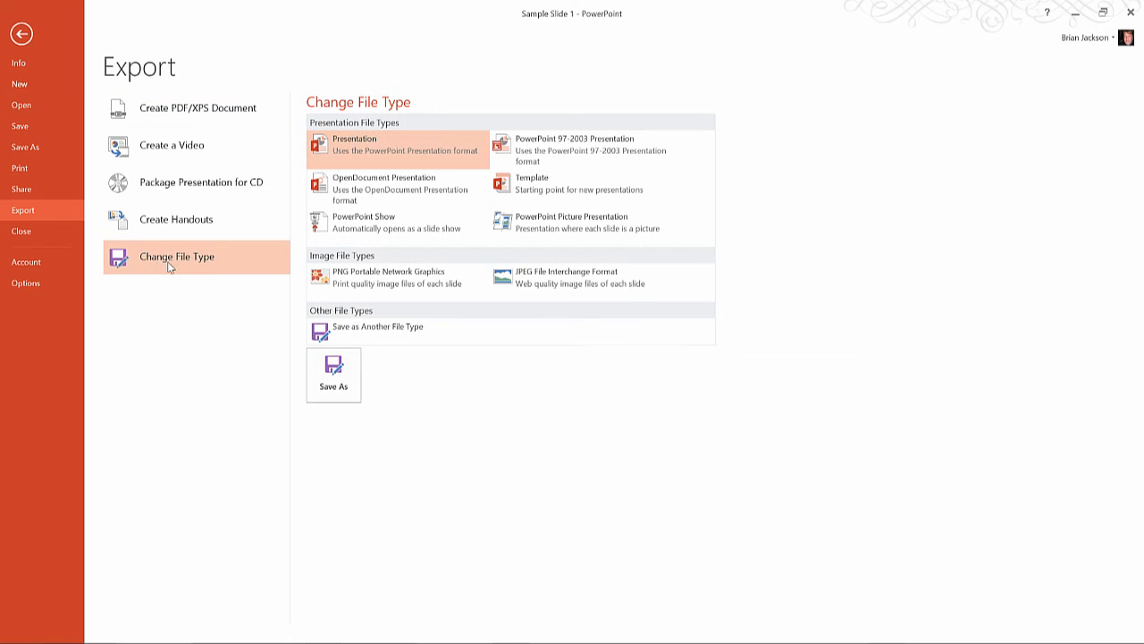
pyautogui.moveTo(366, 278)
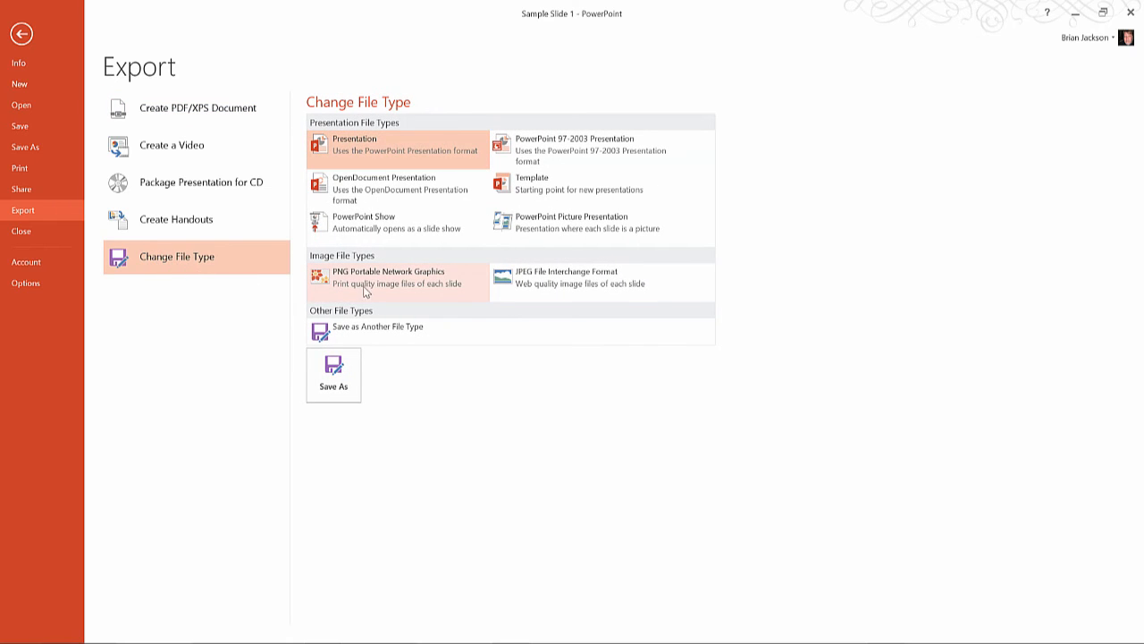
pyautogui.moveTo(478, 286)
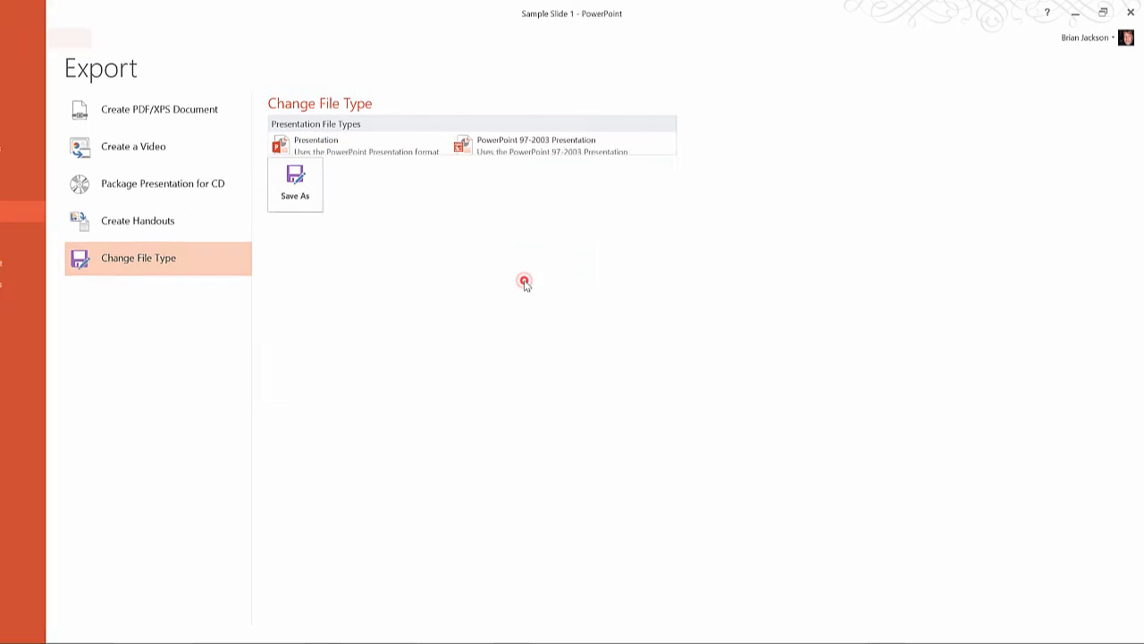
# Save the current slide only as JPEG 'Sample Slide 1' via Just This One.
pyautogui.click(295, 178)
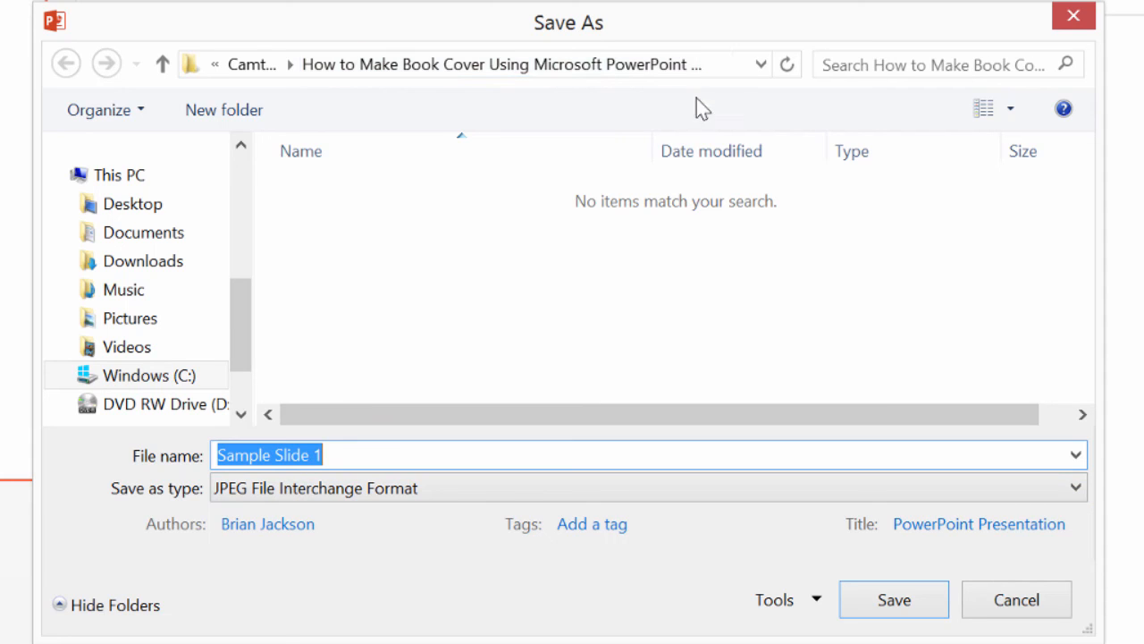
pyautogui.moveTo(893, 599)
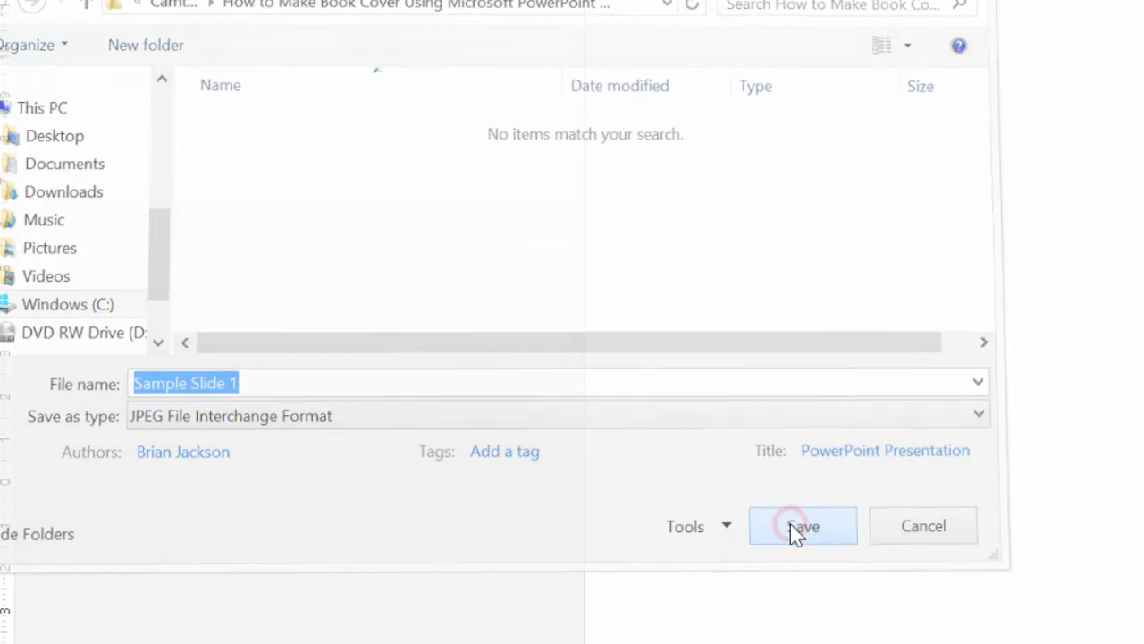
pyautogui.click(801, 526)
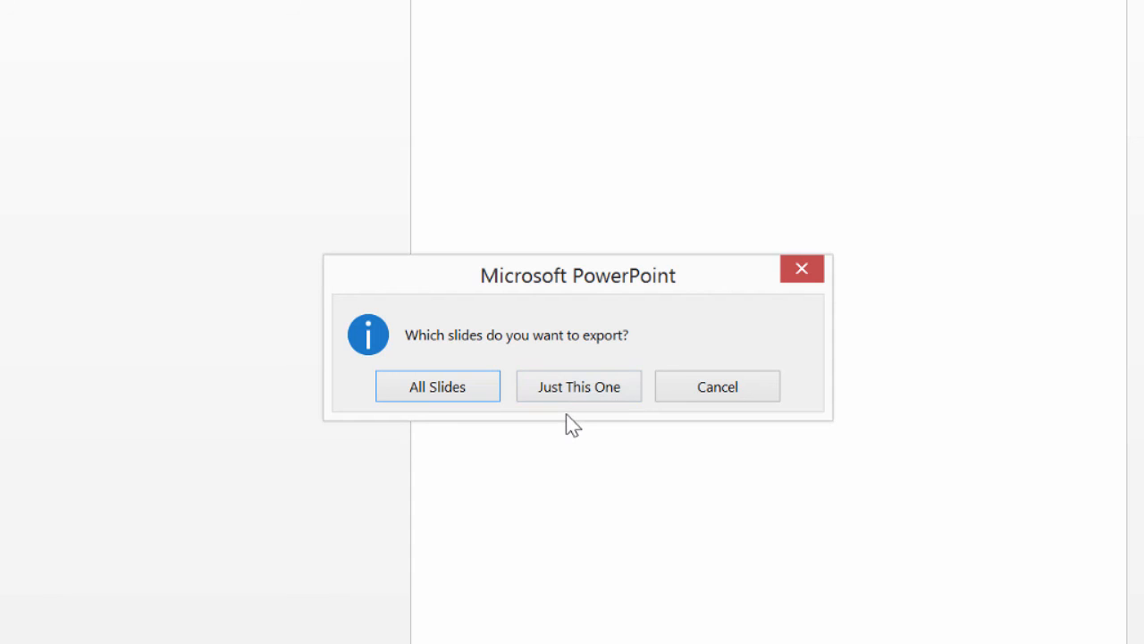
pyautogui.moveTo(585, 393)
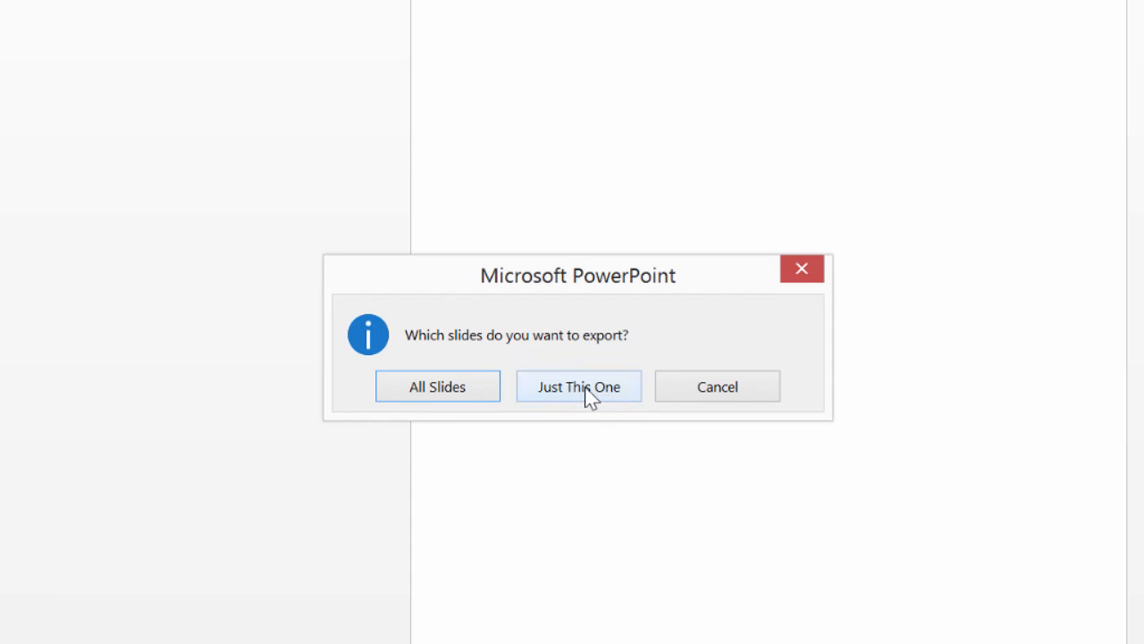
pyautogui.click(578, 386)
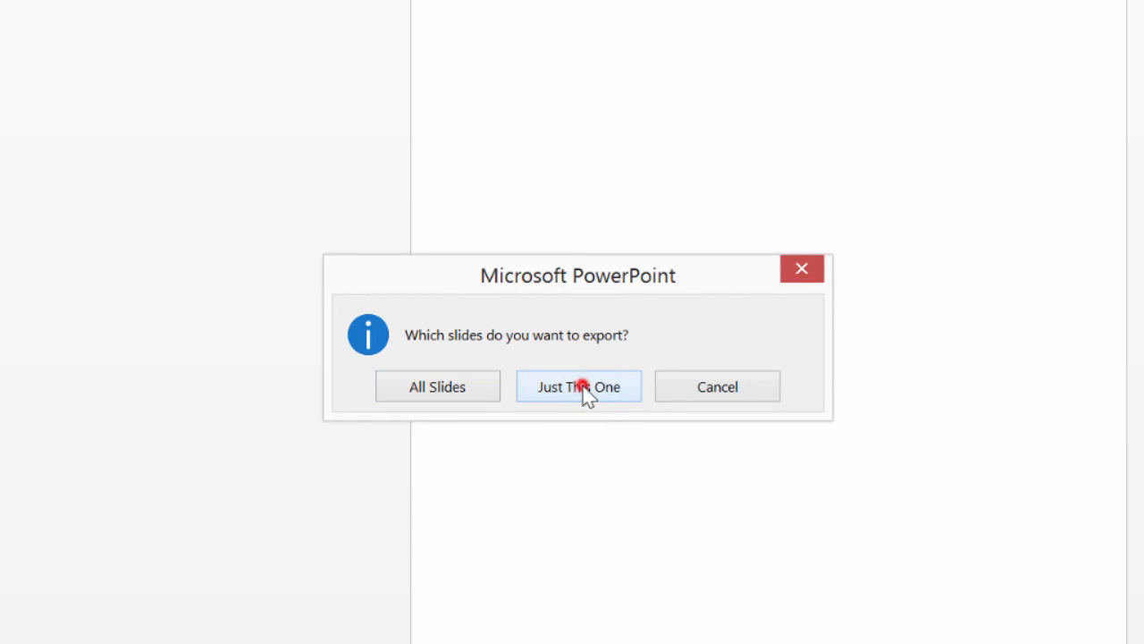
pyautogui.click(577, 386)
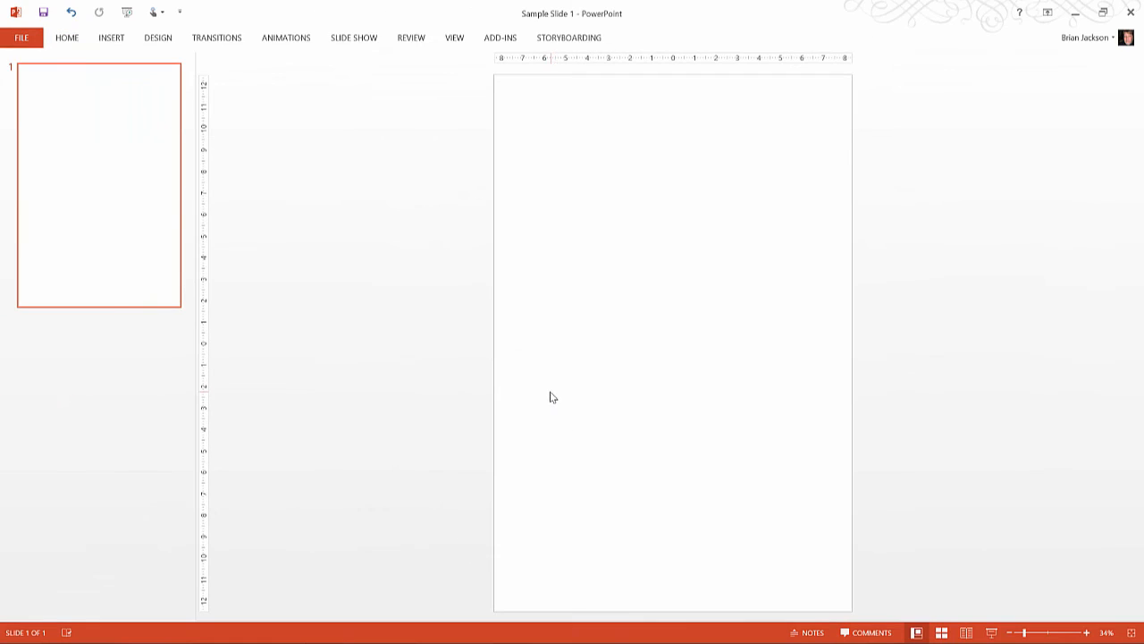
pyautogui.moveTo(489, 438)
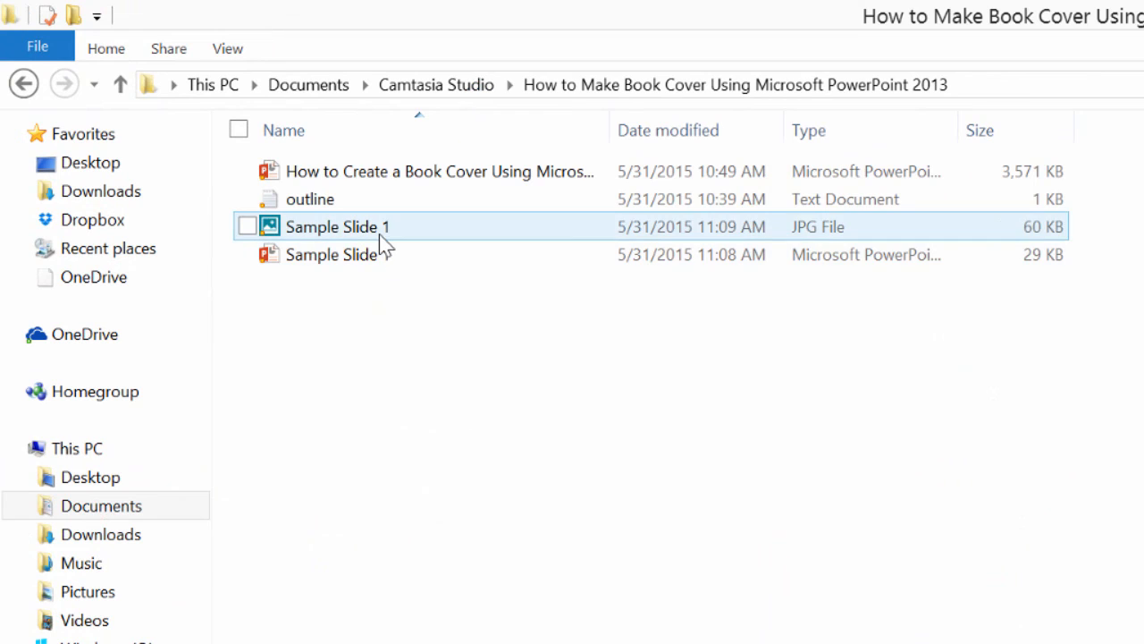
pyautogui.moveTo(380, 234)
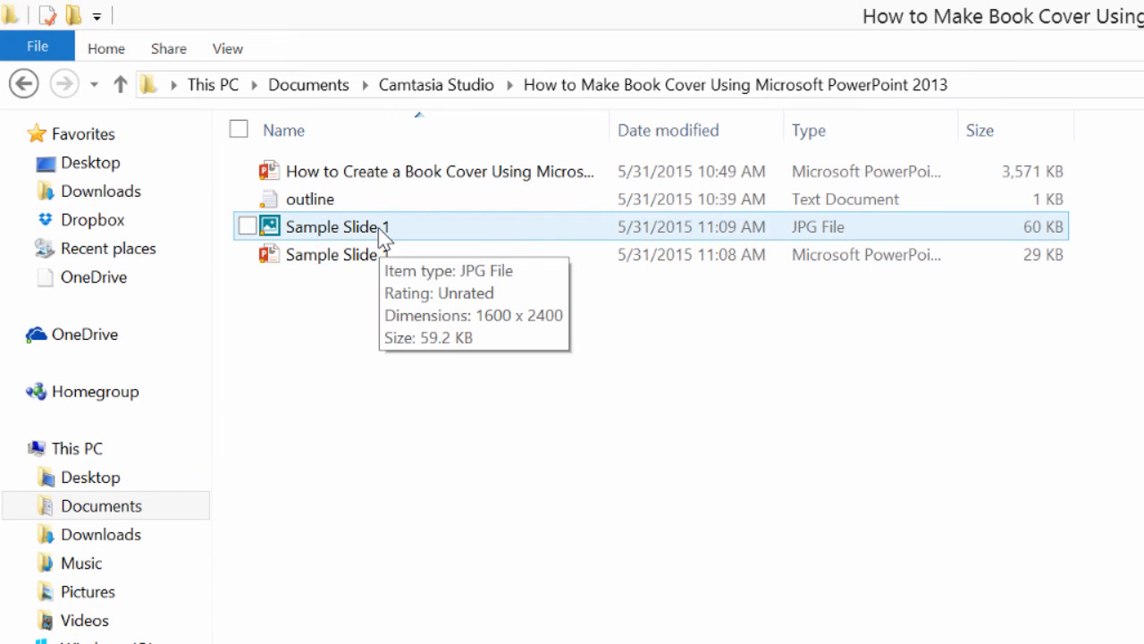
pyautogui.moveTo(420, 233)
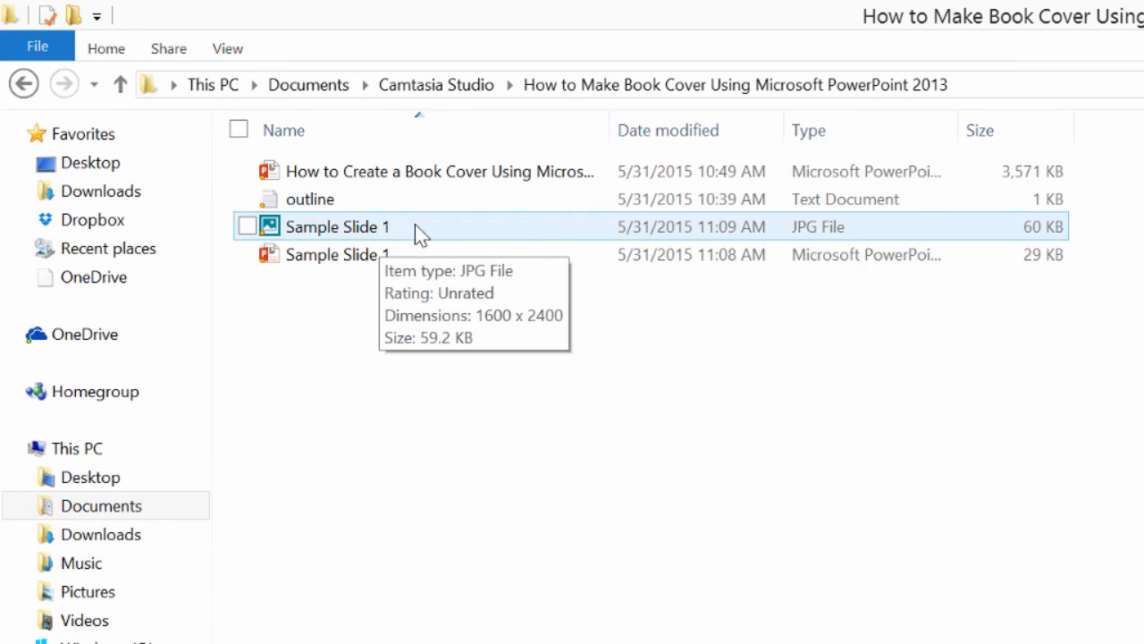
pyautogui.moveTo(795, 234)
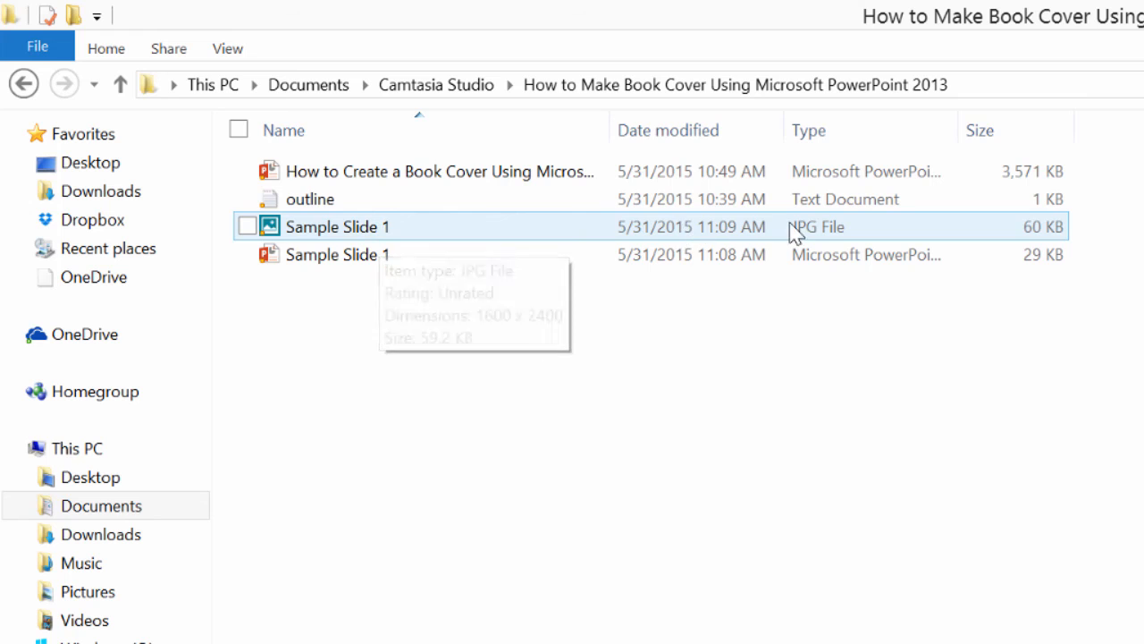
pyautogui.click(337, 255)
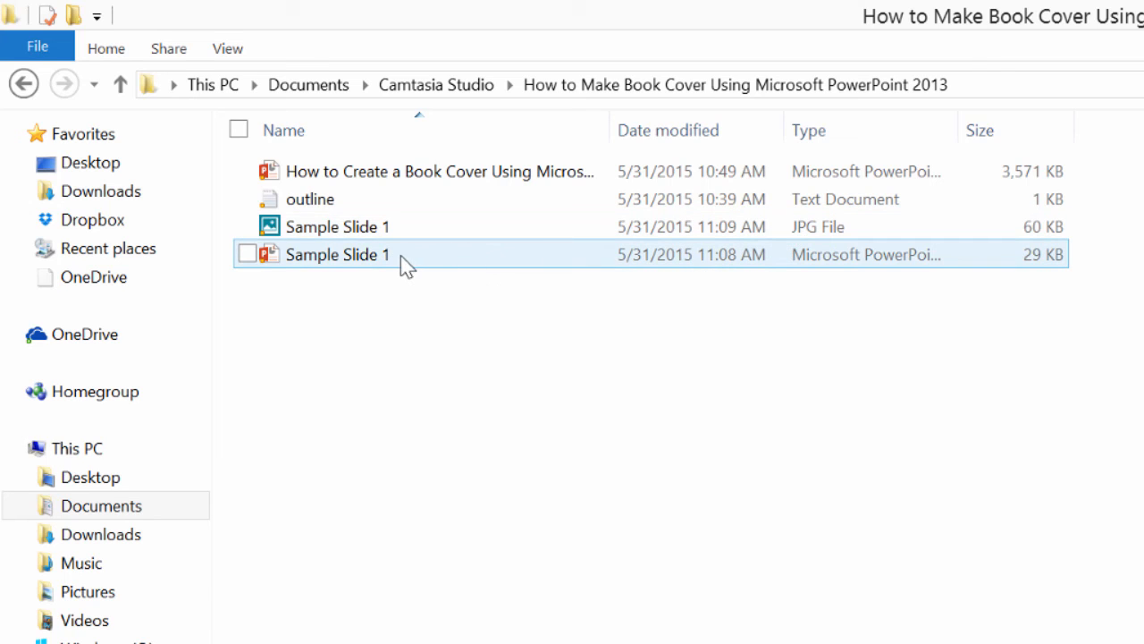
pyautogui.moveTo(832, 266)
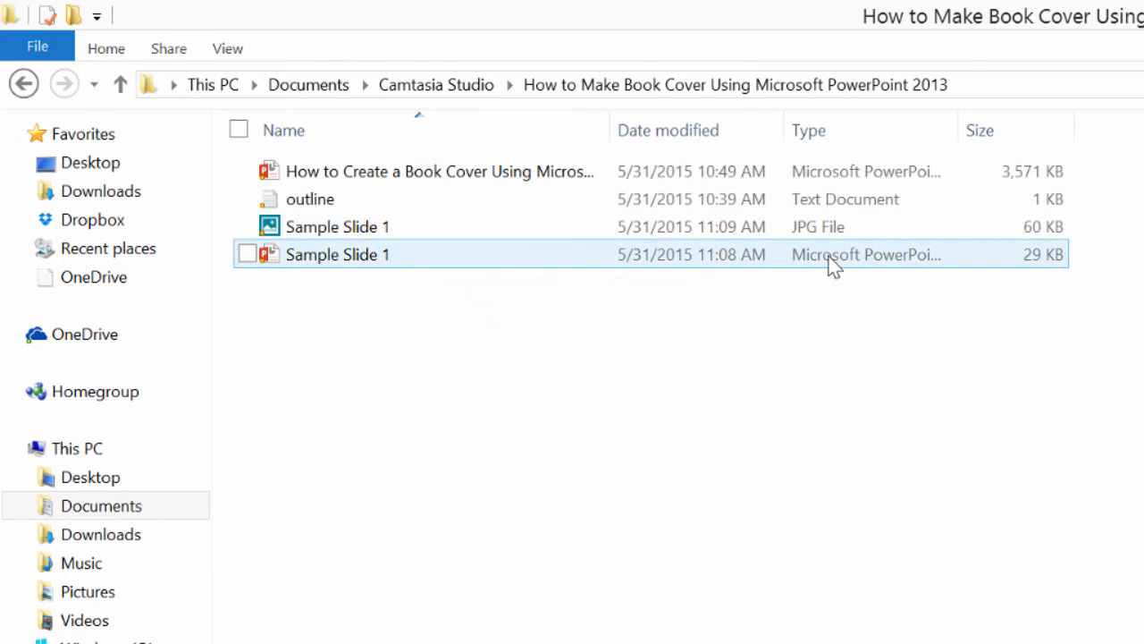
pyautogui.moveTo(831, 263)
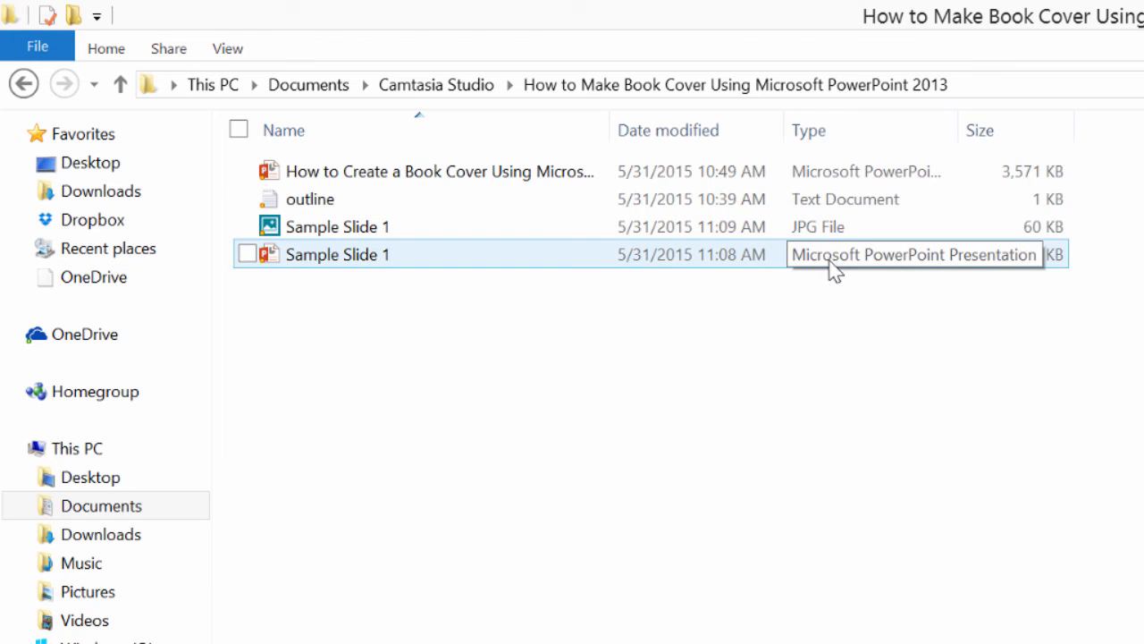
pyautogui.moveTo(859, 259)
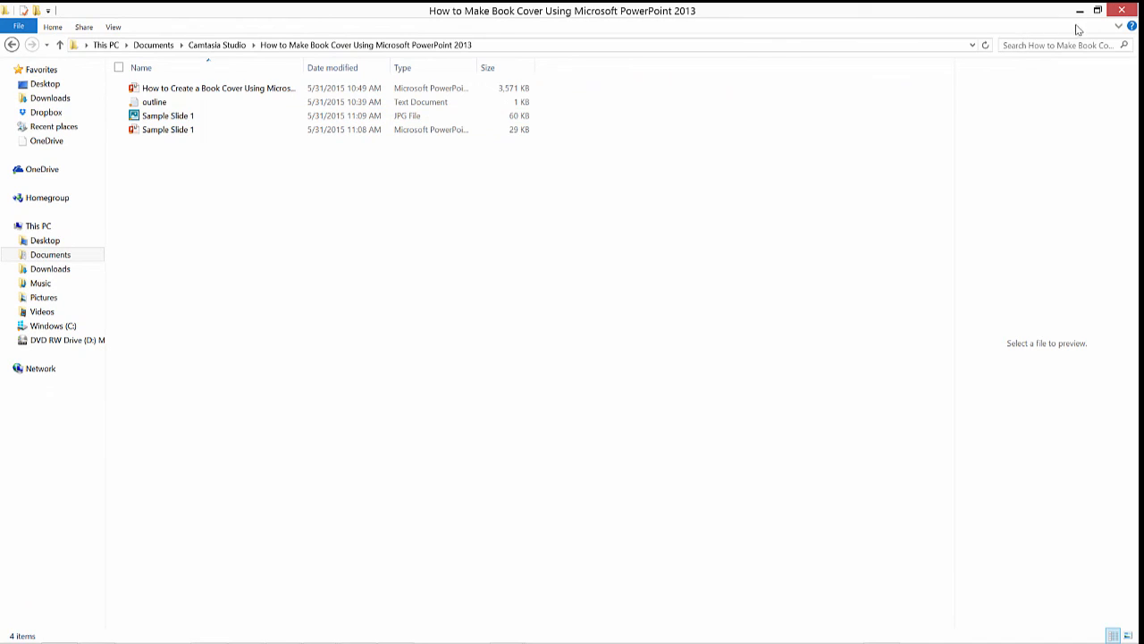
pyautogui.moveTo(1079, 10)
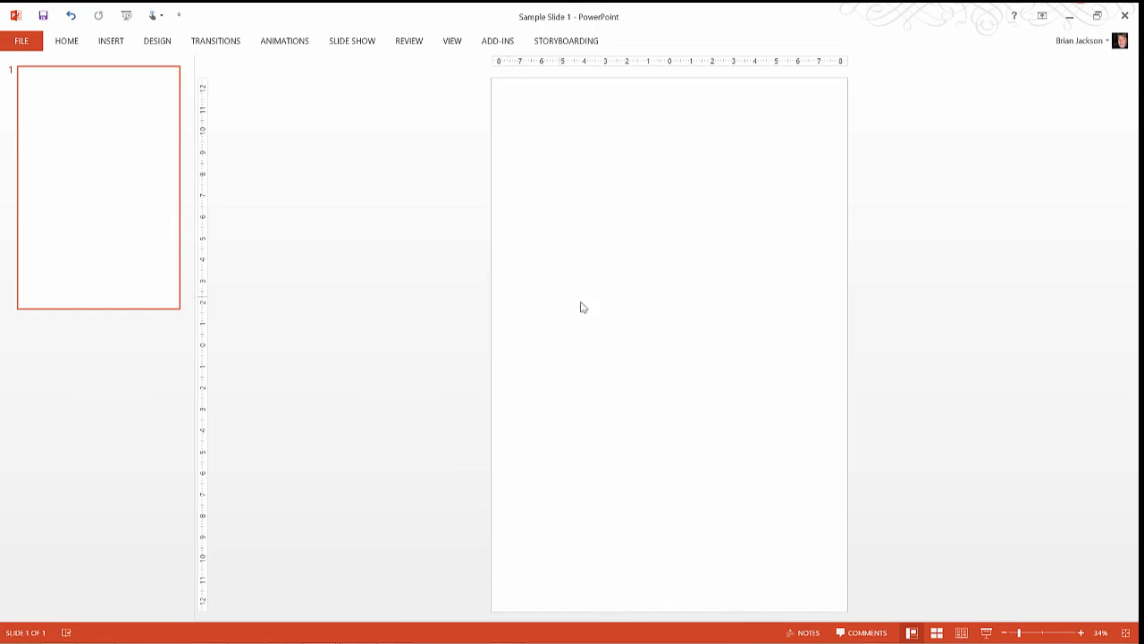
pyautogui.moveTo(598, 329)
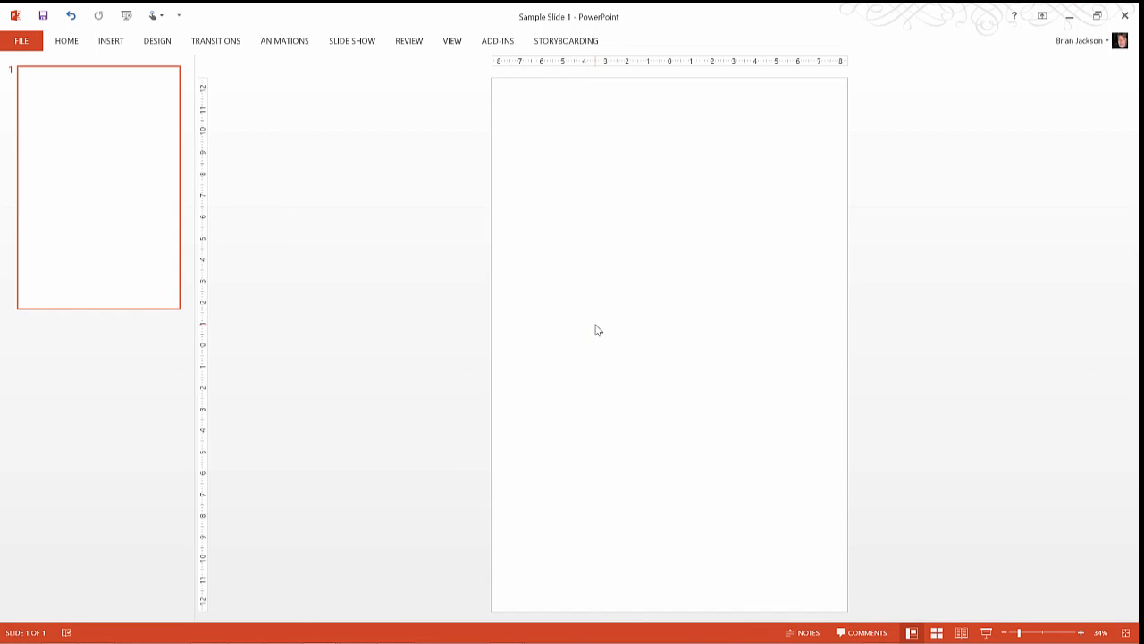
pyautogui.moveTo(585, 337)
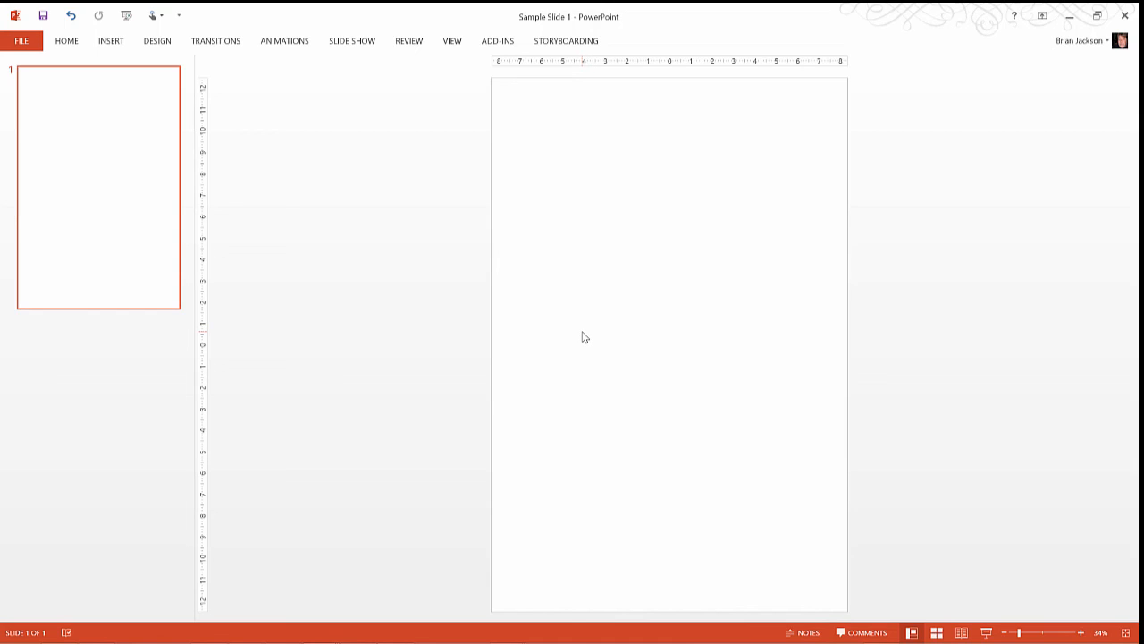